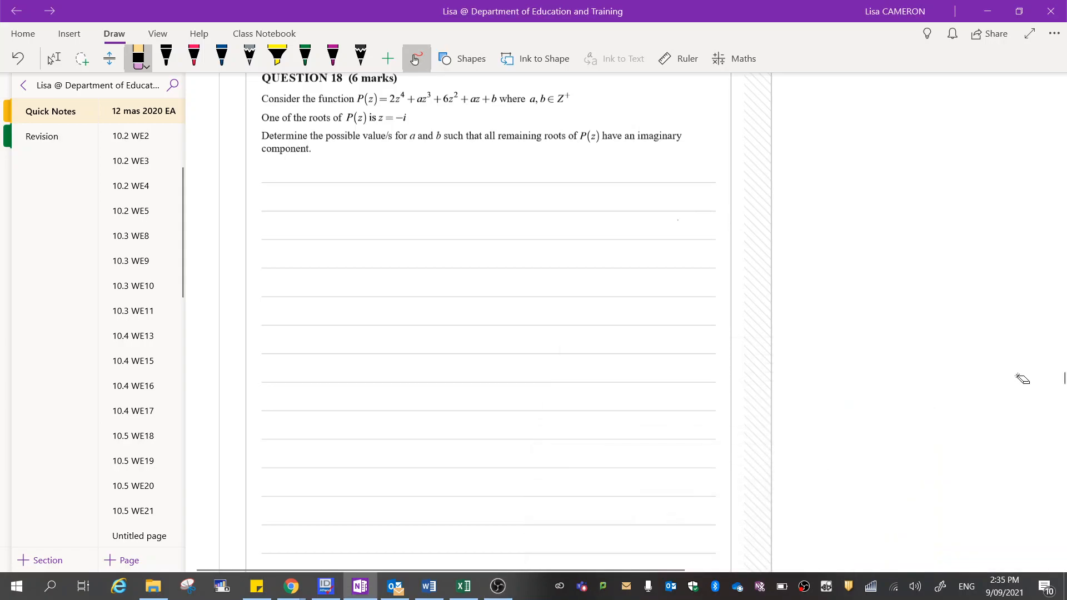
{"action": "mouse_move", "coordinate": [379, 179]}
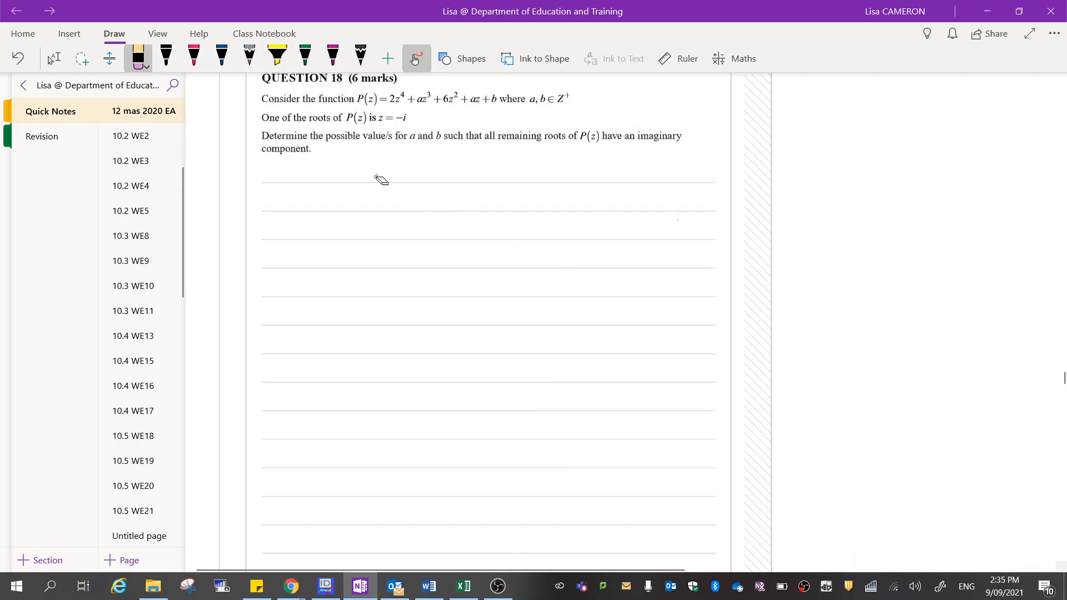
{"action": "mouse_move", "coordinate": [370, 155]}
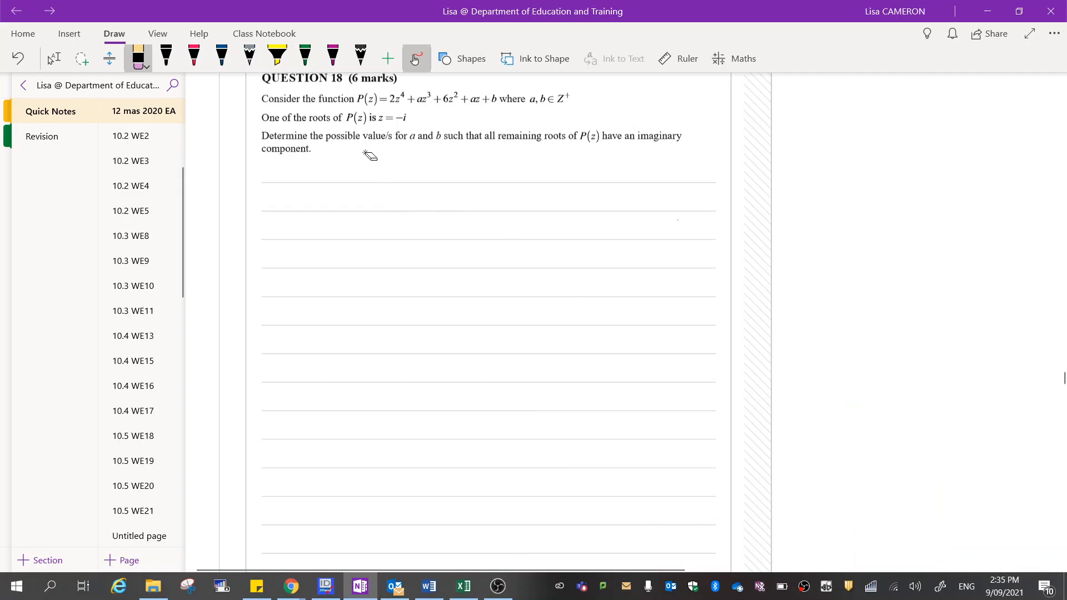
{"action": "mouse_move", "coordinate": [347, 152]}
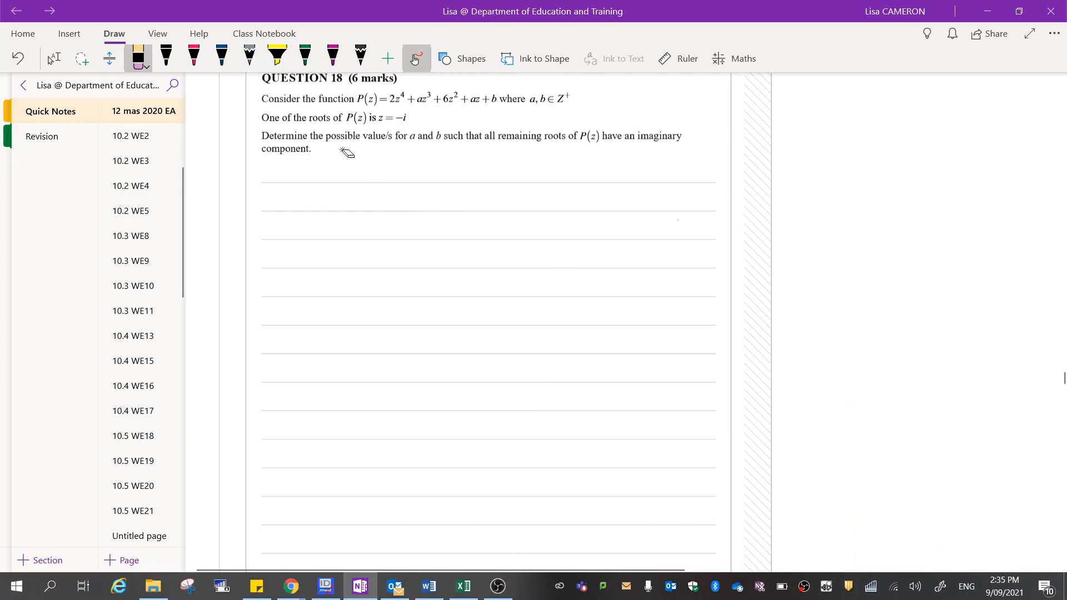
{"action": "mouse_move", "coordinate": [344, 153]}
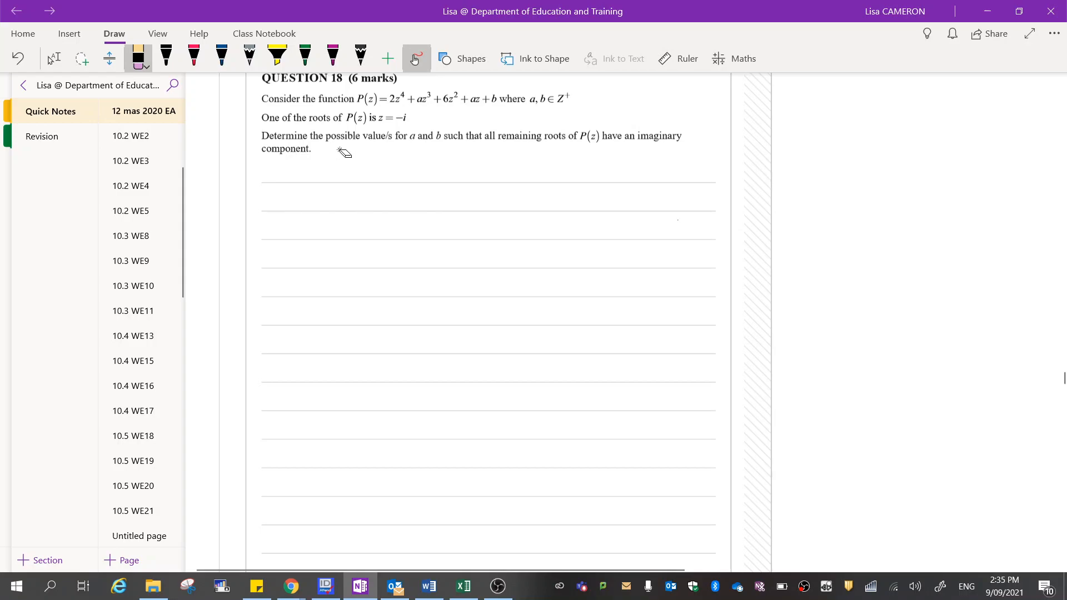
{"action": "mouse_move", "coordinate": [434, 115]}
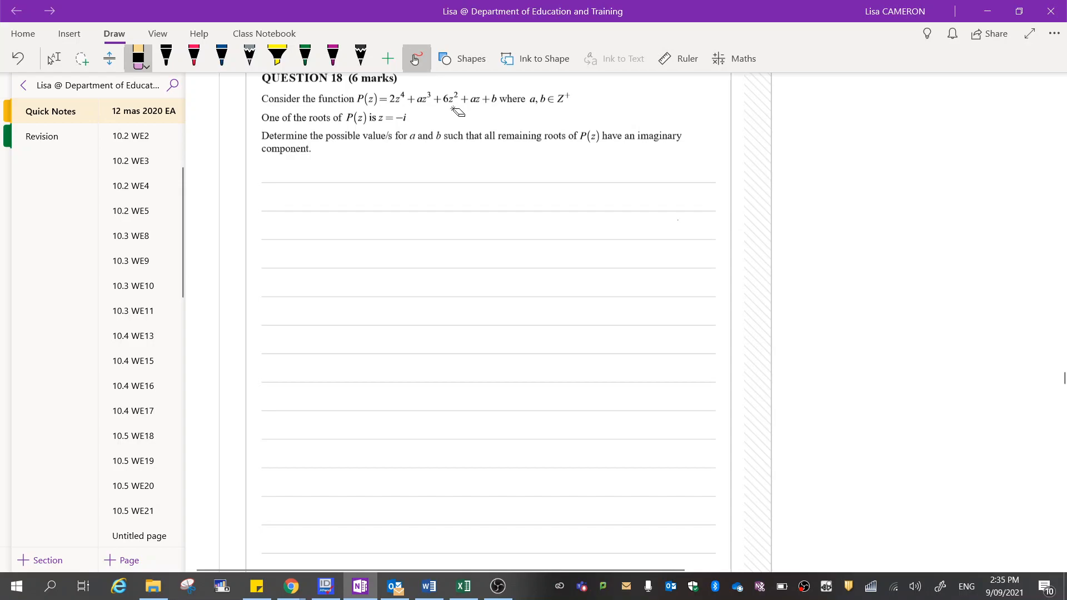
{"action": "mouse_move", "coordinate": [489, 110]}
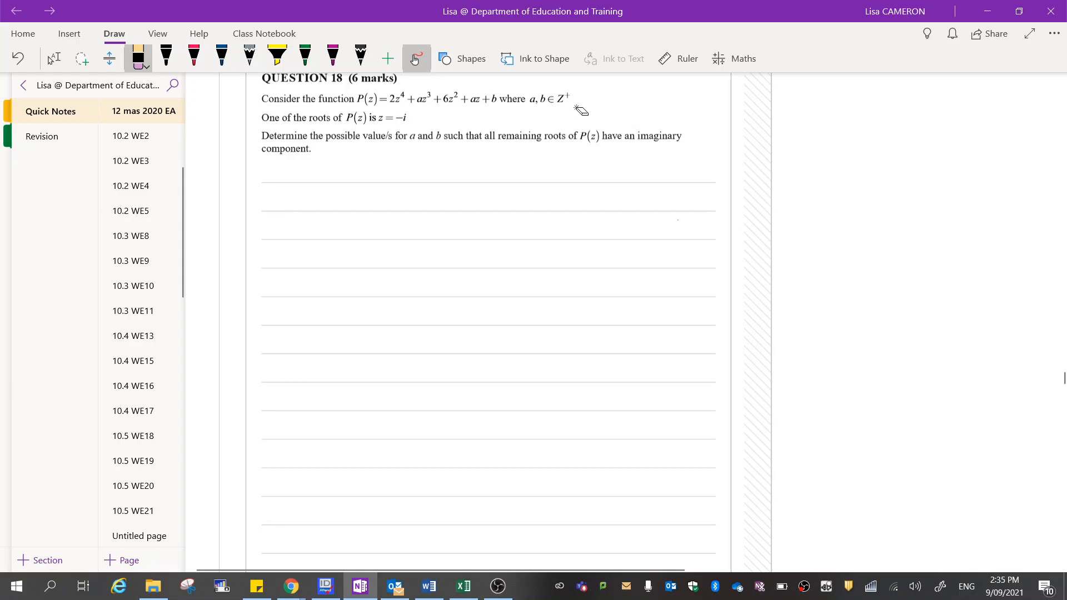
{"action": "mouse_move", "coordinate": [570, 107]}
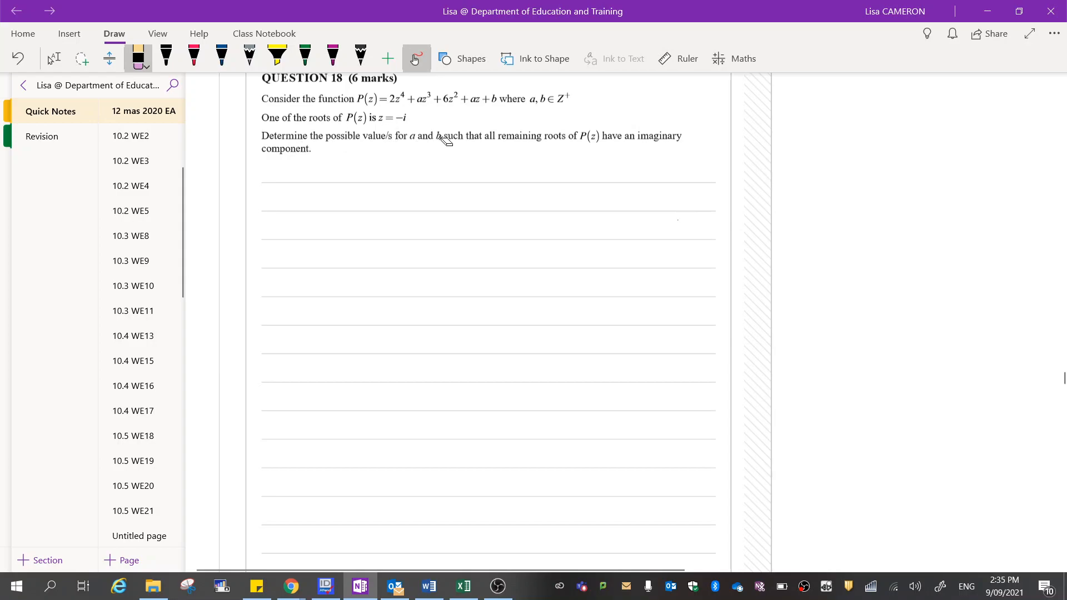
{"action": "mouse_move", "coordinate": [609, 143]}
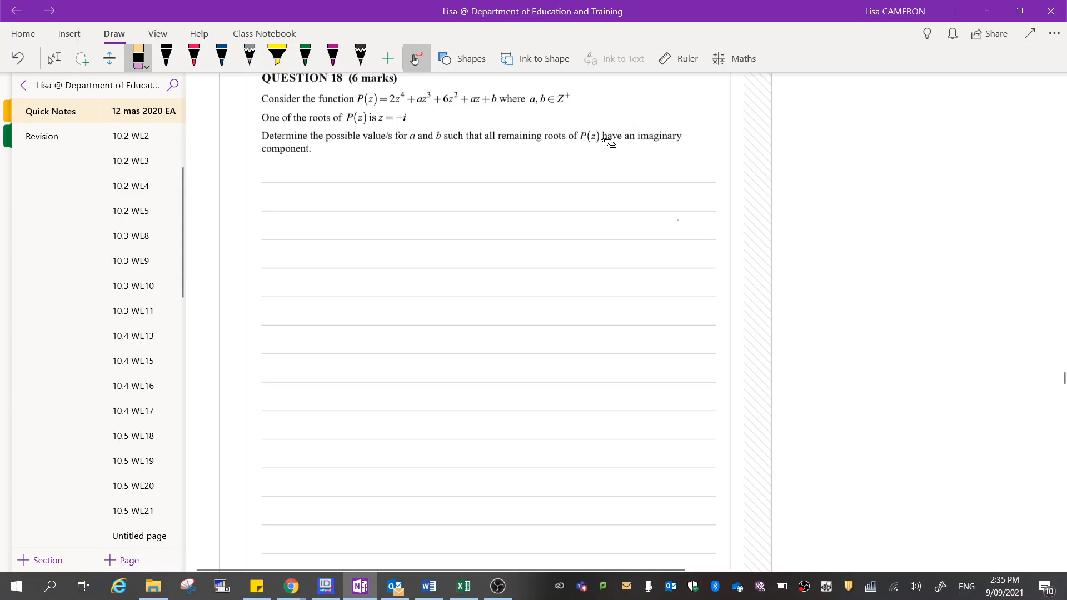
{"action": "mouse_move", "coordinate": [300, 155]}
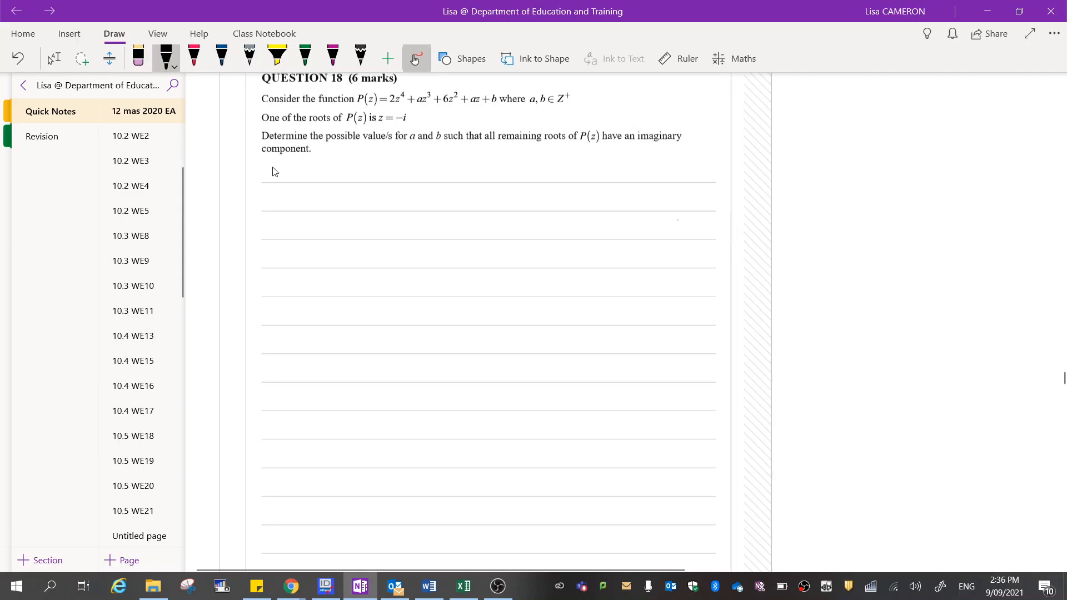
{"action": "mouse_move", "coordinate": [273, 177]}
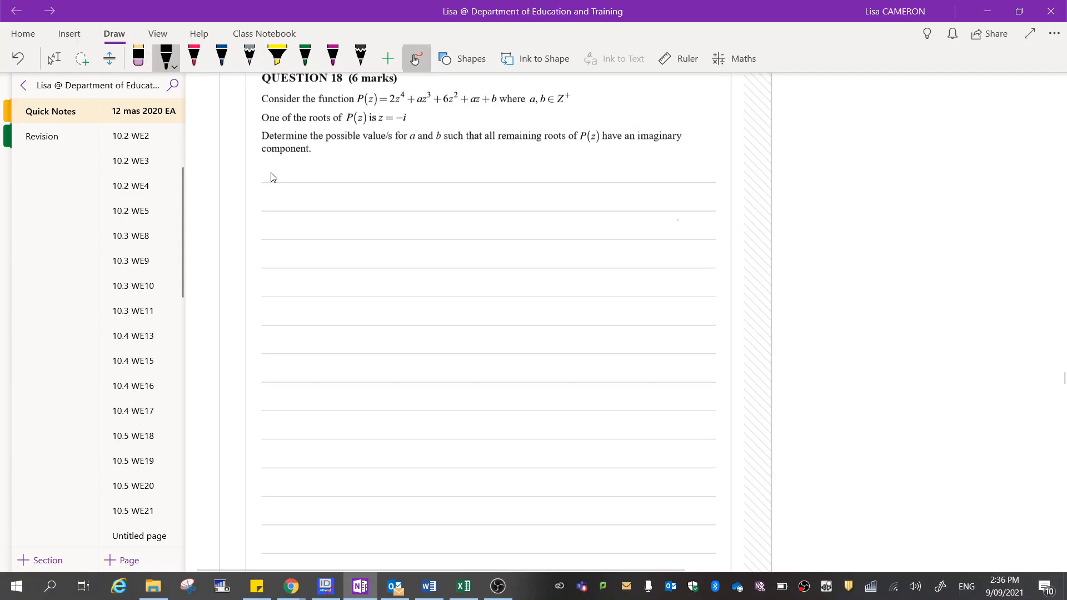
Ink P(z) = 2z⁴ + az³ + 6z² + az + b term by term on the first ruled line
{"action": "left_click_drag", "start_coordinate": [283, 166], "coordinate": [278, 184]}
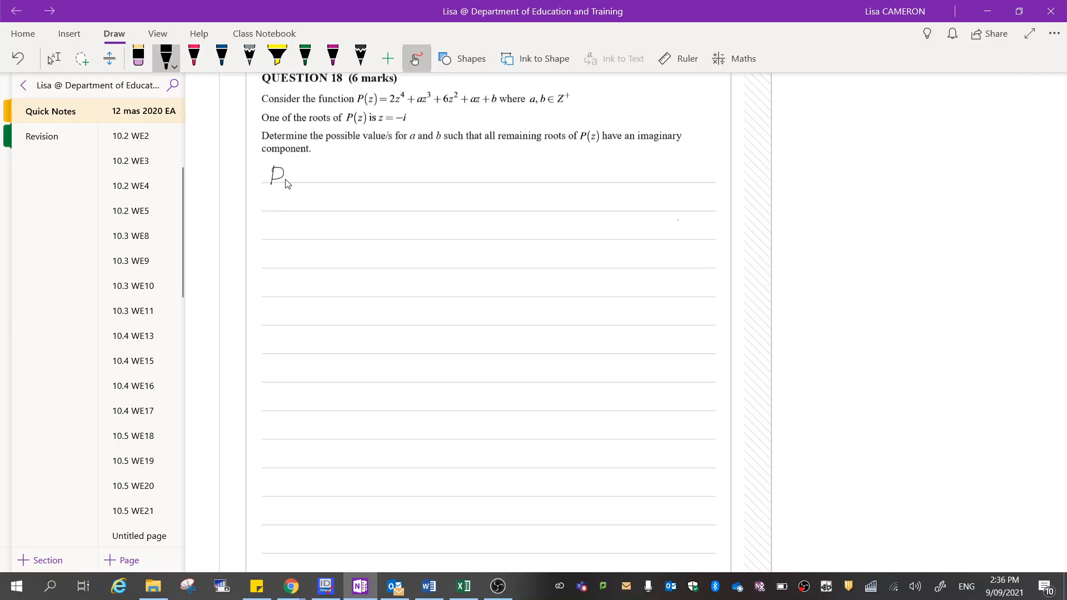
{"action": "left_click_drag", "start_coordinate": [289, 177], "coordinate": [330, 180]}
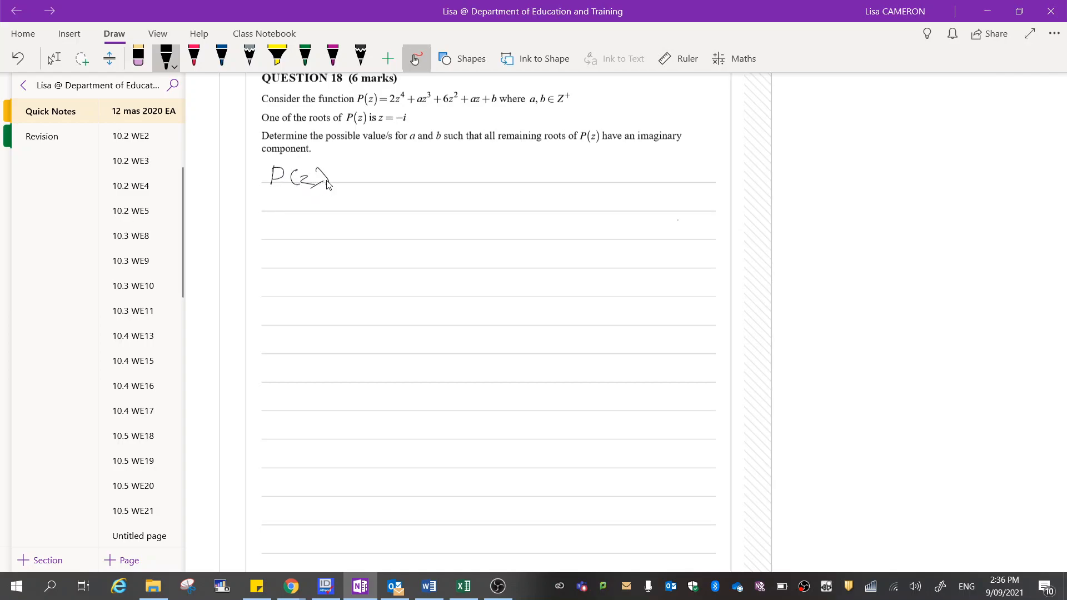
{"action": "left_click_drag", "start_coordinate": [337, 177], "coordinate": [361, 176]}
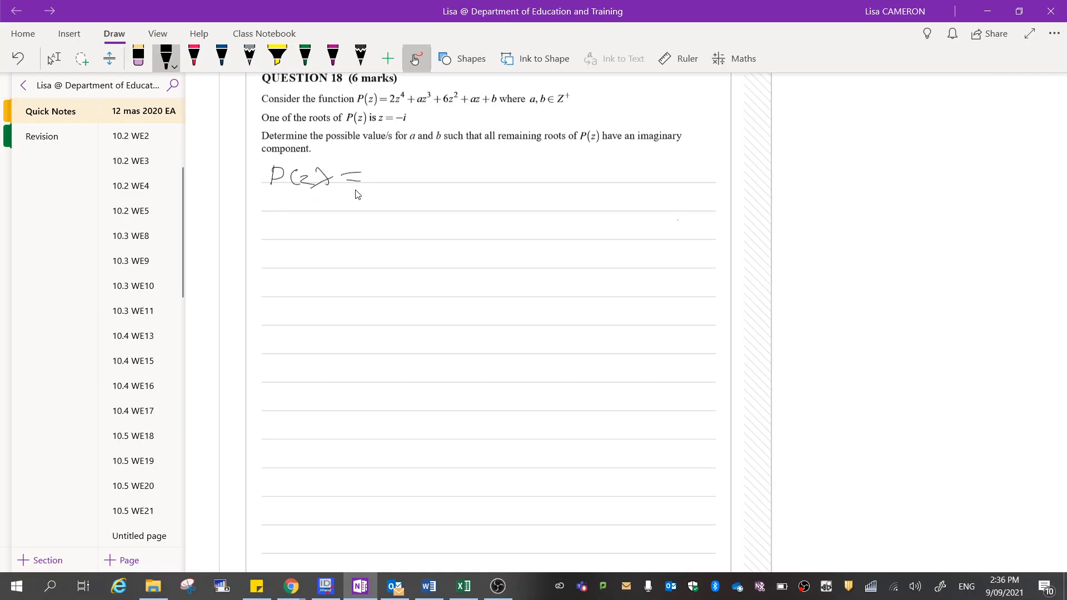
{"action": "left_click_drag", "start_coordinate": [370, 174], "coordinate": [385, 181]}
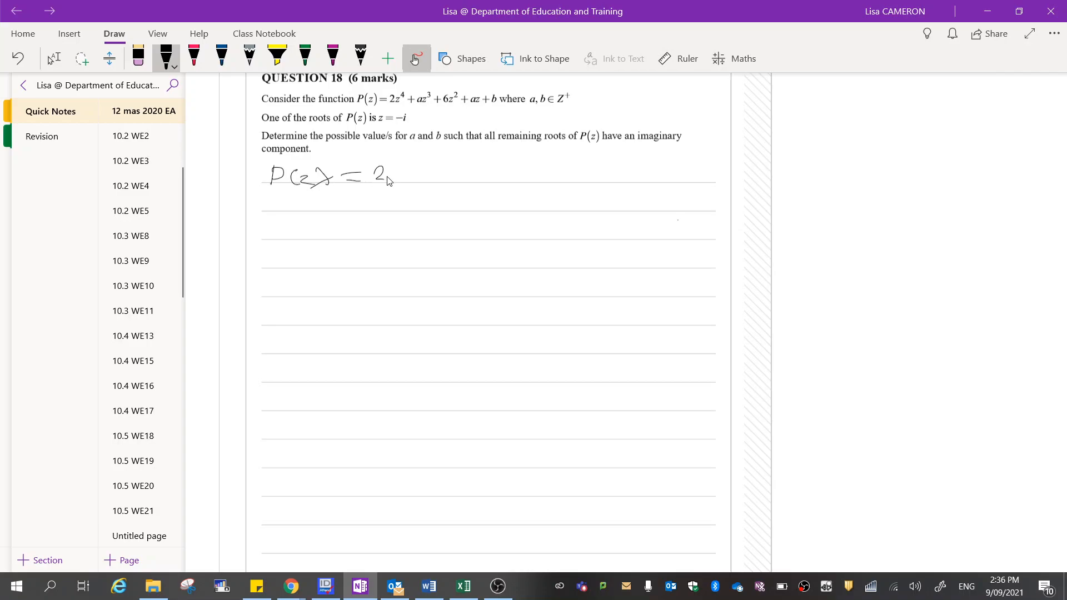
{"action": "left_click_drag", "start_coordinate": [388, 176], "coordinate": [405, 170]}
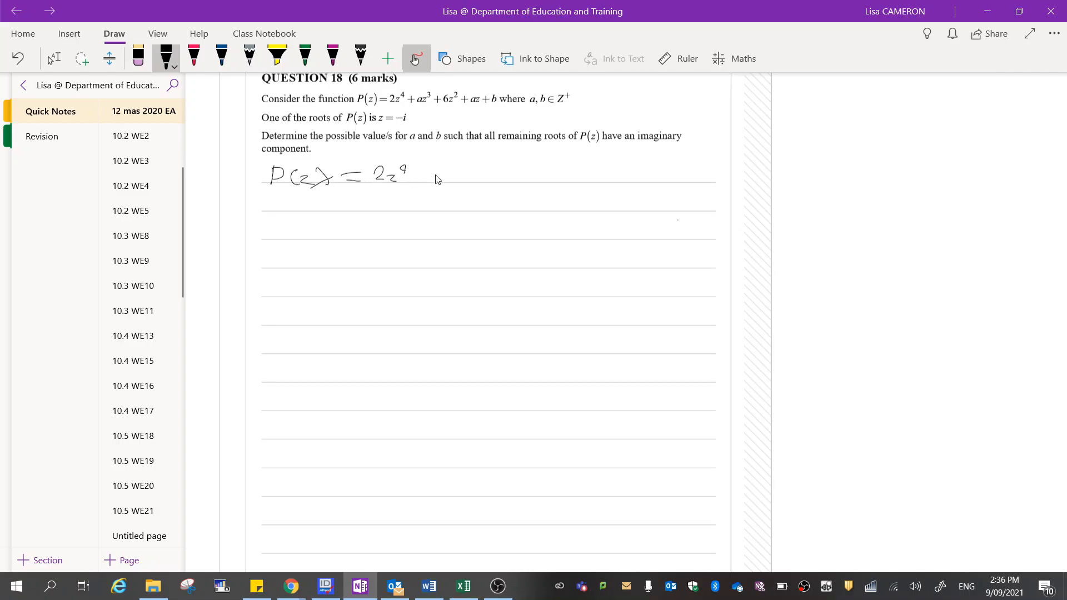
{"action": "left_click_drag", "start_coordinate": [422, 177], "coordinate": [463, 180]}
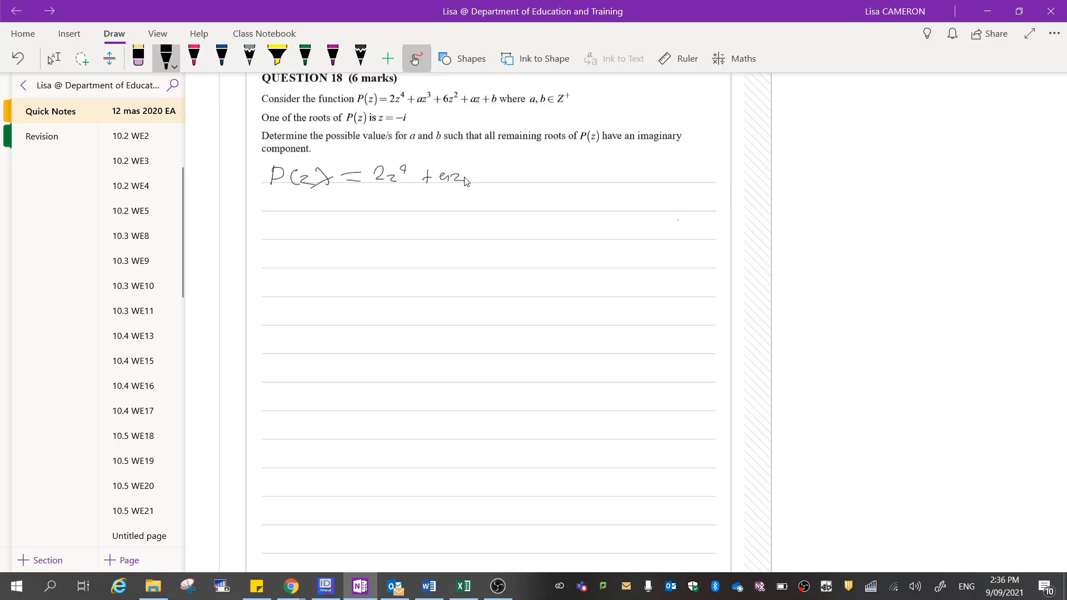
{"action": "left_click_drag", "start_coordinate": [467, 180], "coordinate": [528, 176]}
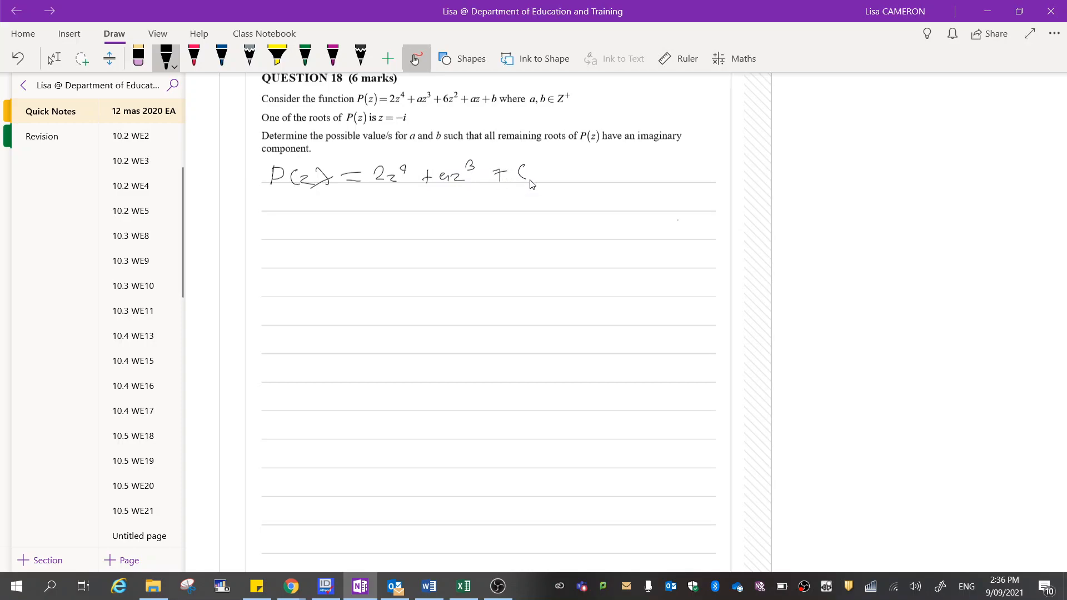
{"action": "left_click_drag", "start_coordinate": [524, 176], "coordinate": [559, 170]}
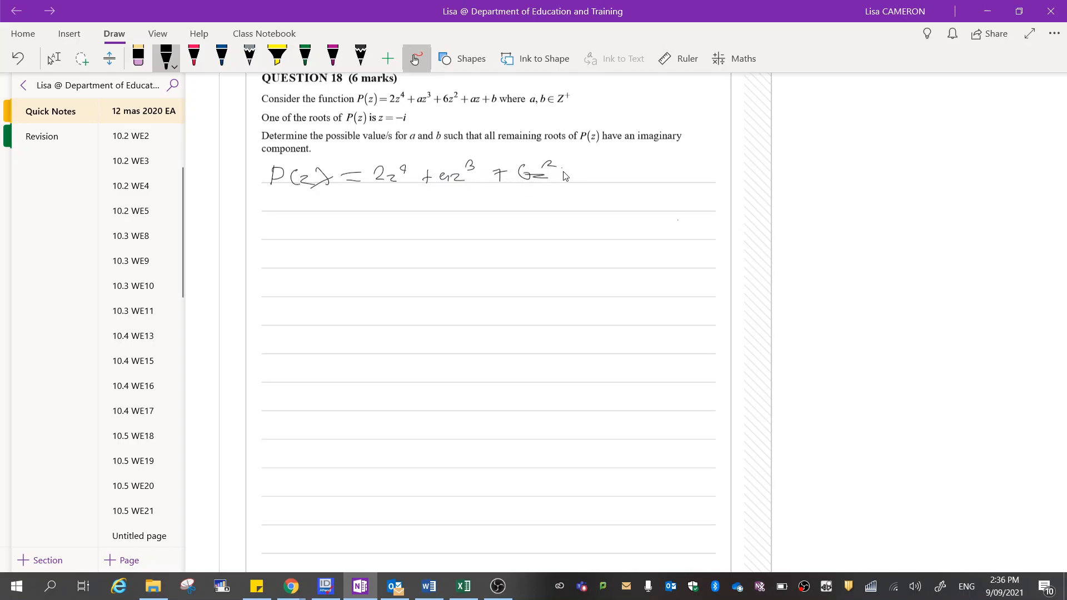
{"action": "left_click_drag", "start_coordinate": [558, 173], "coordinate": [613, 175]}
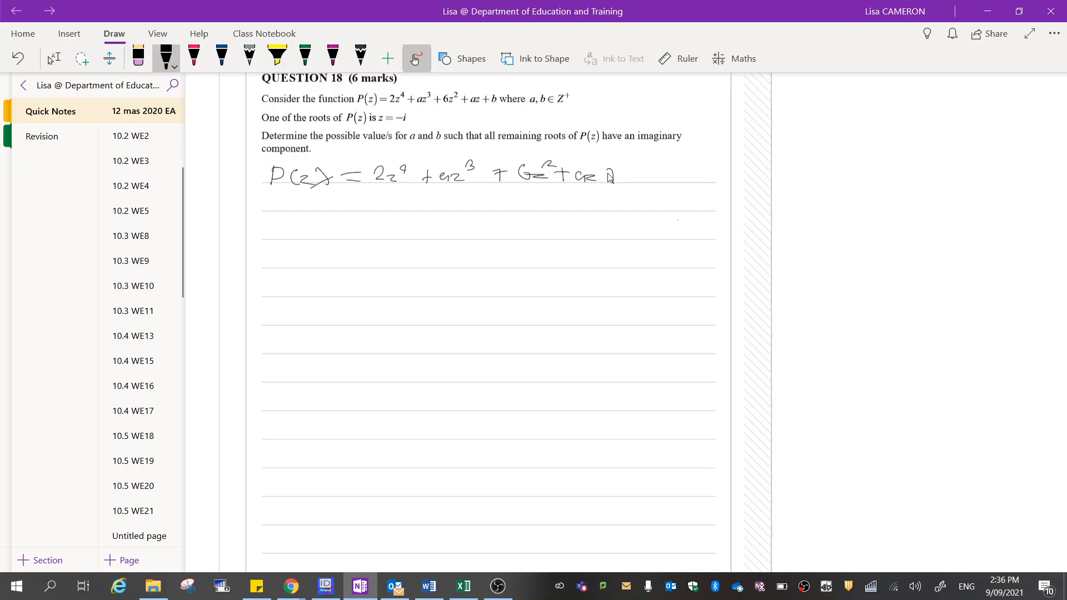
{"action": "left_click_drag", "start_coordinate": [613, 173], "coordinate": [622, 173]}
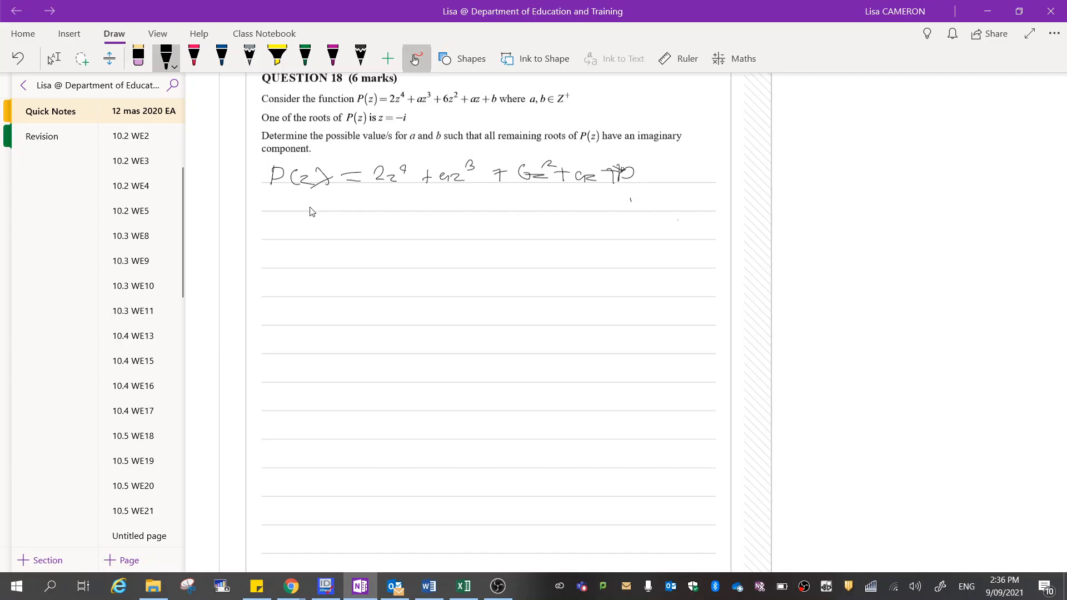
{"action": "mouse_move", "coordinate": [285, 211]}
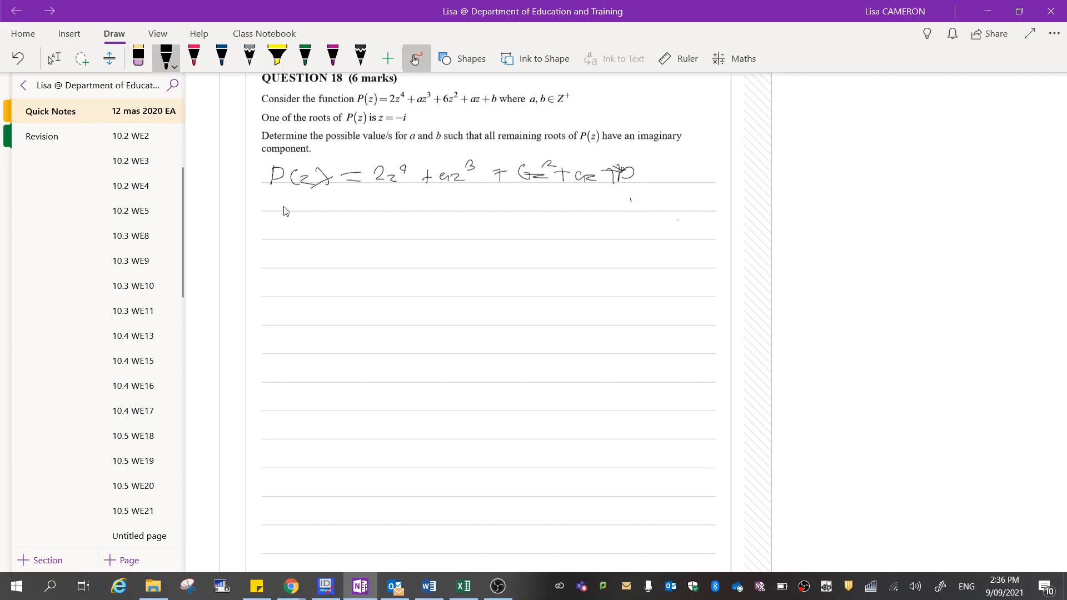
{"action": "mouse_move", "coordinate": [289, 207]}
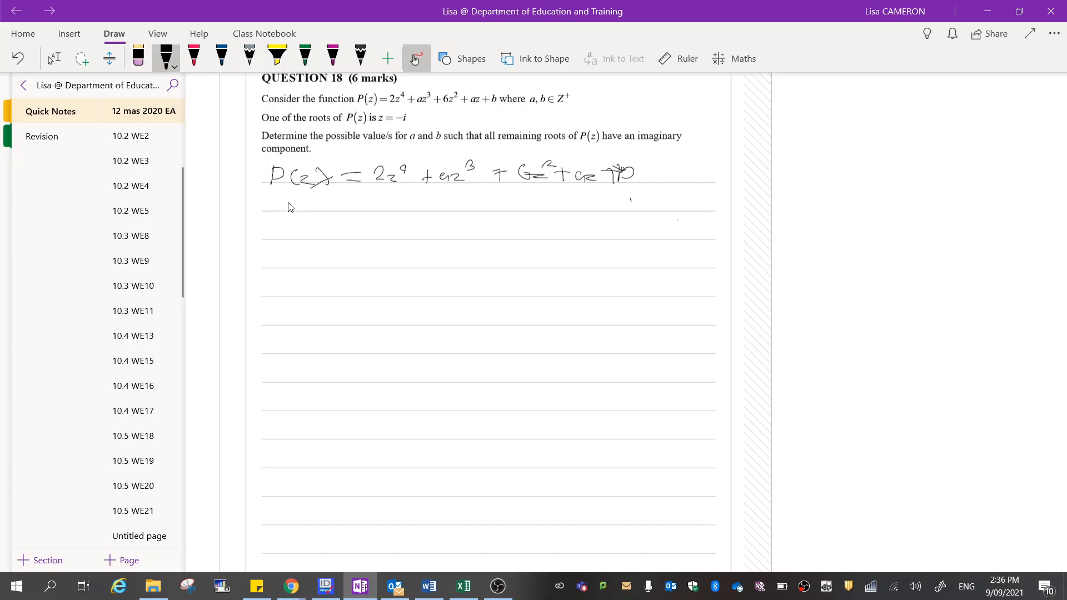
{"action": "mouse_move", "coordinate": [285, 211]}
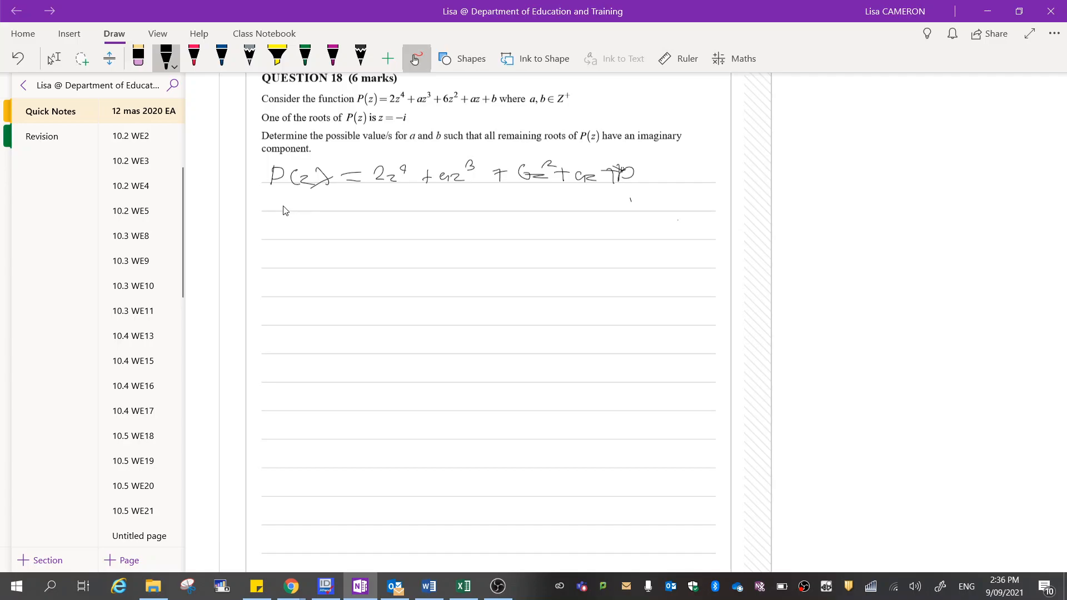
{"action": "left_click_drag", "start_coordinate": [279, 207], "coordinate": [327, 209]}
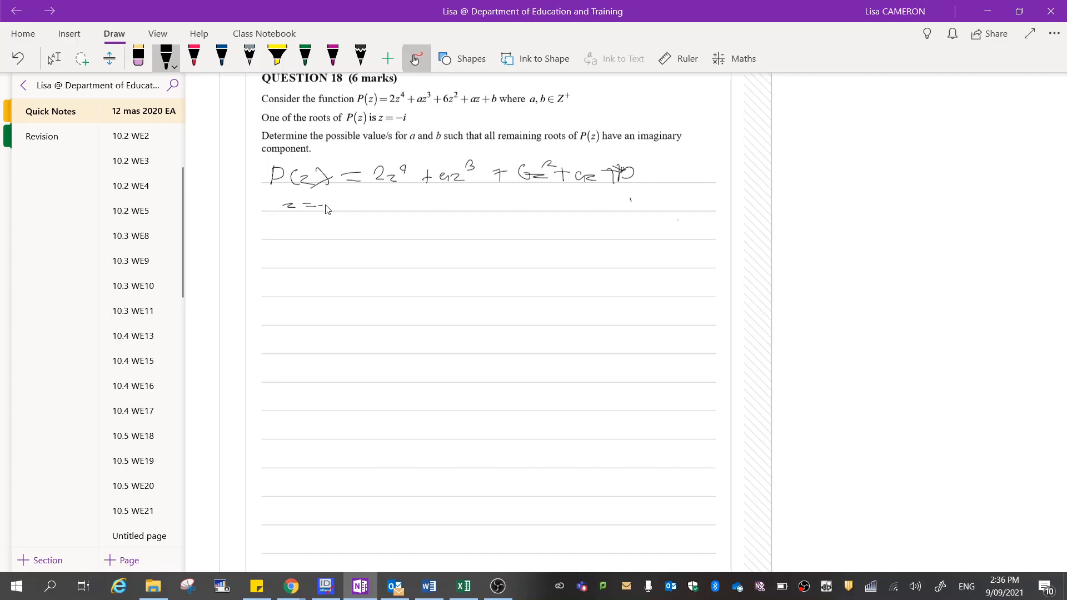
{"action": "left_click_drag", "start_coordinate": [321, 207], "coordinate": [333, 204]}
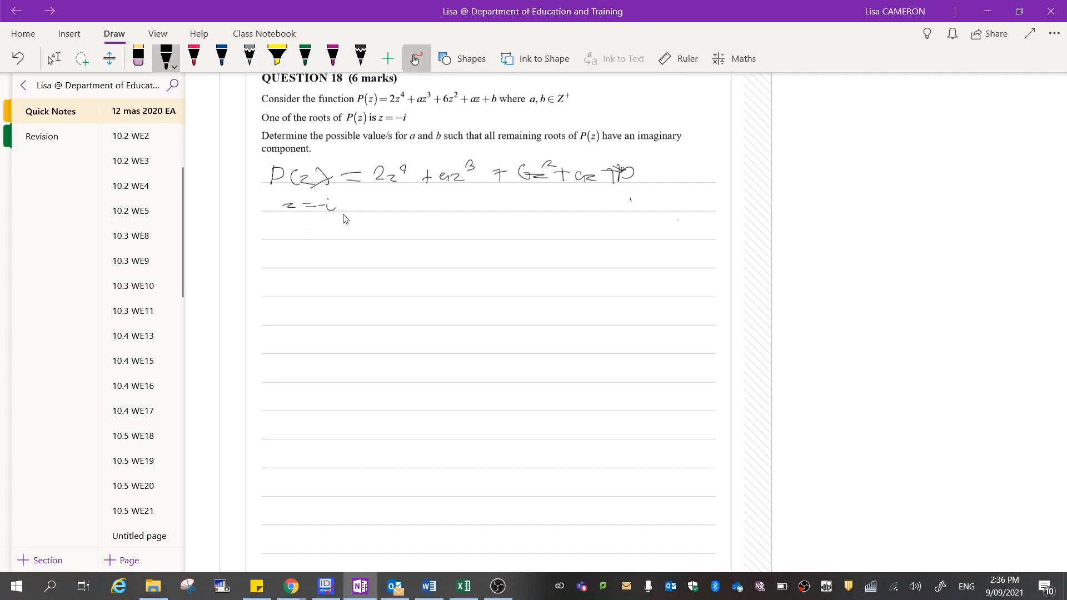
{"action": "mouse_move", "coordinate": [372, 214]}
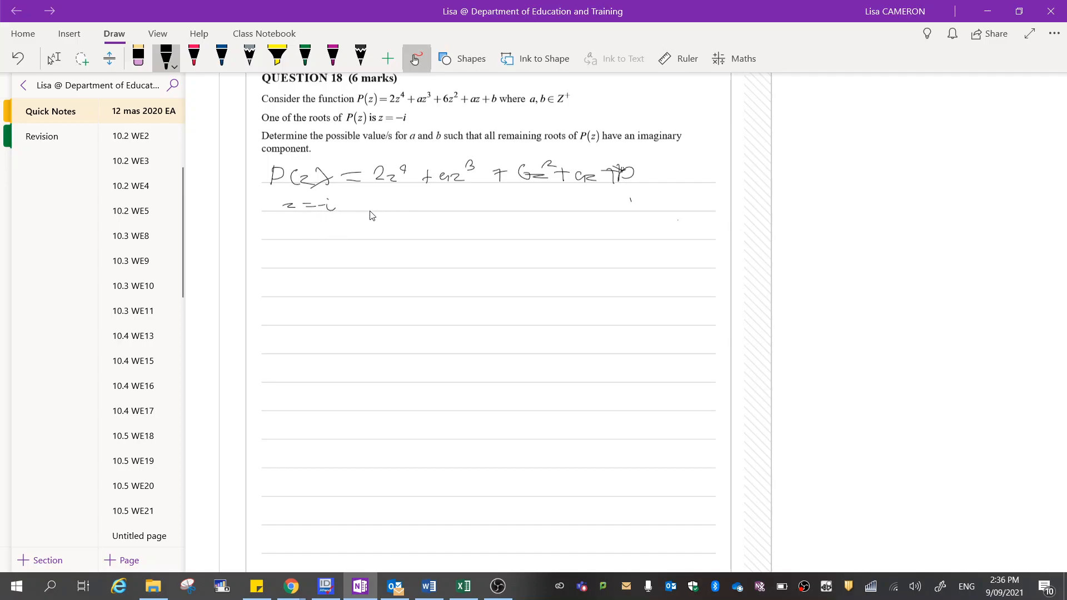
{"action": "left_click_drag", "start_coordinate": [371, 208], "coordinate": [382, 204]}
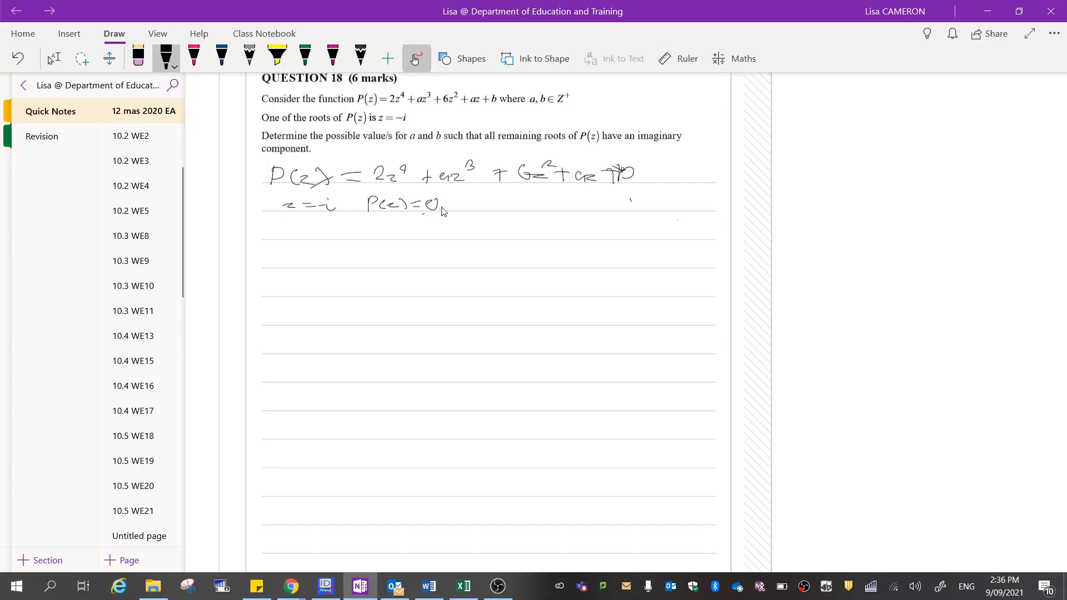
{"action": "left_click_drag", "start_coordinate": [449, 206], "coordinate": [483, 207]}
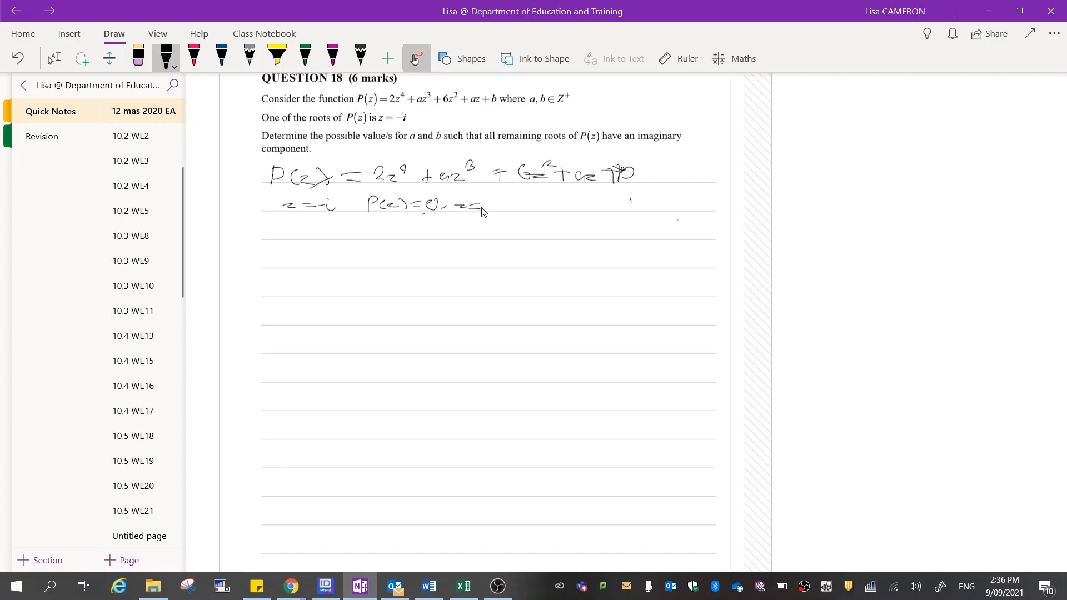
{"action": "left_click_drag", "start_coordinate": [487, 204], "coordinate": [504, 207]}
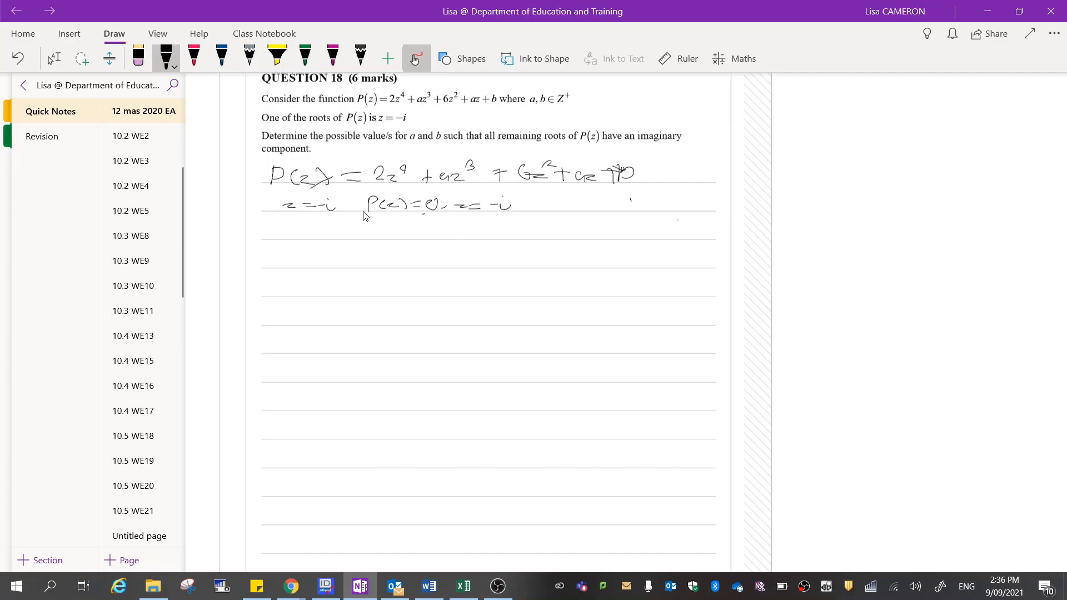
{"action": "mouse_move", "coordinate": [274, 257]}
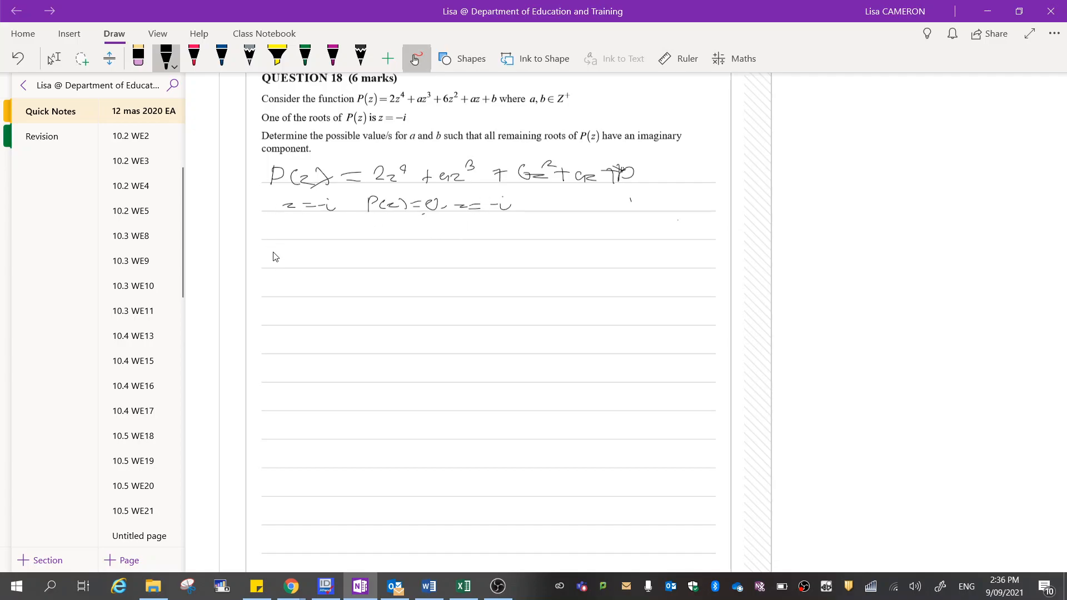
{"action": "mouse_move", "coordinate": [295, 258]}
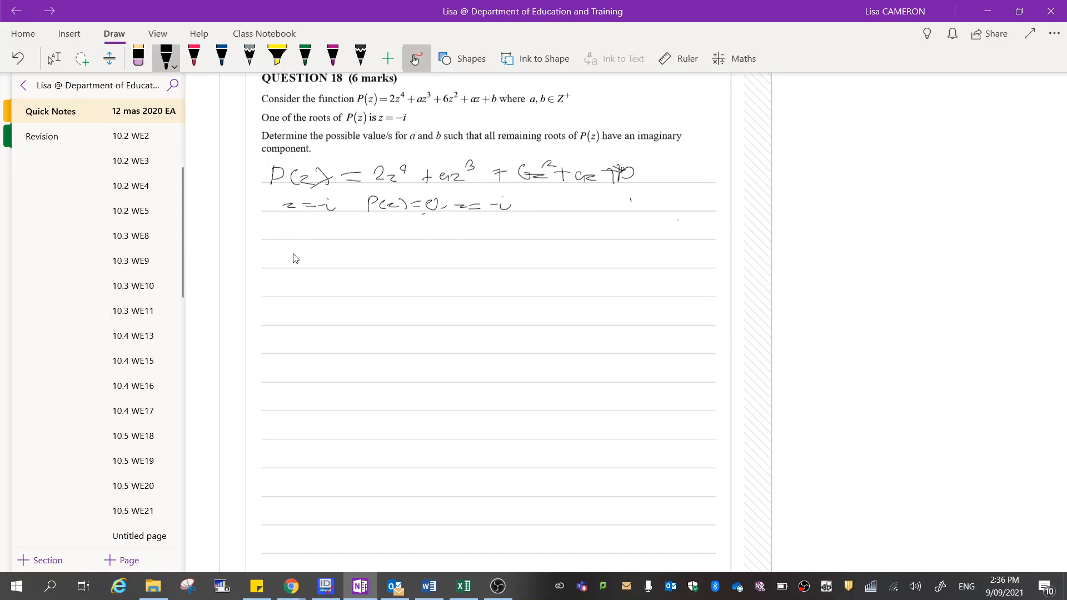
{"action": "mouse_move", "coordinate": [341, 225]}
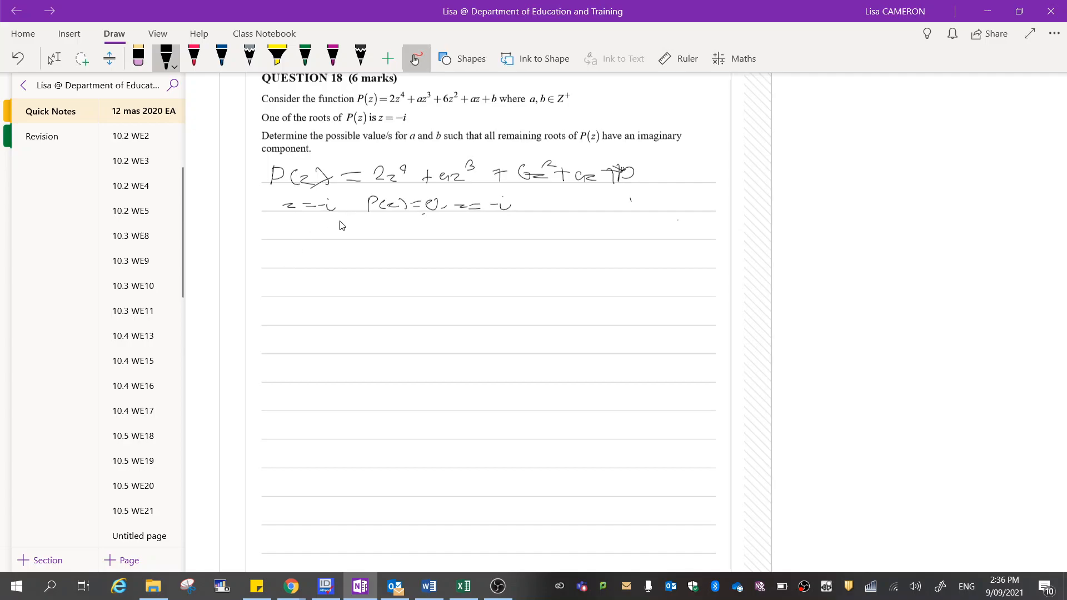
{"action": "mouse_move", "coordinate": [291, 261]}
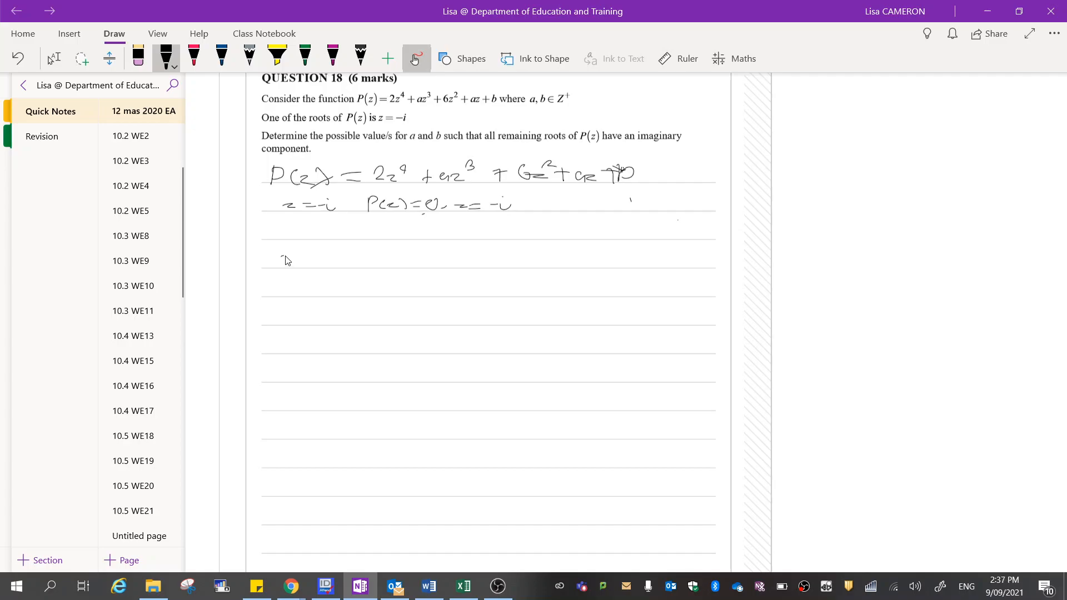
Write 2(−i)⁴ + a(−i)³ to begin substituting z = −i
{"action": "left_click_drag", "start_coordinate": [279, 258], "coordinate": [310, 262]}
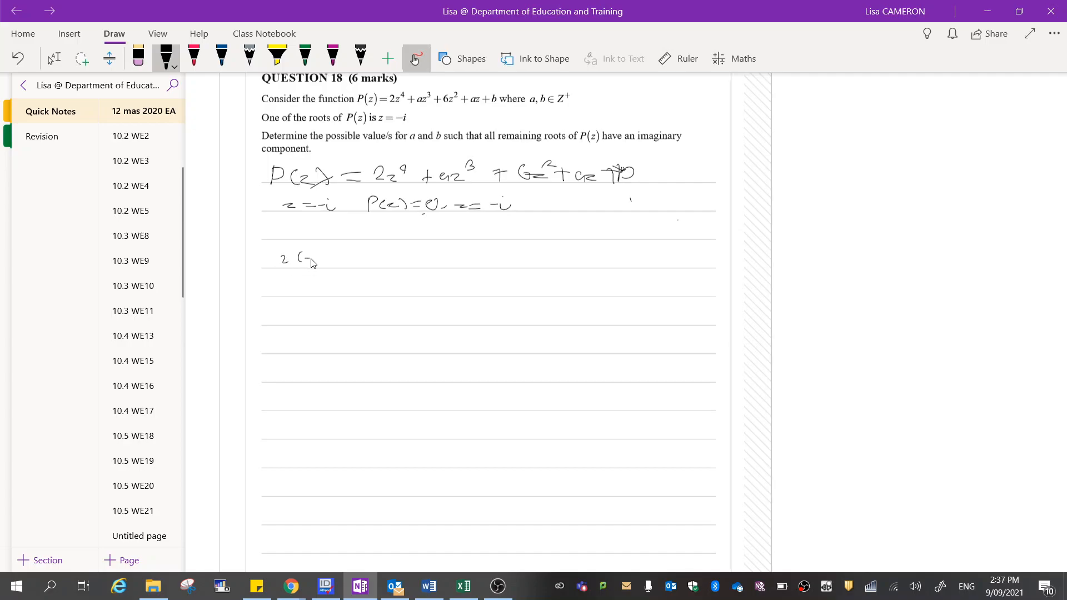
{"action": "left_click_drag", "start_coordinate": [296, 257], "coordinate": [324, 258]}
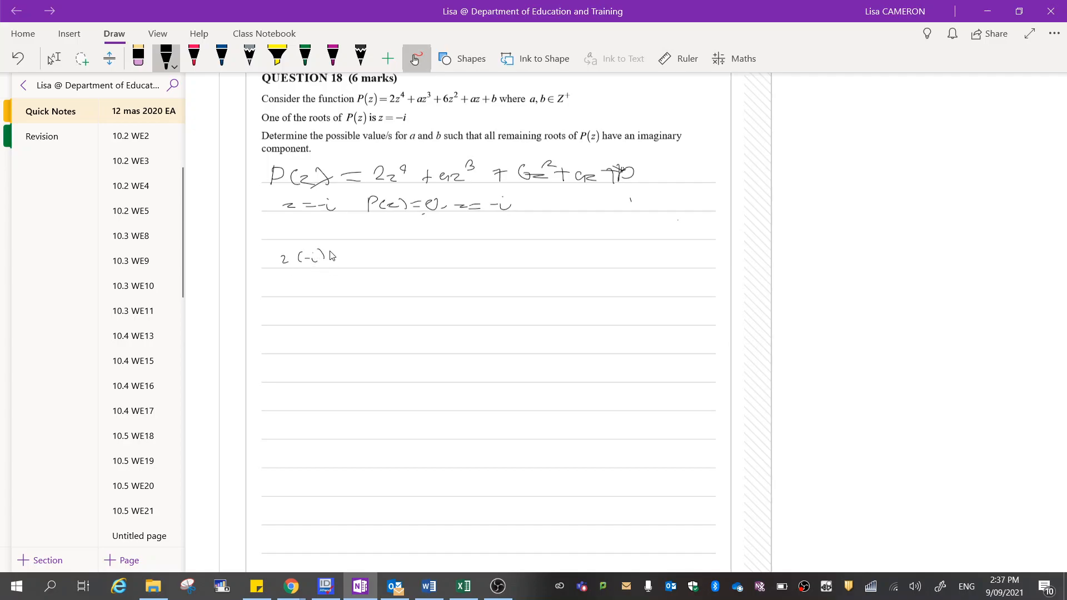
{"action": "left_click_drag", "start_coordinate": [327, 252], "coordinate": [331, 249]}
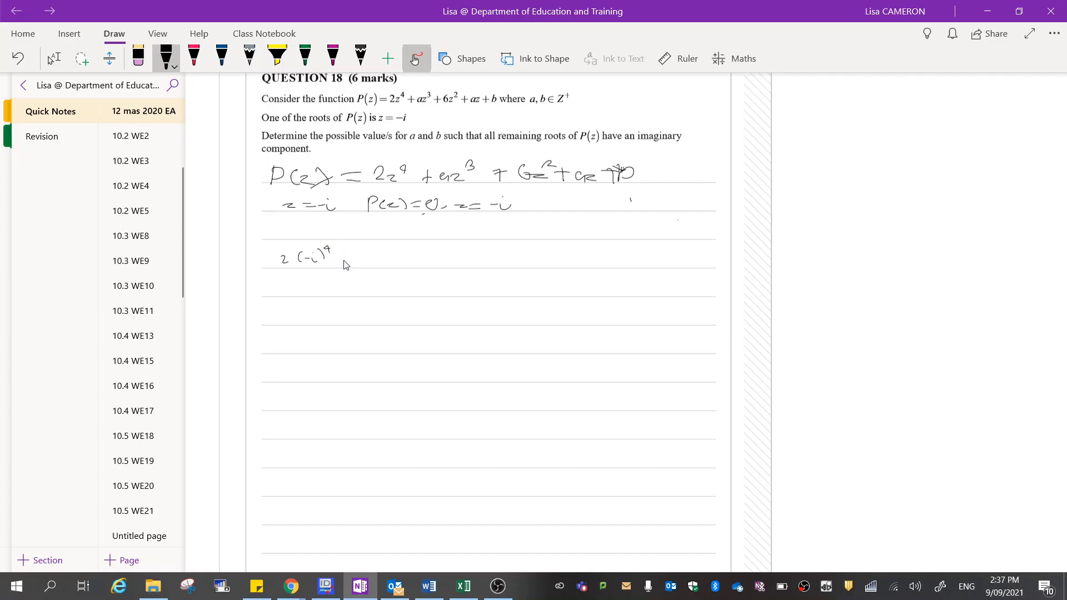
{"action": "left_click_drag", "start_coordinate": [343, 261], "coordinate": [364, 265]}
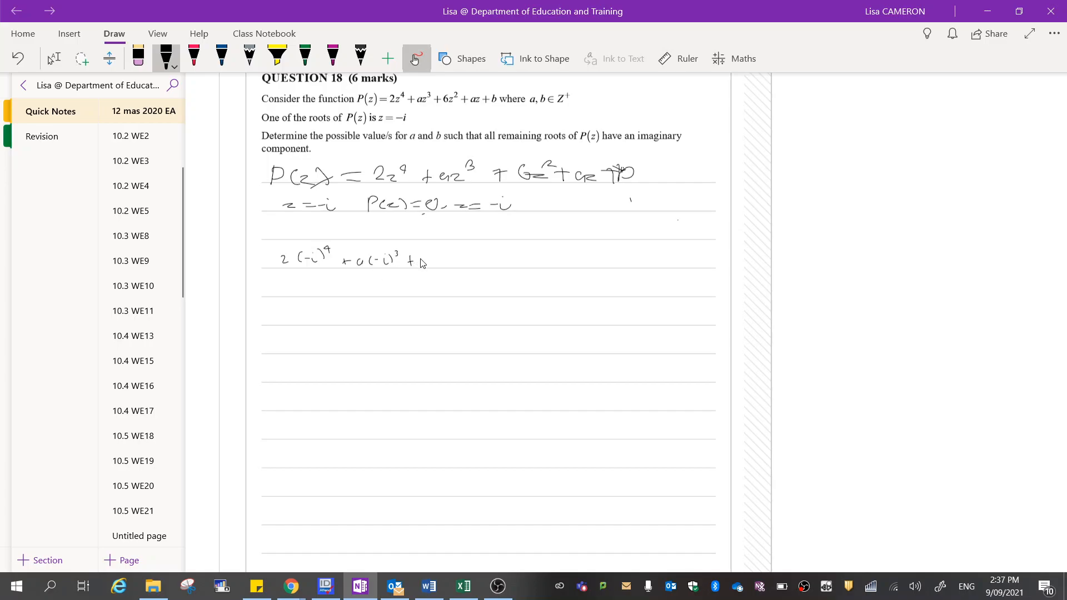
Add 6(−i)² + a(−i) + b = 0, bracket the earlier working, and start the next line with 2
{"action": "left_click_drag", "start_coordinate": [422, 262], "coordinate": [449, 262]}
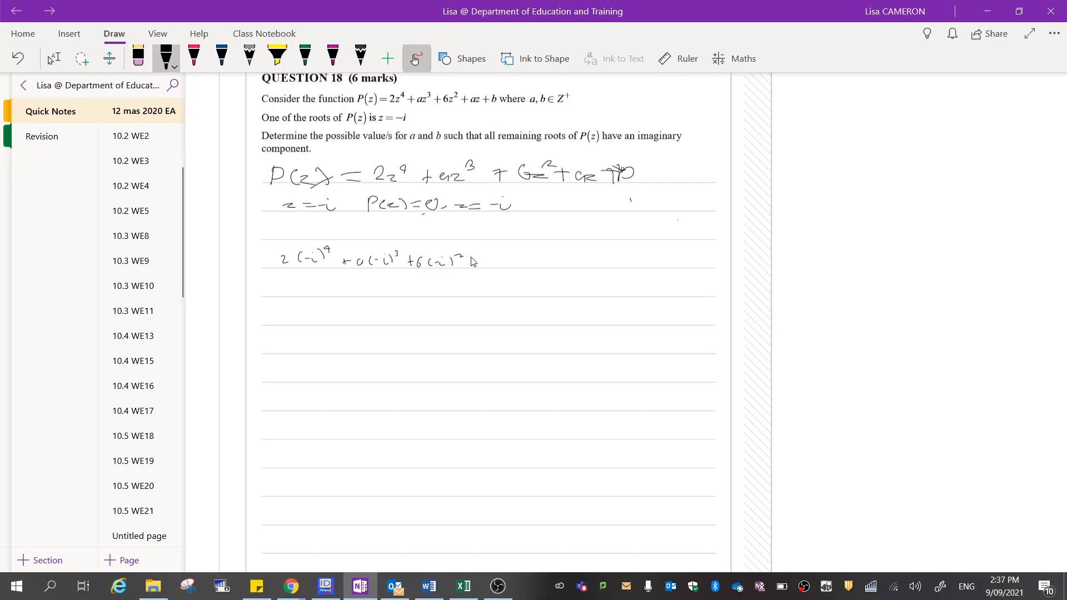
{"action": "left_click_drag", "start_coordinate": [470, 262], "coordinate": [514, 266]}
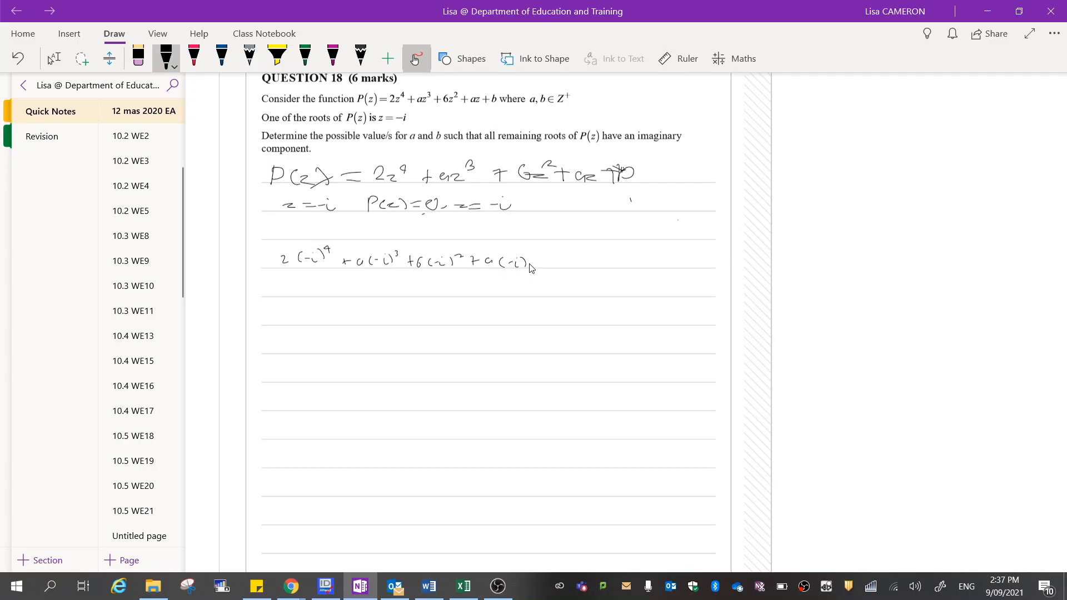
{"action": "left_click_drag", "start_coordinate": [541, 262], "coordinate": [564, 262]}
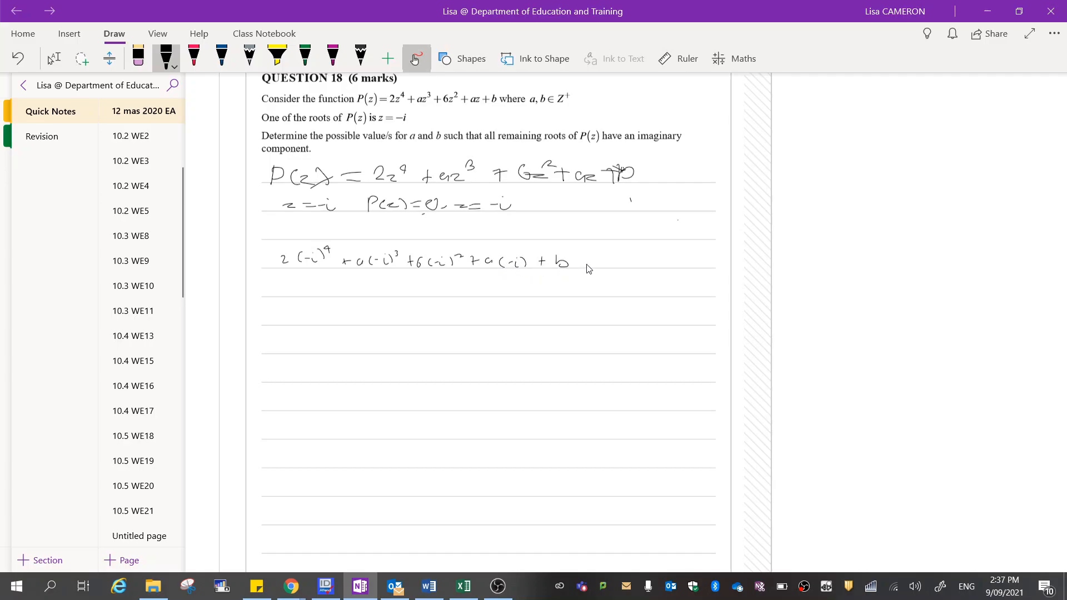
{"action": "left_click_drag", "start_coordinate": [582, 264], "coordinate": [606, 264]}
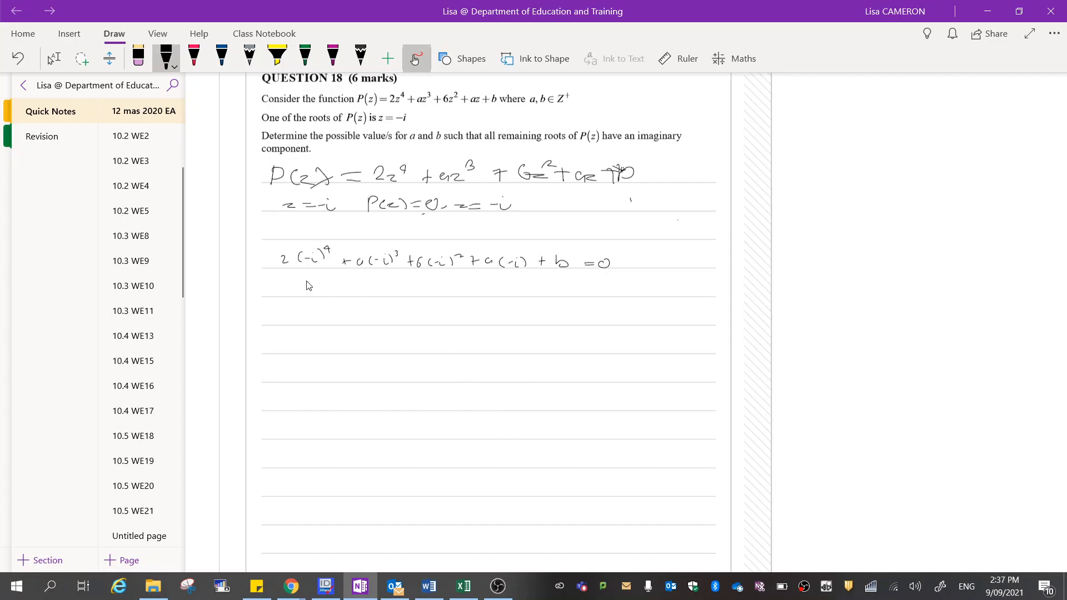
{"action": "mouse_move", "coordinate": [310, 270]}
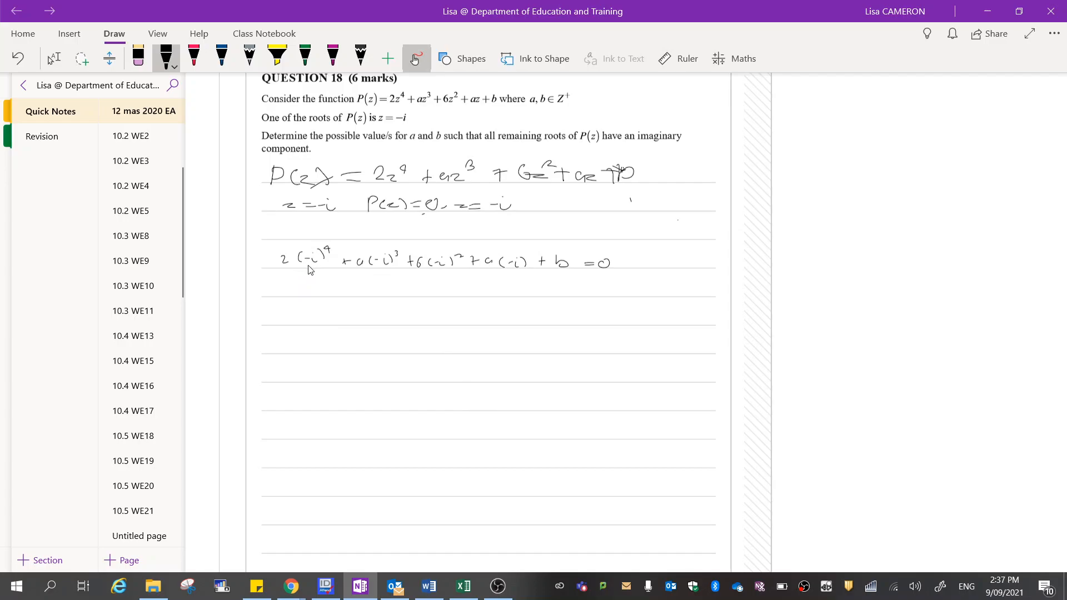
{"action": "mouse_move", "coordinate": [306, 275]}
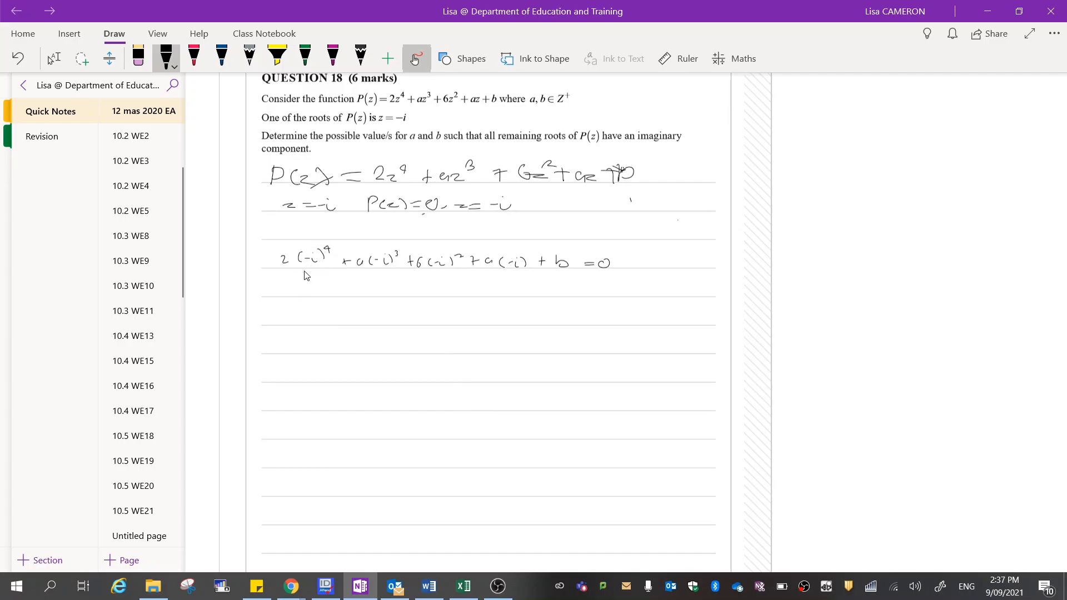
{"action": "mouse_move", "coordinate": [316, 264]}
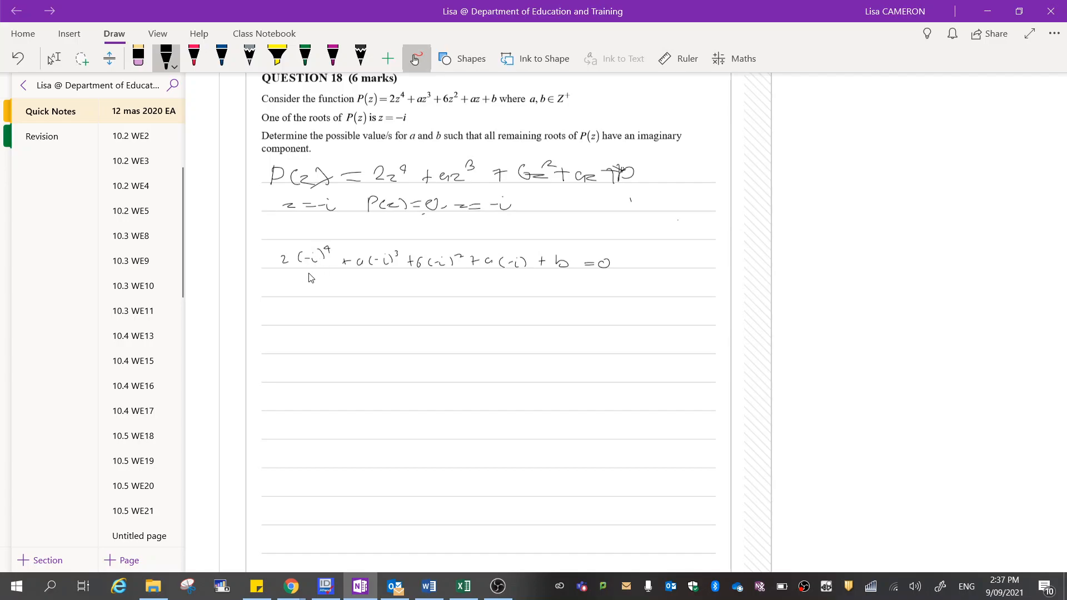
{"action": "mouse_move", "coordinate": [304, 284]}
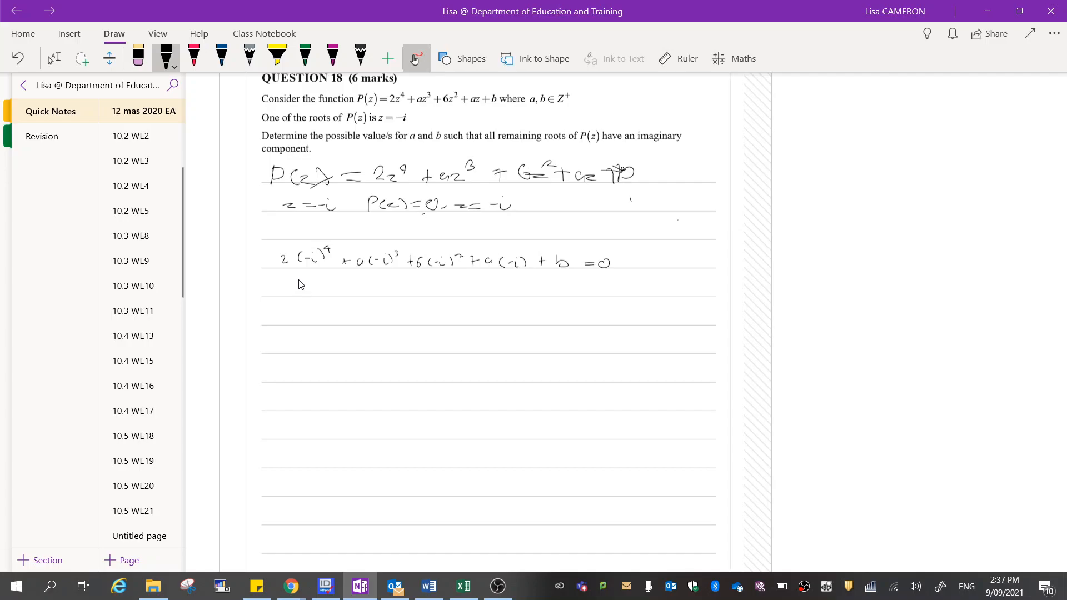
{"action": "mouse_move", "coordinate": [313, 281]}
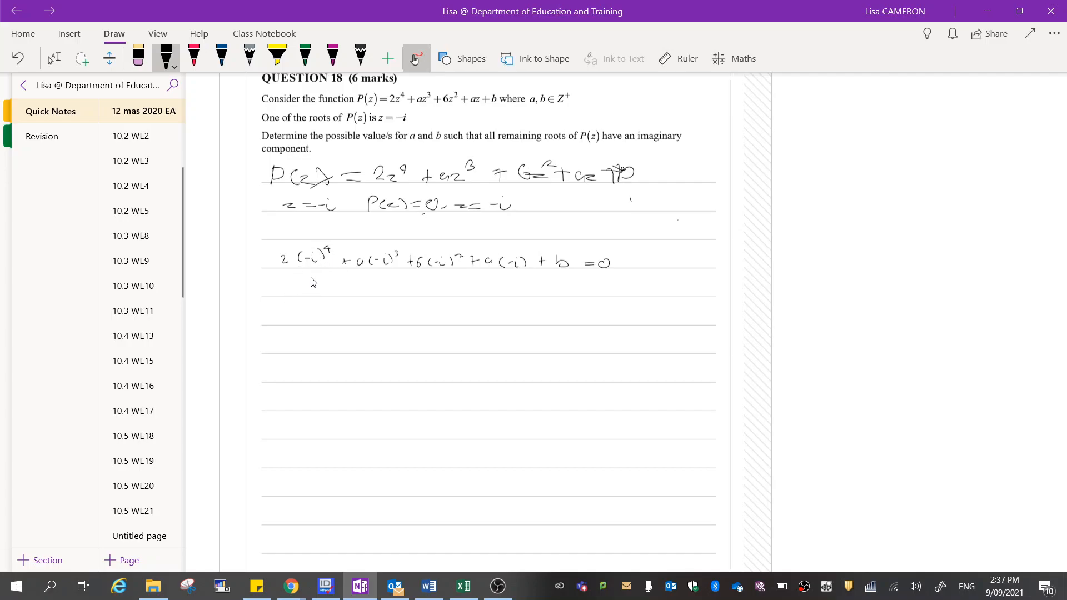
{"action": "mouse_move", "coordinate": [307, 290]}
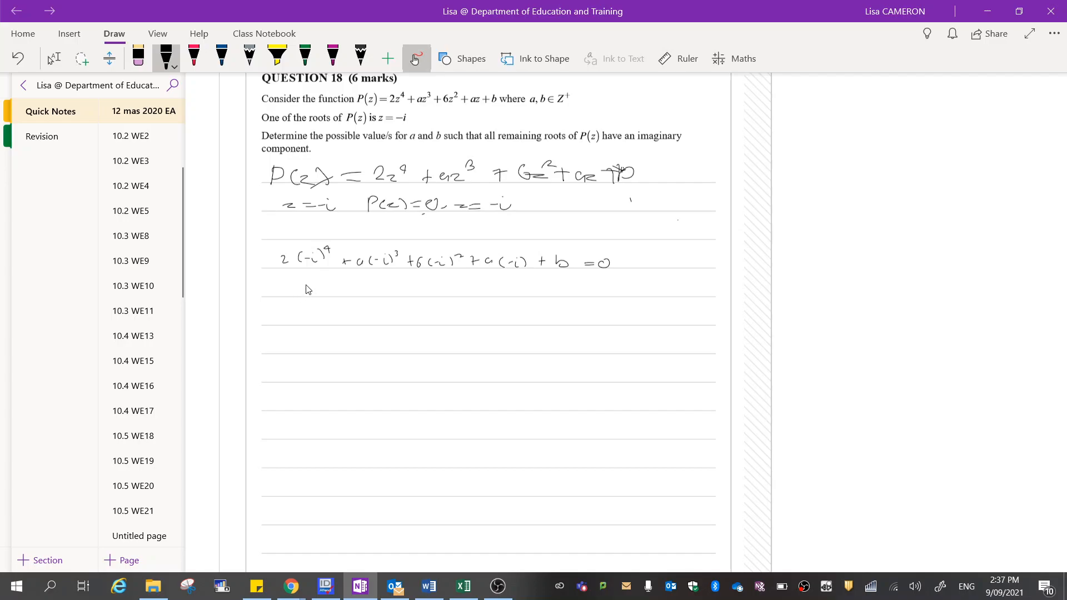
{"action": "mouse_move", "coordinate": [315, 292]}
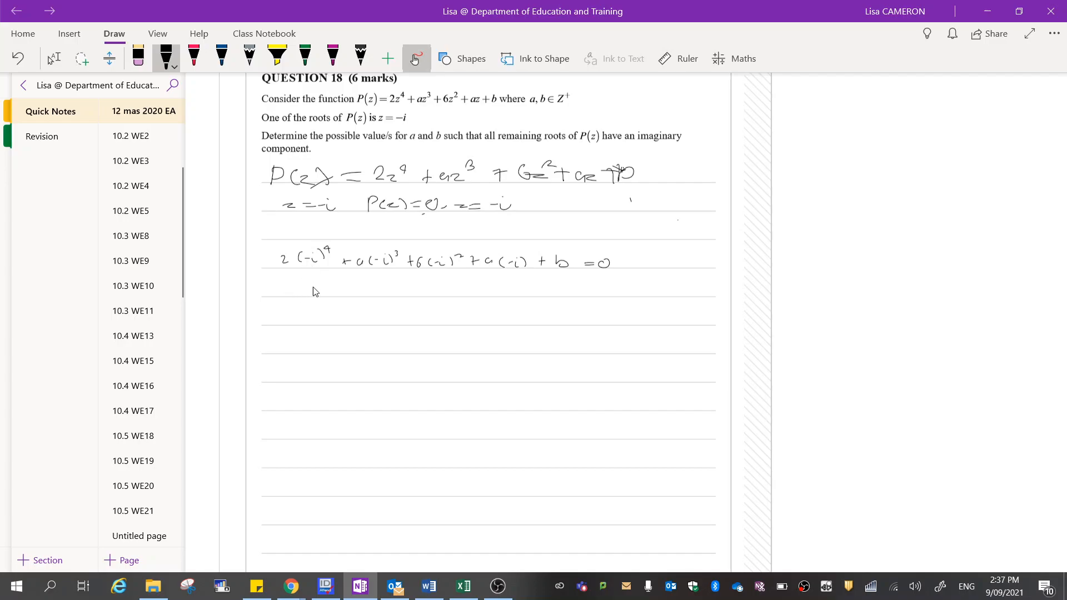
{"action": "mouse_move", "coordinate": [308, 297]}
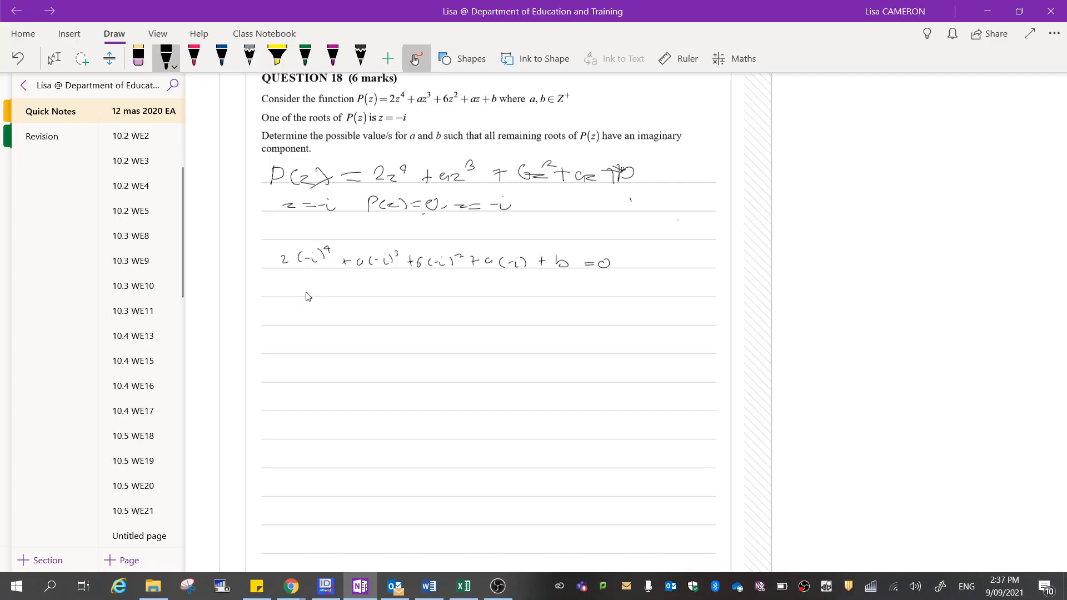
{"action": "mouse_move", "coordinate": [300, 295]}
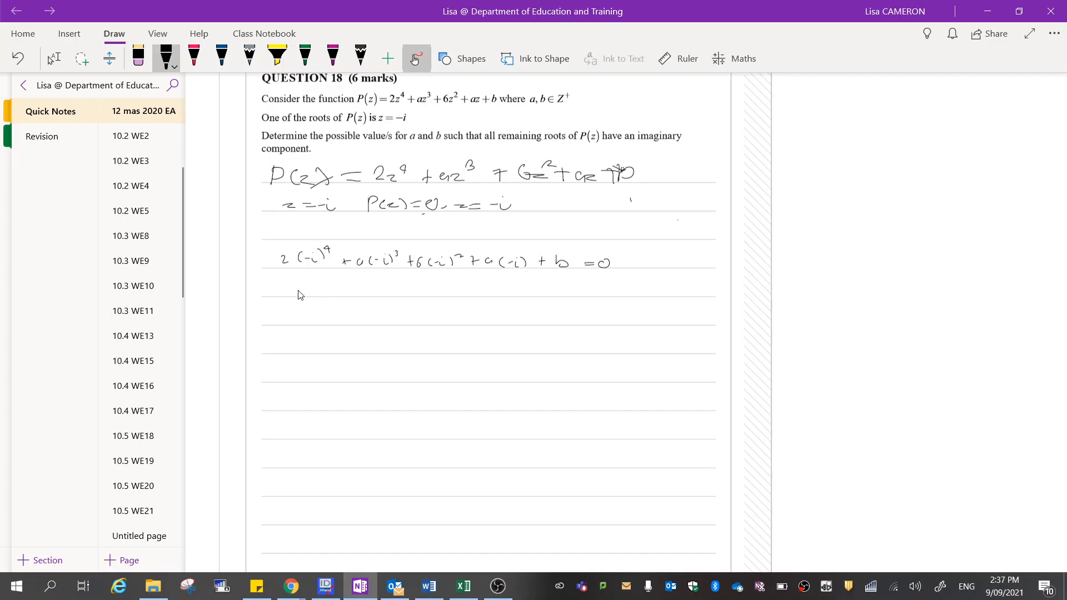
{"action": "left_click_drag", "start_coordinate": [228, 139], "coordinate": [275, 221]}
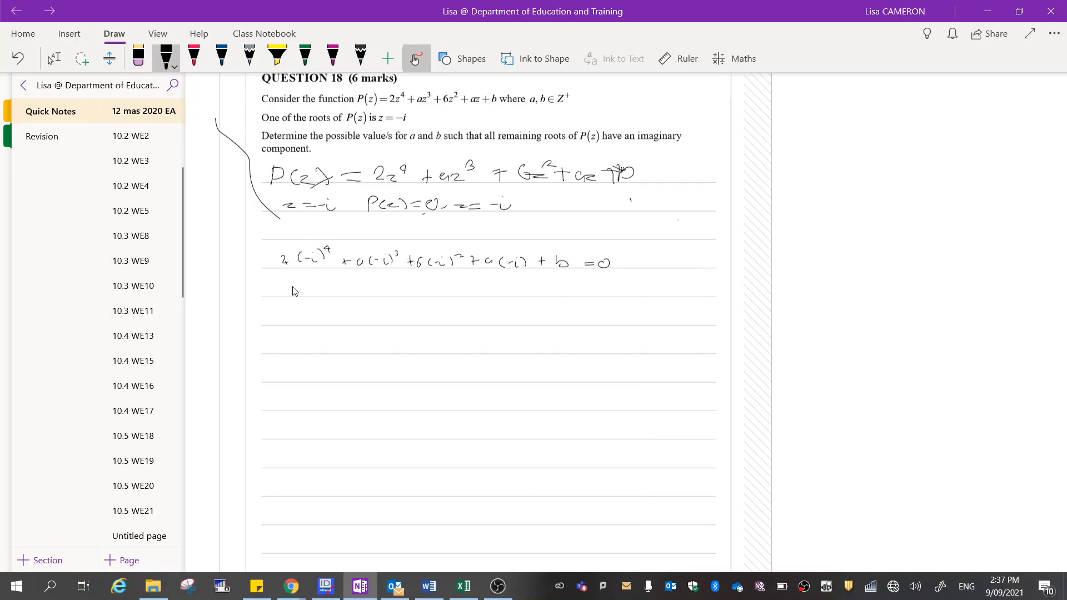
{"action": "left_click_drag", "start_coordinate": [283, 283], "coordinate": [303, 286]}
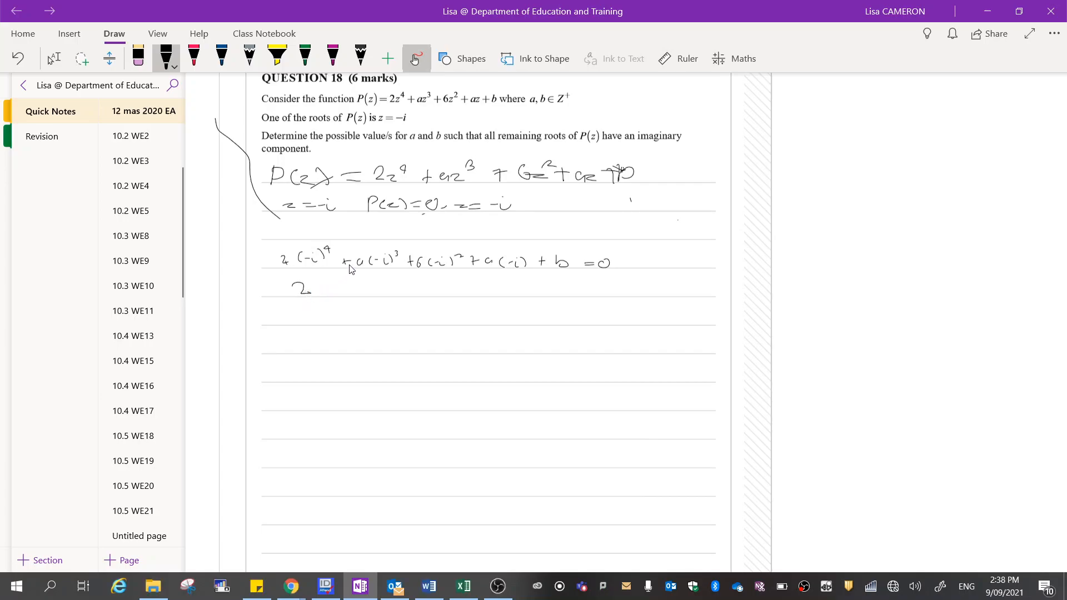
{"action": "mouse_move", "coordinate": [381, 278]}
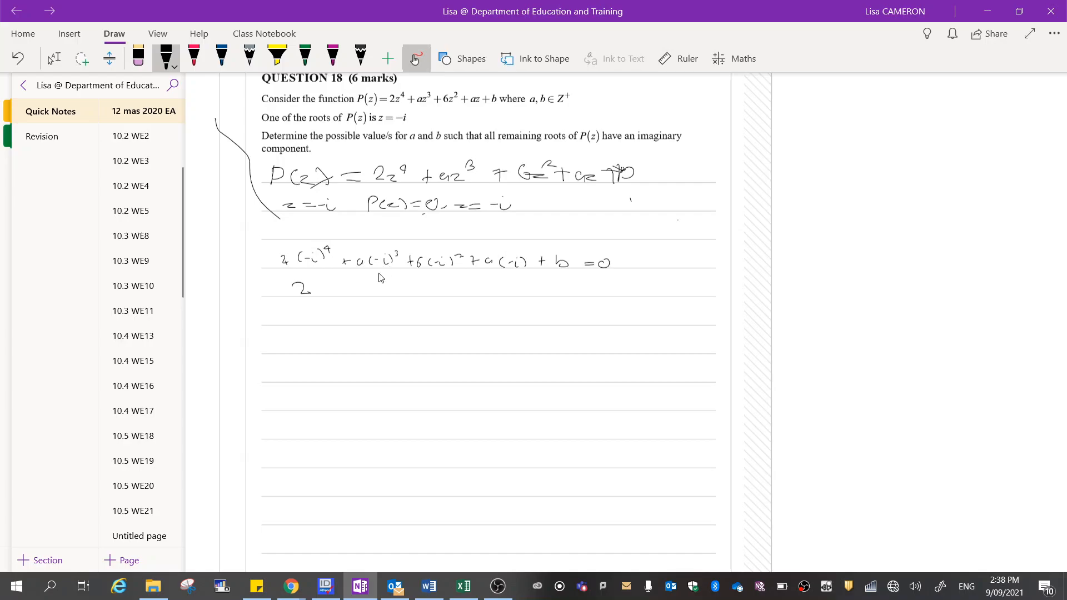
{"action": "mouse_move", "coordinate": [381, 279]}
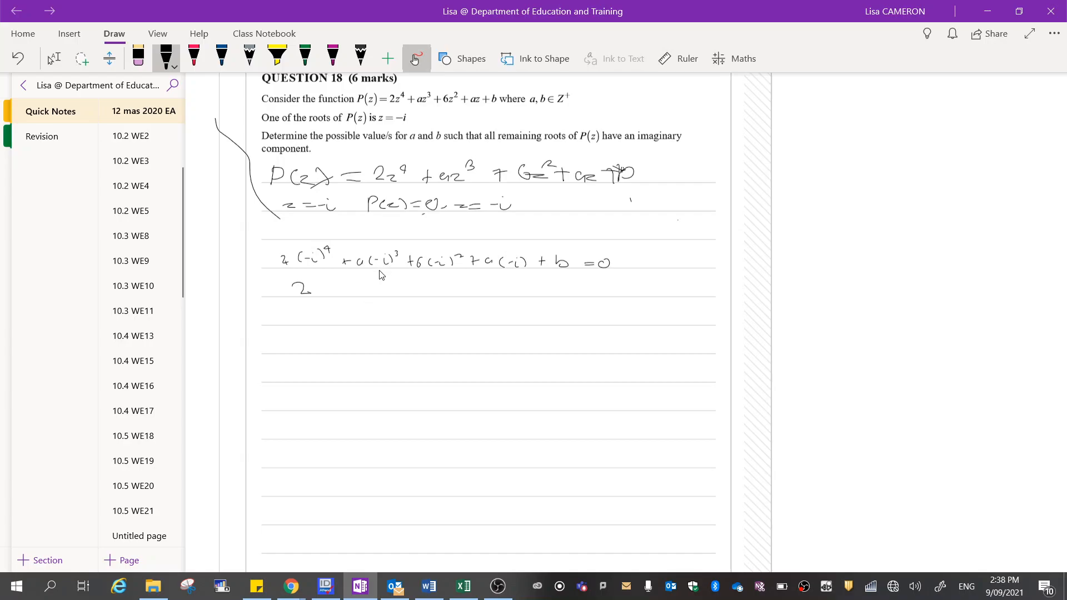
{"action": "mouse_move", "coordinate": [378, 274]}
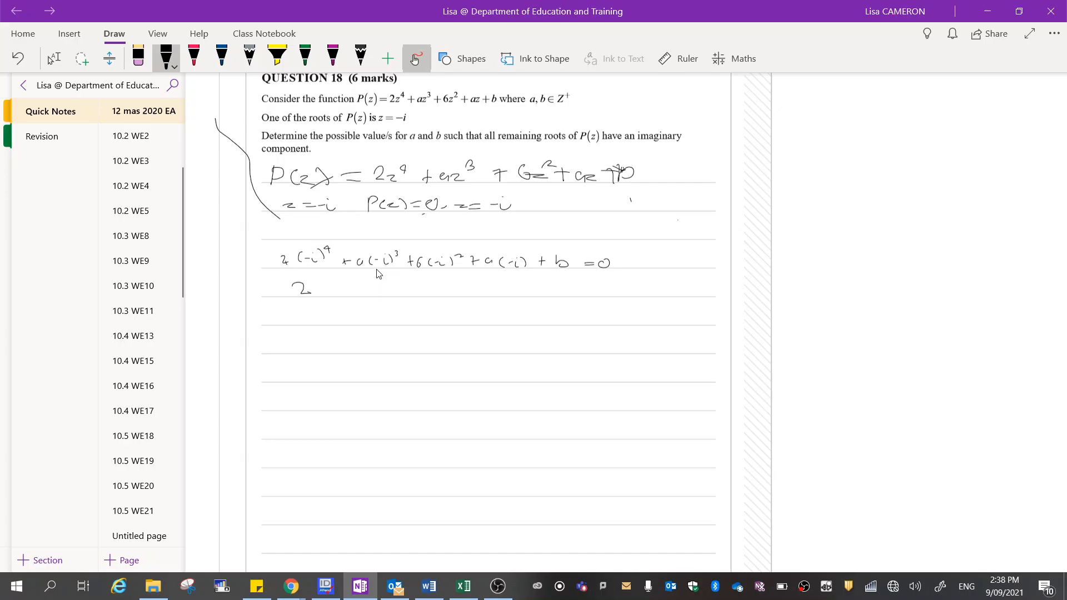
{"action": "mouse_move", "coordinate": [368, 279]}
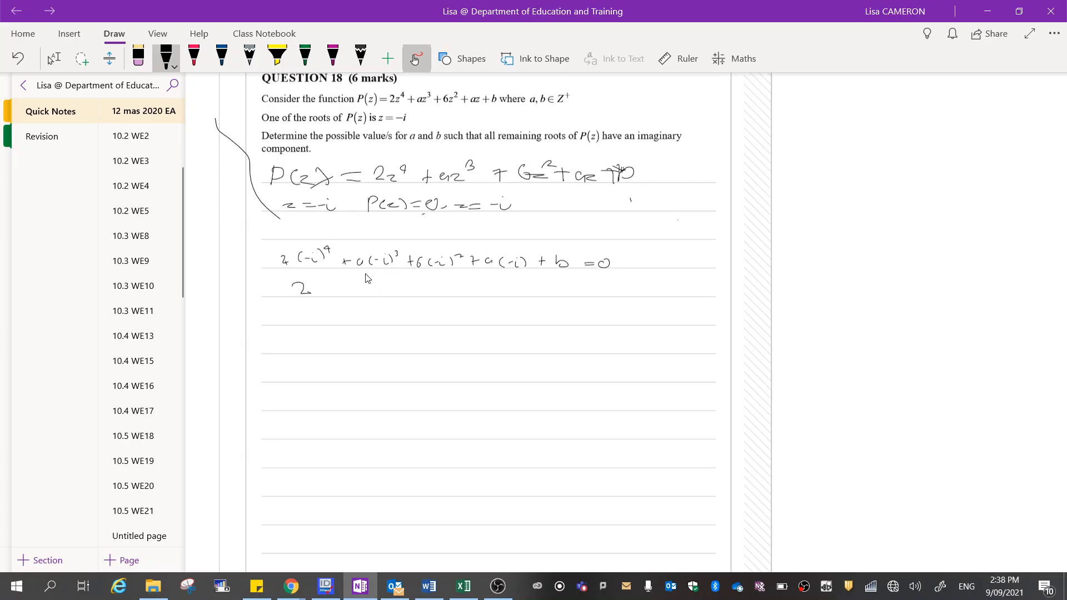
{"action": "mouse_move", "coordinate": [382, 278]}
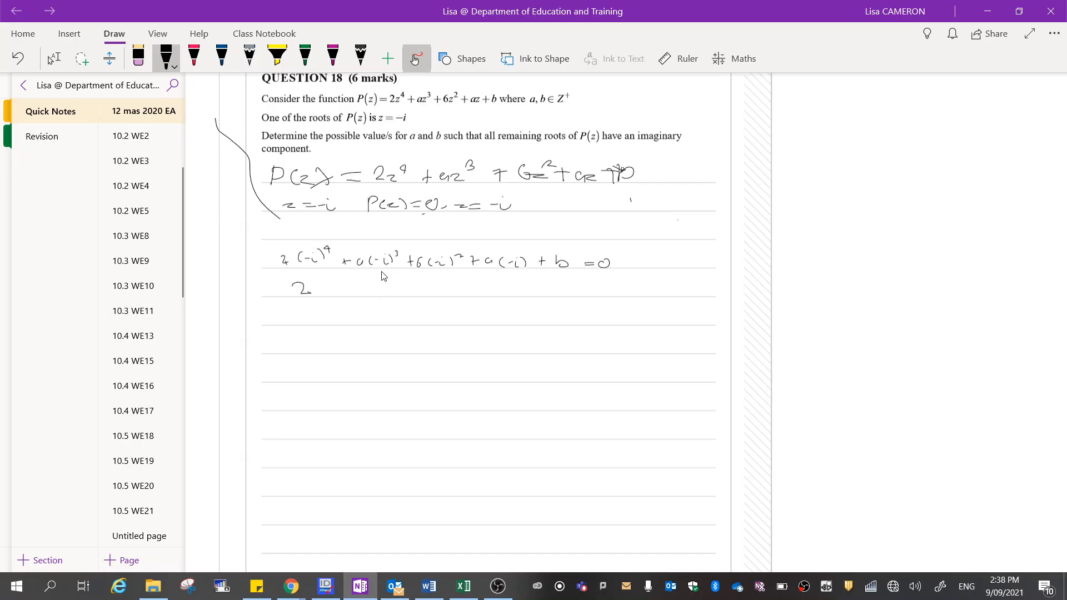
{"action": "mouse_move", "coordinate": [379, 271]}
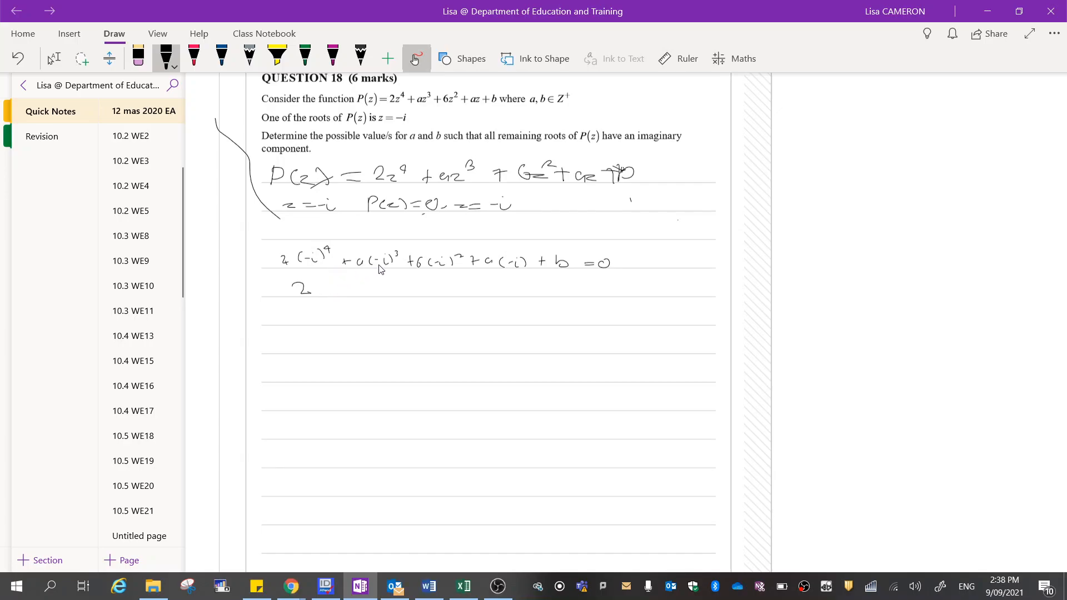
Extend the second line with + ai − 6 − ai + b = 0
{"action": "left_click_drag", "start_coordinate": [324, 286], "coordinate": [351, 289]}
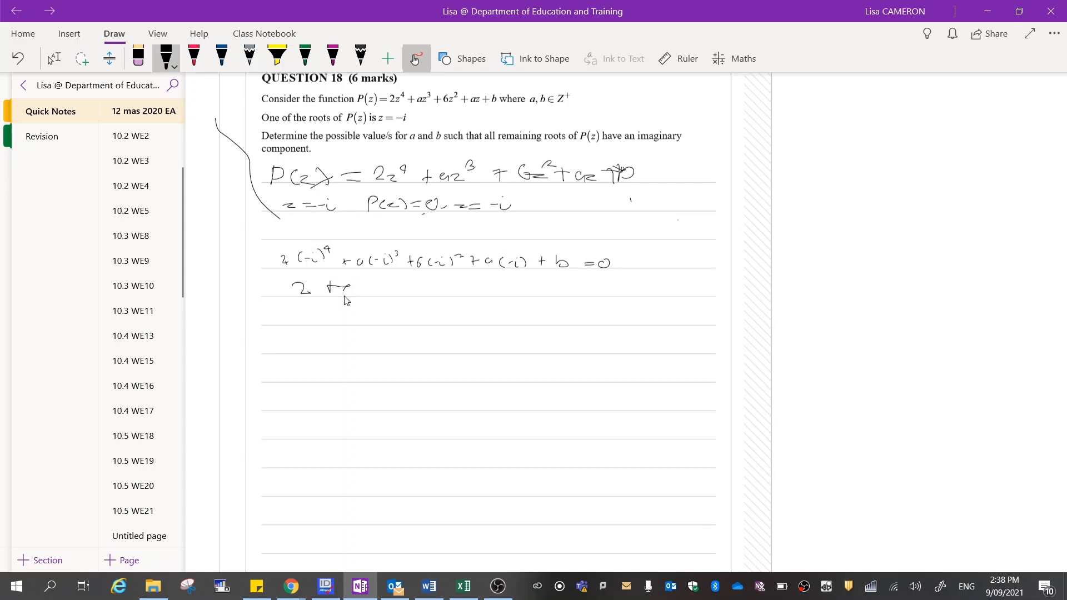
{"action": "left_click_drag", "start_coordinate": [340, 286], "coordinate": [365, 290]}
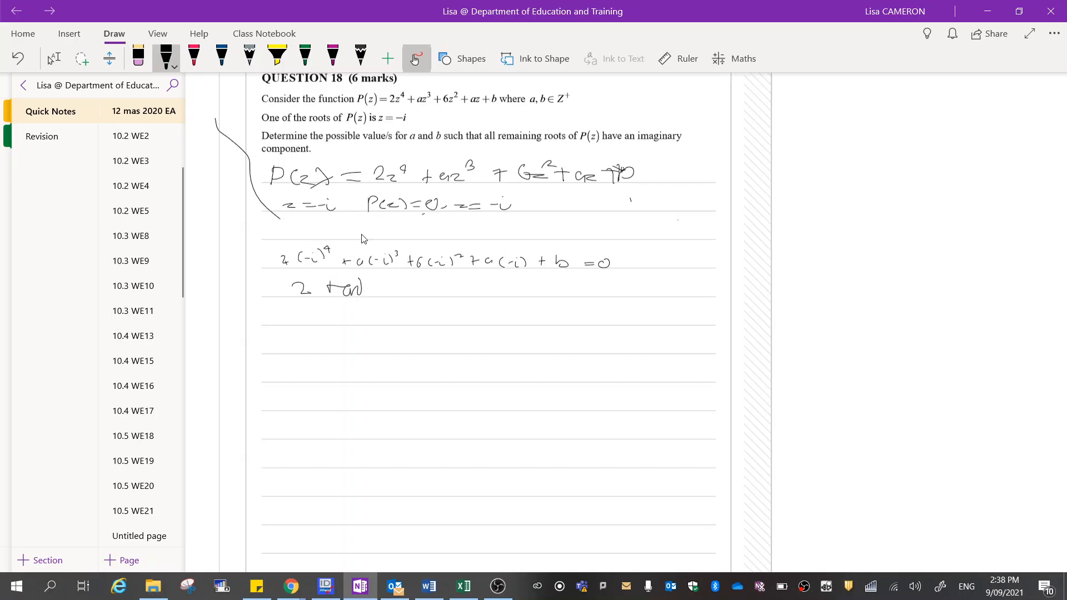
{"action": "mouse_move", "coordinate": [445, 273]}
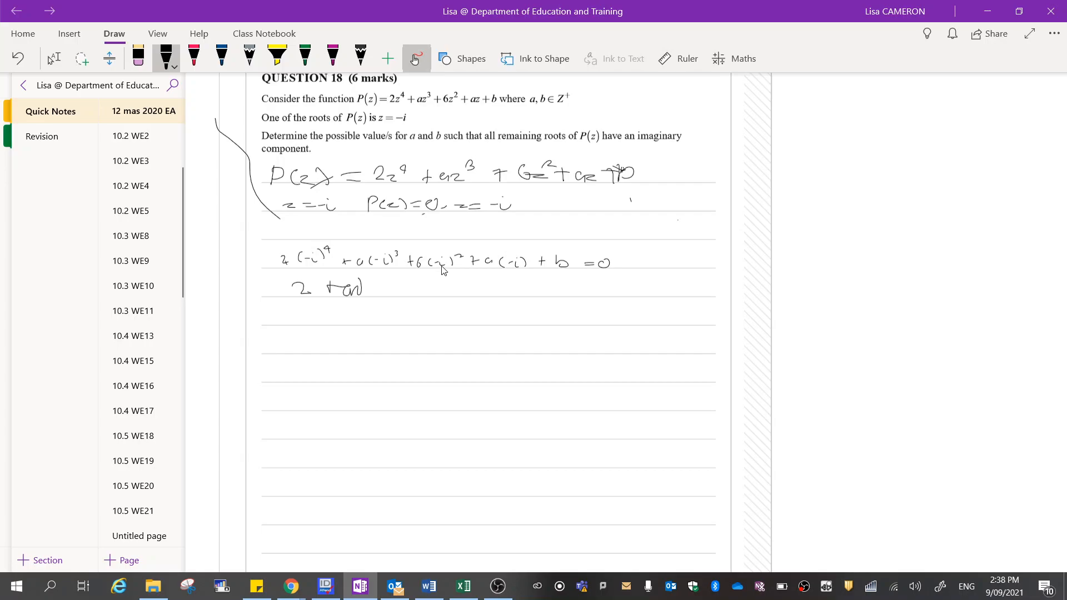
{"action": "mouse_move", "coordinate": [410, 289]}
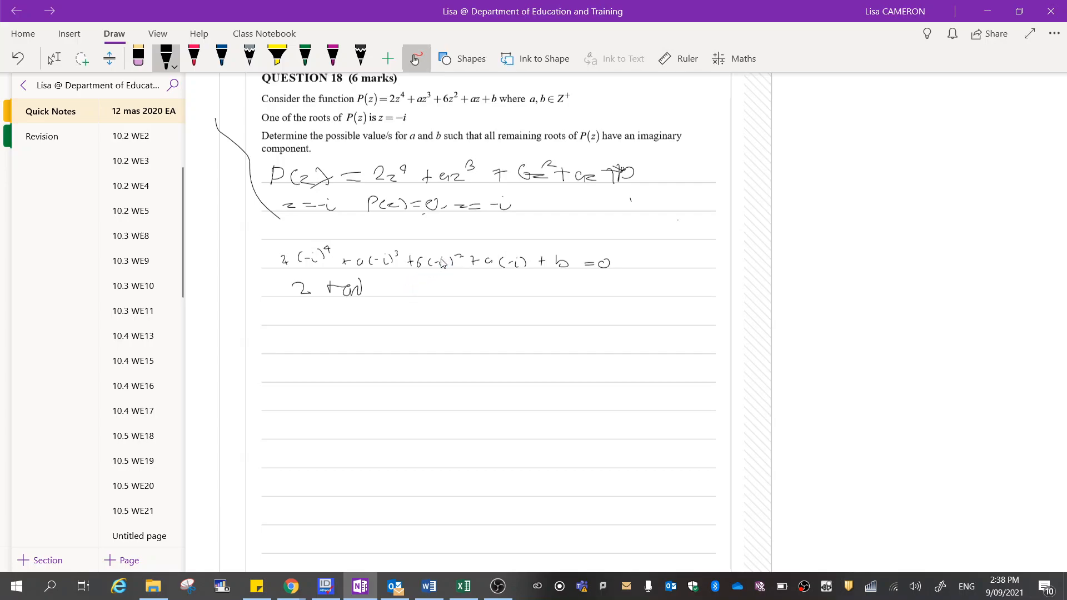
{"action": "mouse_move", "coordinate": [387, 293]}
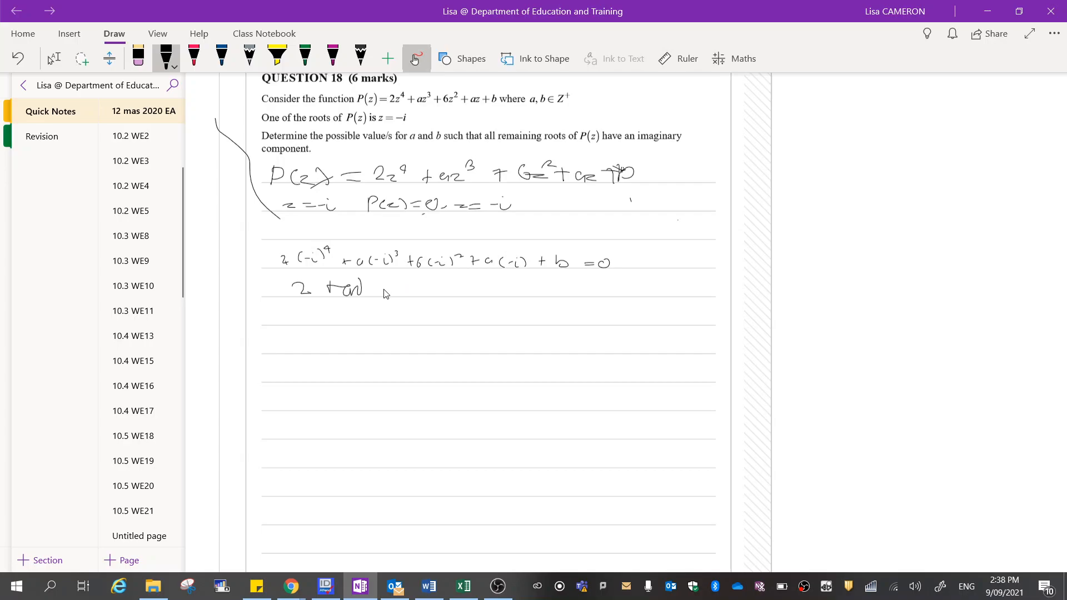
{"action": "mouse_move", "coordinate": [393, 298]}
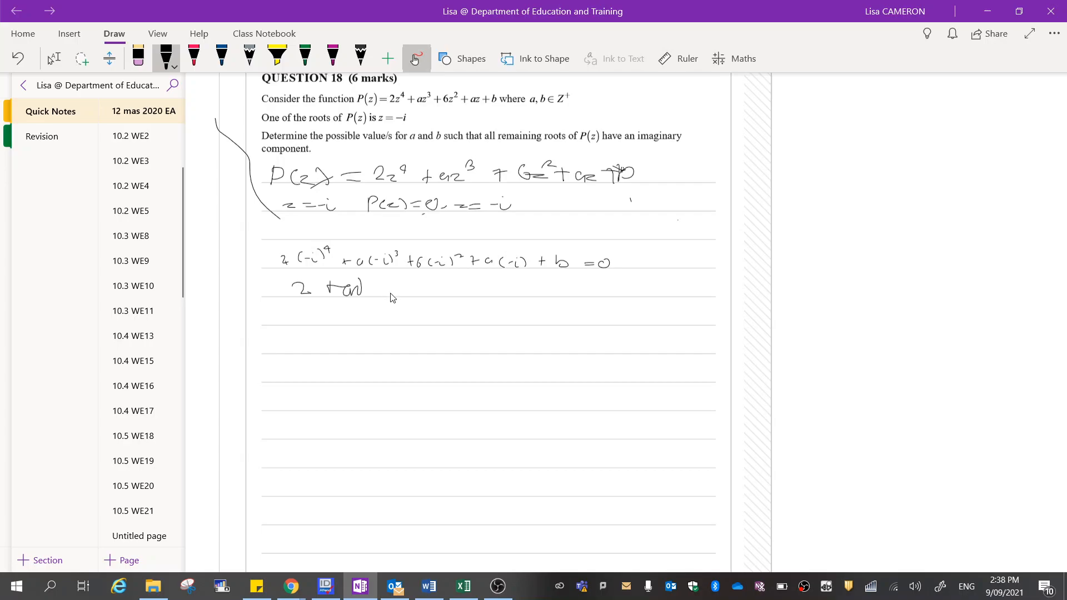
{"action": "left_click_drag", "start_coordinate": [381, 288], "coordinate": [405, 288]}
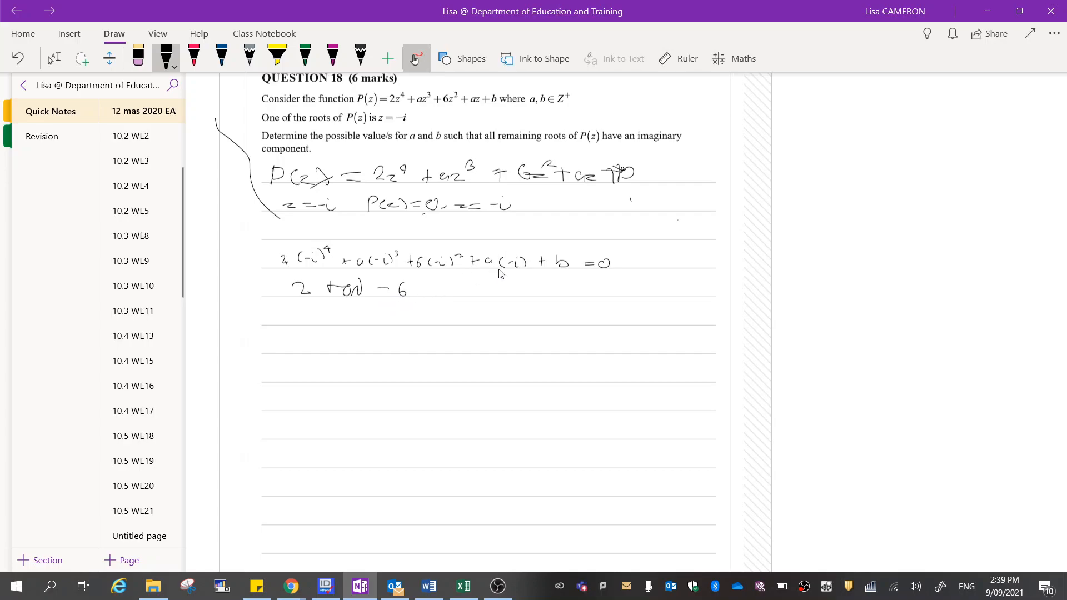
{"action": "left_click_drag", "start_coordinate": [426, 289], "coordinate": [453, 293]}
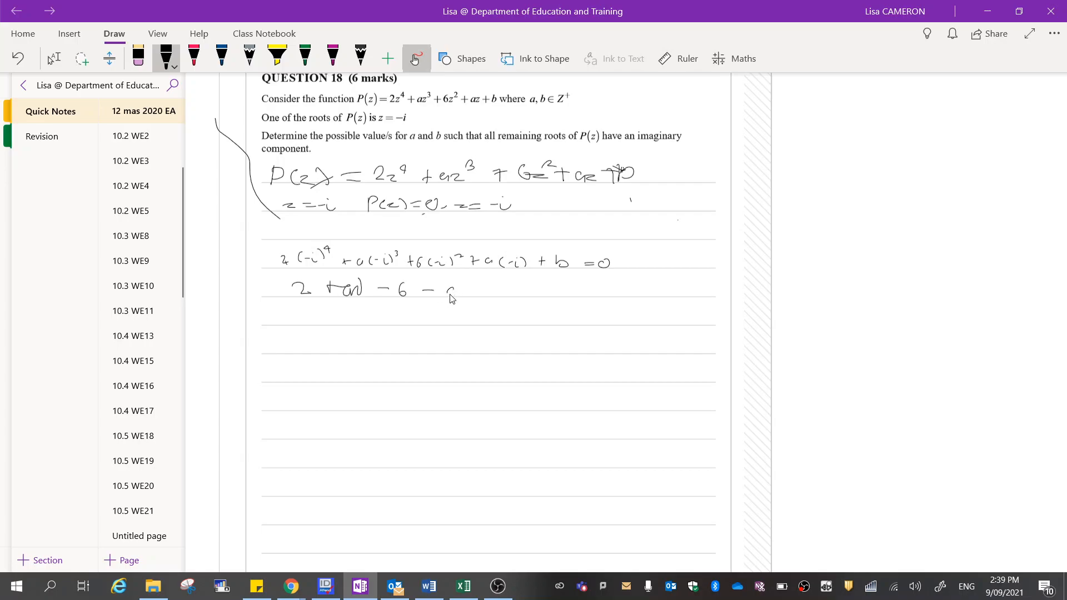
{"action": "left_click_drag", "start_coordinate": [445, 289], "coordinate": [466, 294]}
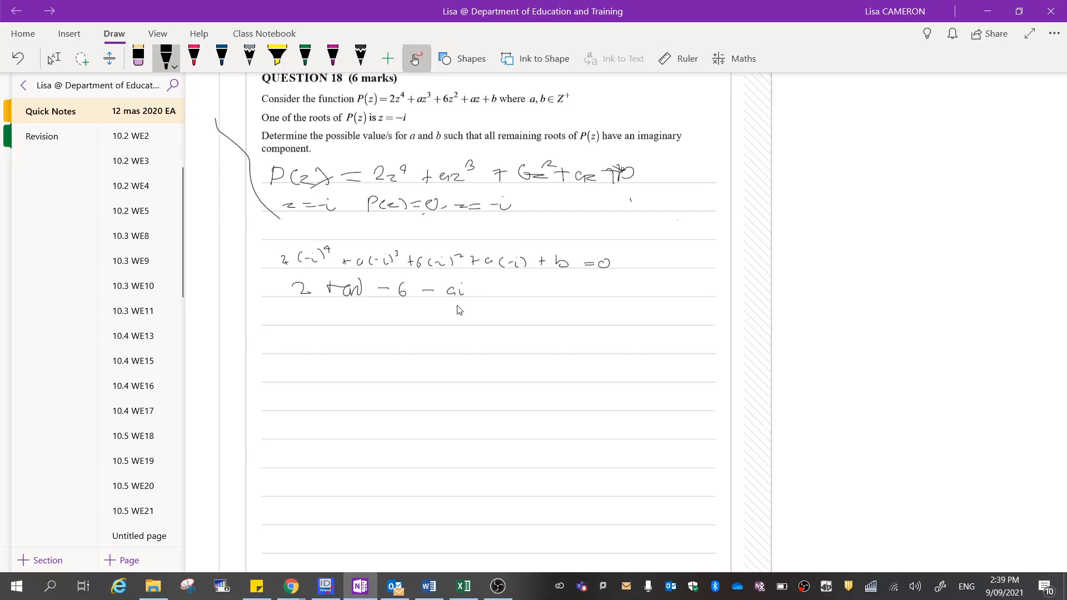
{"action": "left_click_drag", "start_coordinate": [483, 289], "coordinate": [507, 289]}
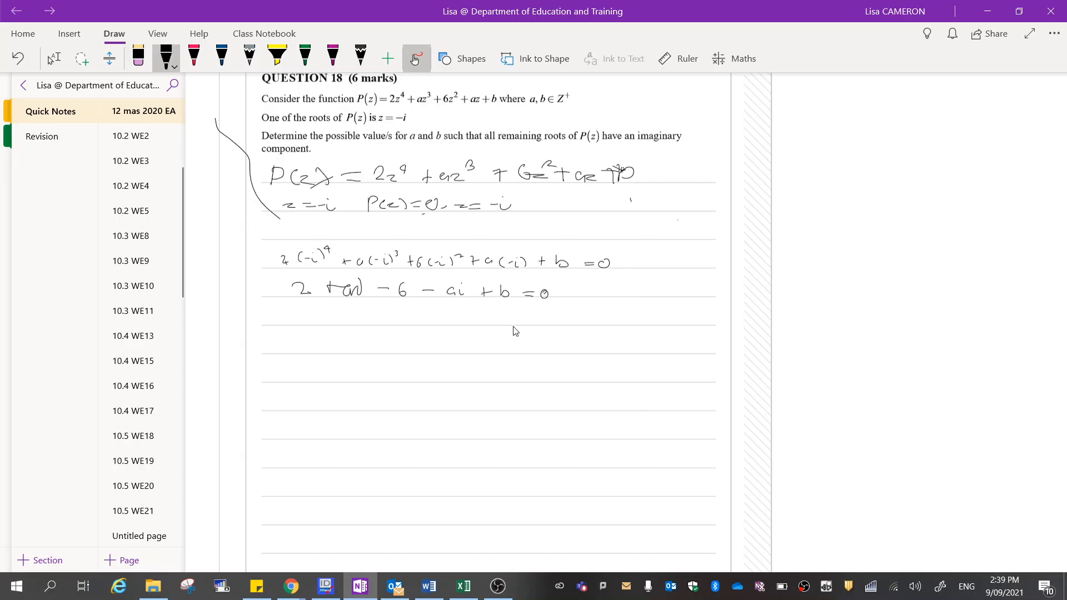
{"action": "mouse_move", "coordinate": [361, 279]}
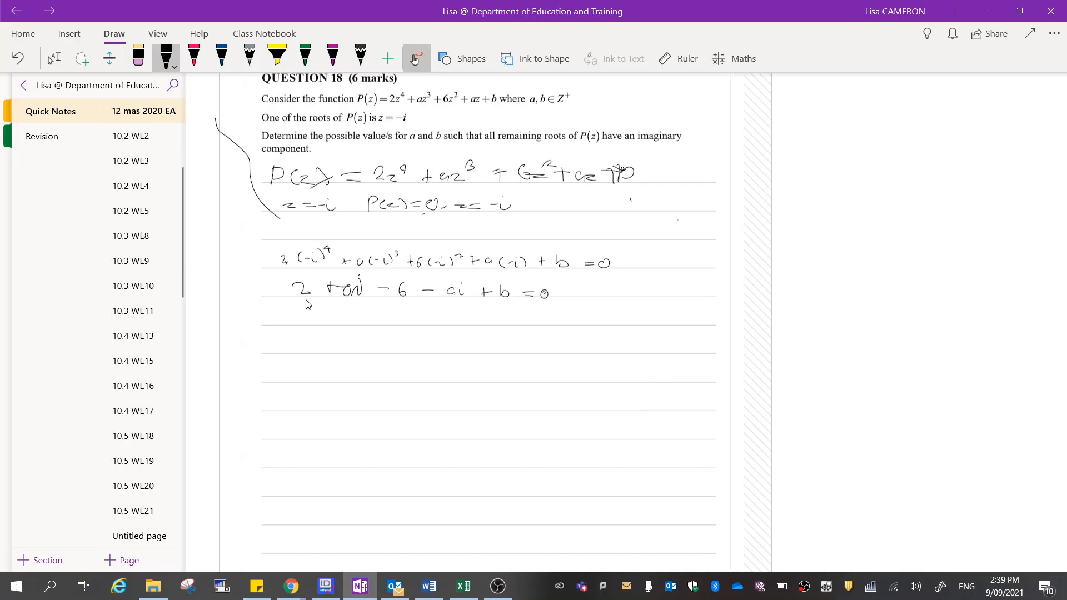
Write −4 + b = 0, then b = 4 on the line below
{"action": "left_click_drag", "start_coordinate": [339, 316], "coordinate": [347, 317]}
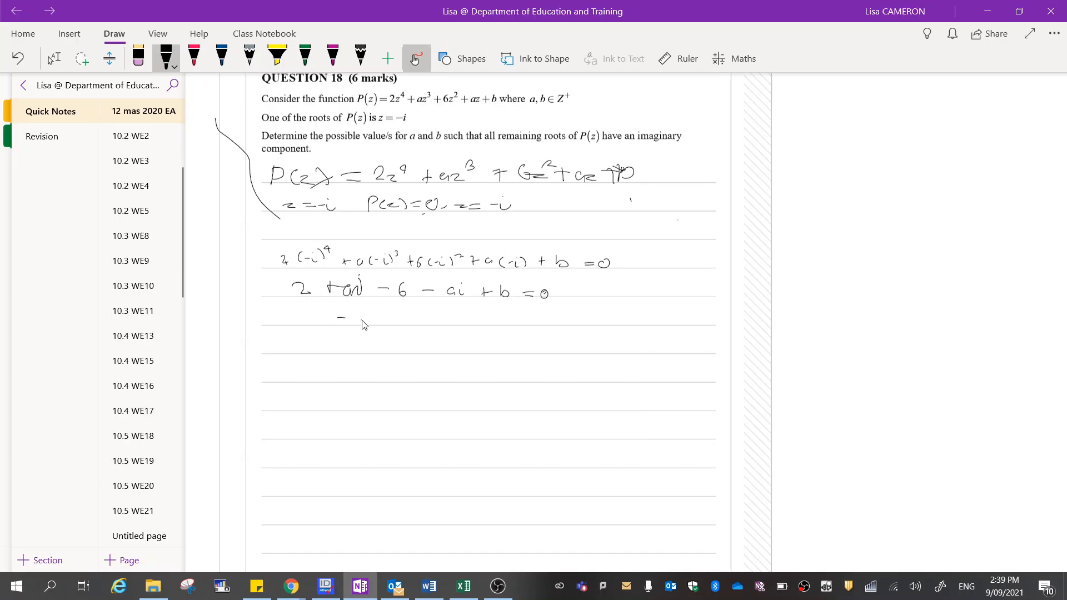
{"action": "left_click_drag", "start_coordinate": [350, 316], "coordinate": [361, 323]}
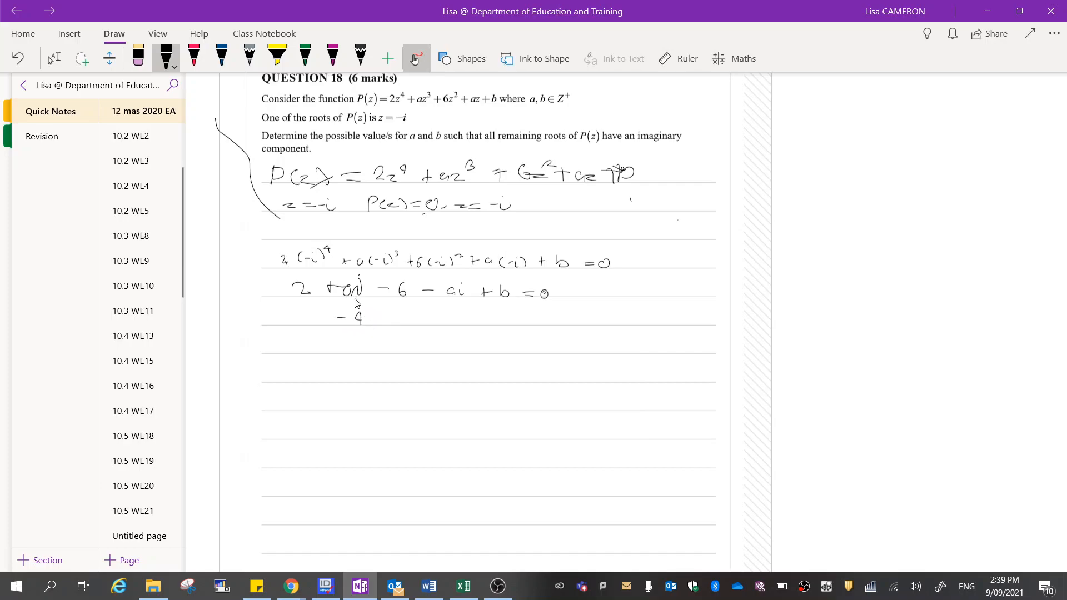
{"action": "mouse_move", "coordinate": [410, 305]}
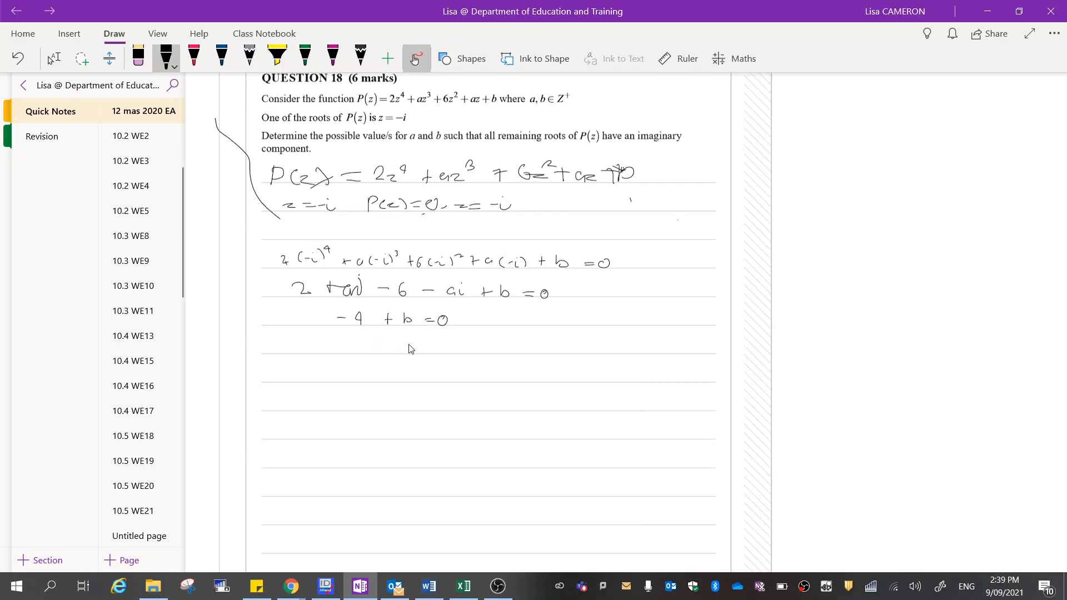
{"action": "left_click_drag", "start_coordinate": [405, 349], "coordinate": [433, 349]}
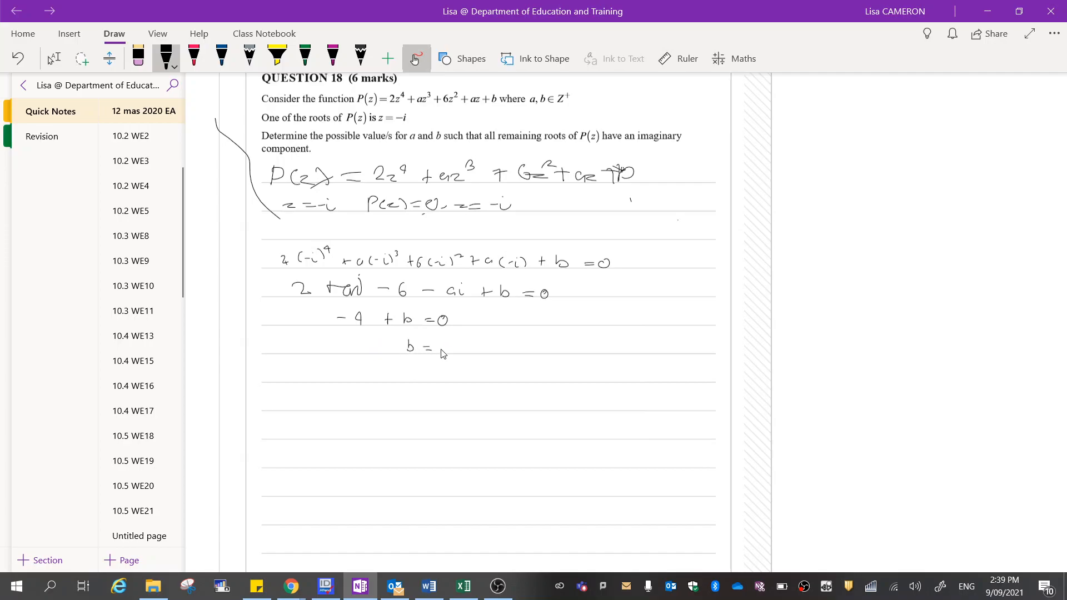
{"action": "left_click_drag", "start_coordinate": [436, 346], "coordinate": [445, 345]}
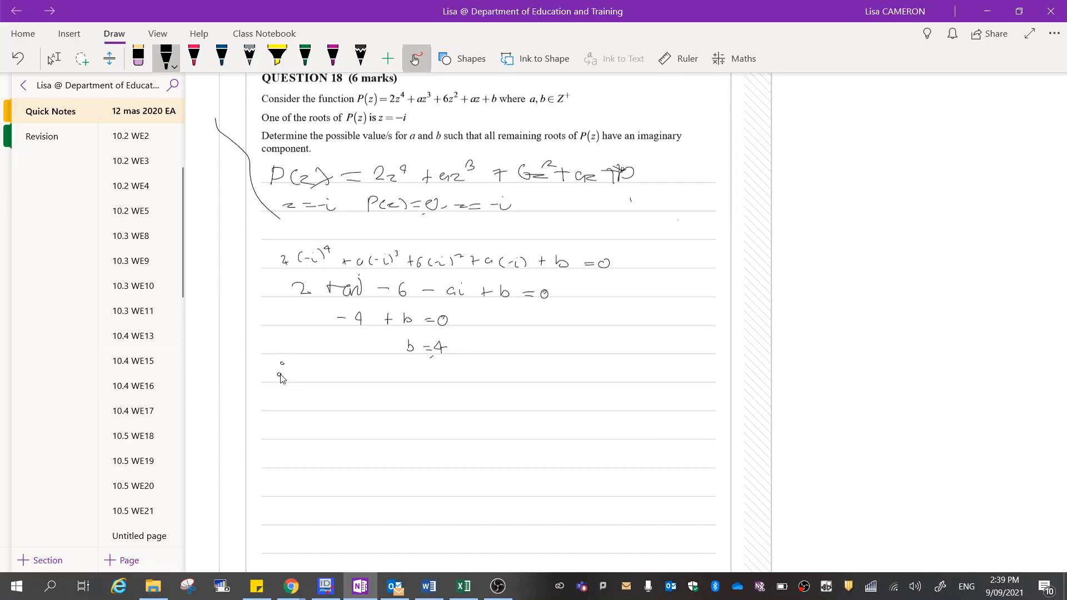
Write ∴ P(z) = 2z⁴ + az³ + 6z² + az + 4 on the next line
{"action": "left_click_drag", "start_coordinate": [303, 367], "coordinate": [321, 375]}
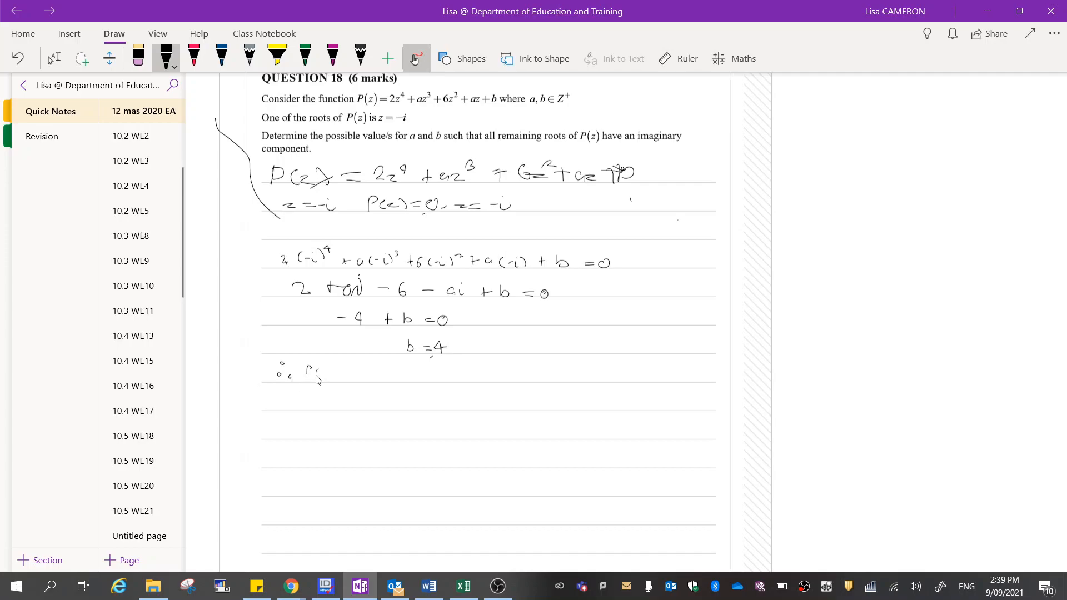
{"action": "left_click_drag", "start_coordinate": [310, 371], "coordinate": [347, 382]}
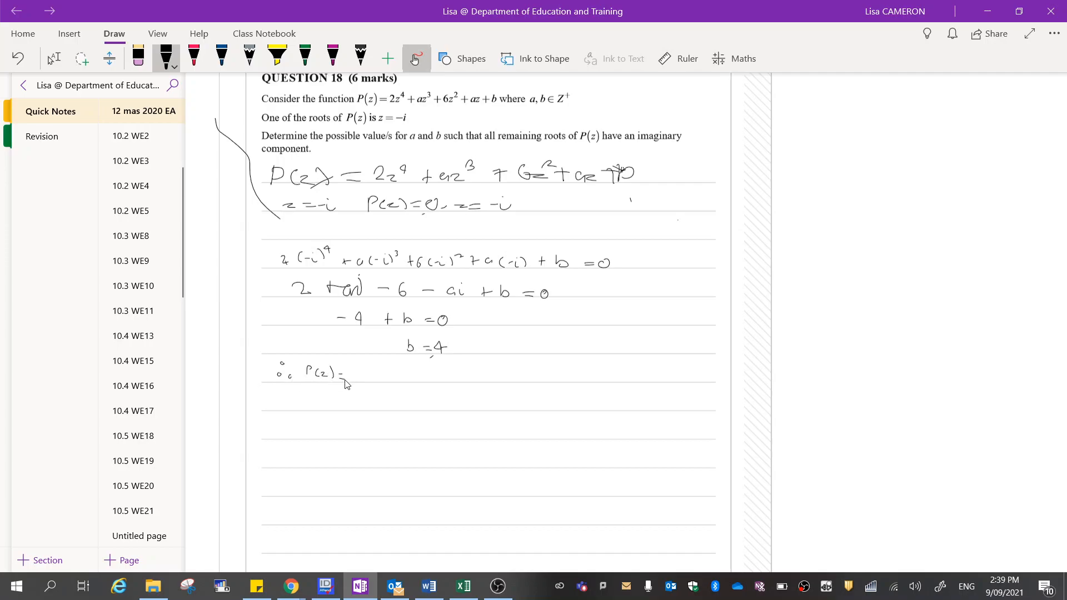
{"action": "mouse_move", "coordinate": [360, 356]}
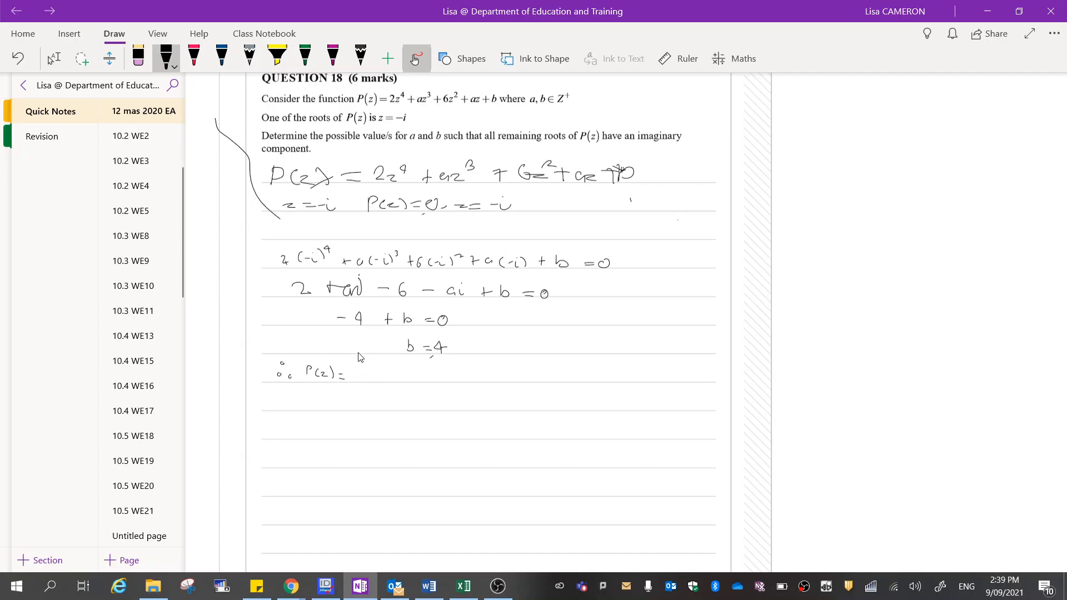
{"action": "left_click_drag", "start_coordinate": [357, 373], "coordinate": [373, 378]}
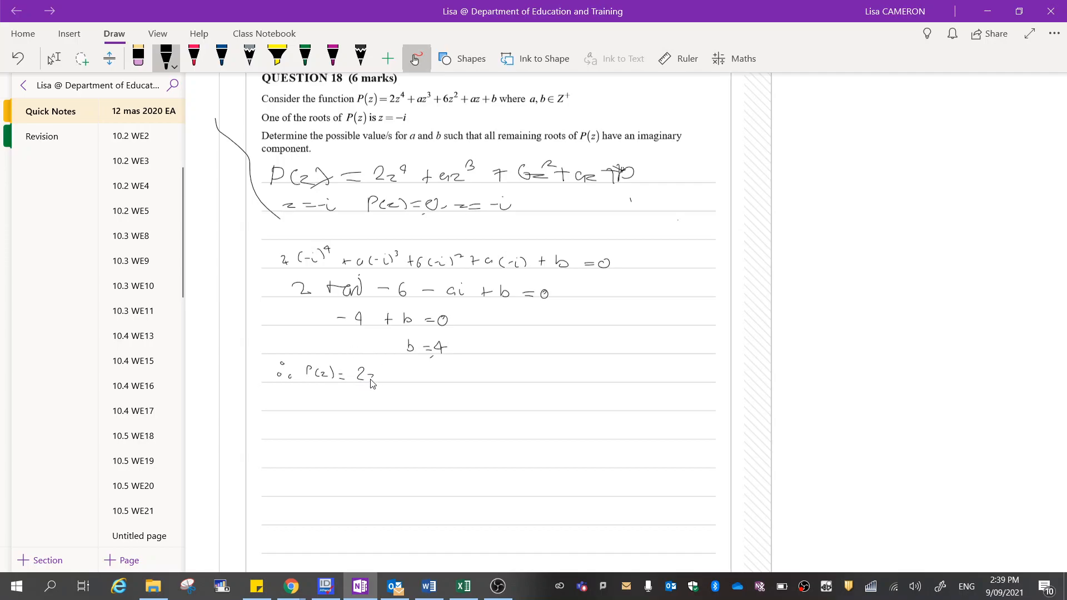
{"action": "left_click_drag", "start_coordinate": [374, 373], "coordinate": [405, 375]}
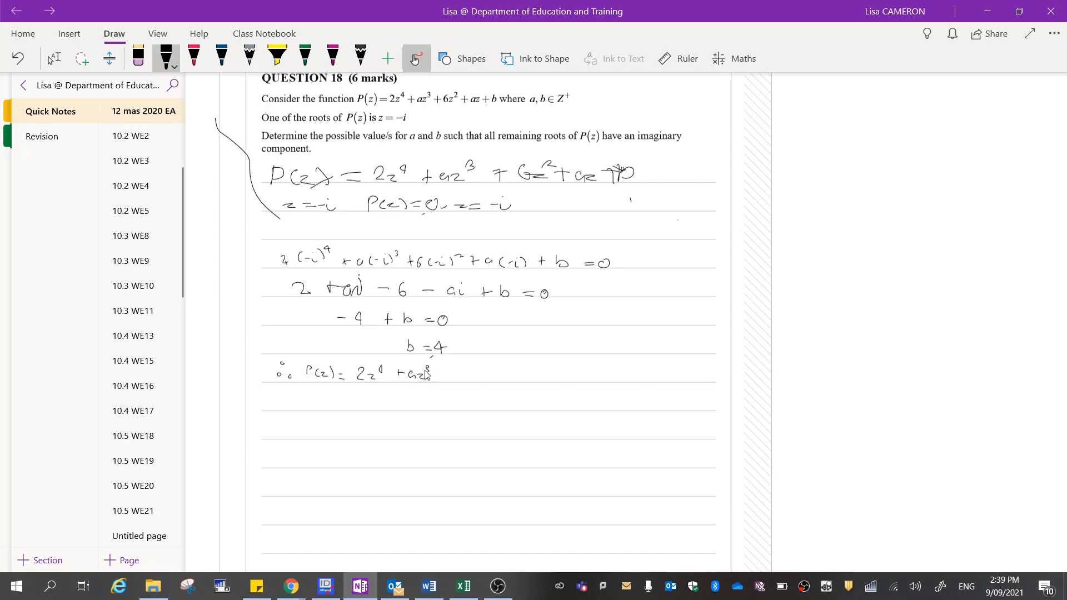
{"action": "left_click_drag", "start_coordinate": [440, 373], "coordinate": [467, 375]}
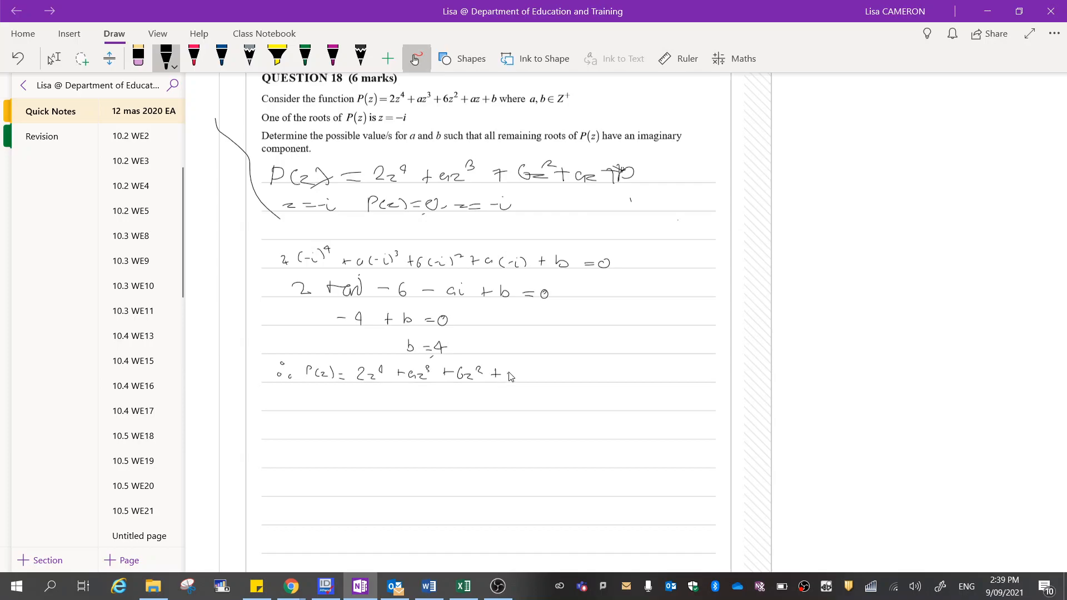
{"action": "left_click_drag", "start_coordinate": [497, 374], "coordinate": [538, 374]}
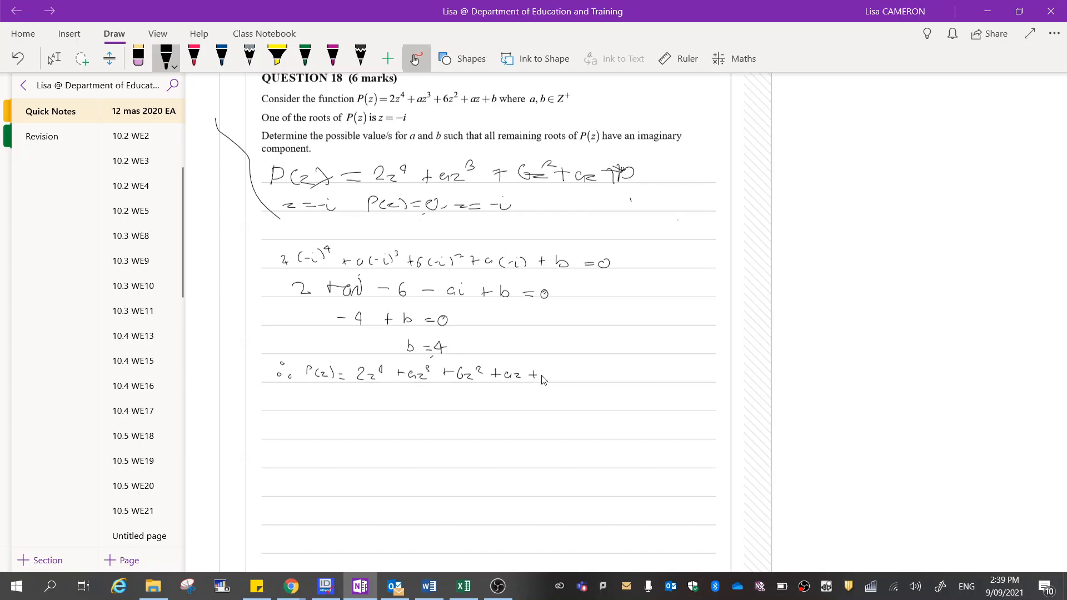
{"action": "left_click_drag", "start_coordinate": [540, 374], "coordinate": [548, 378]}
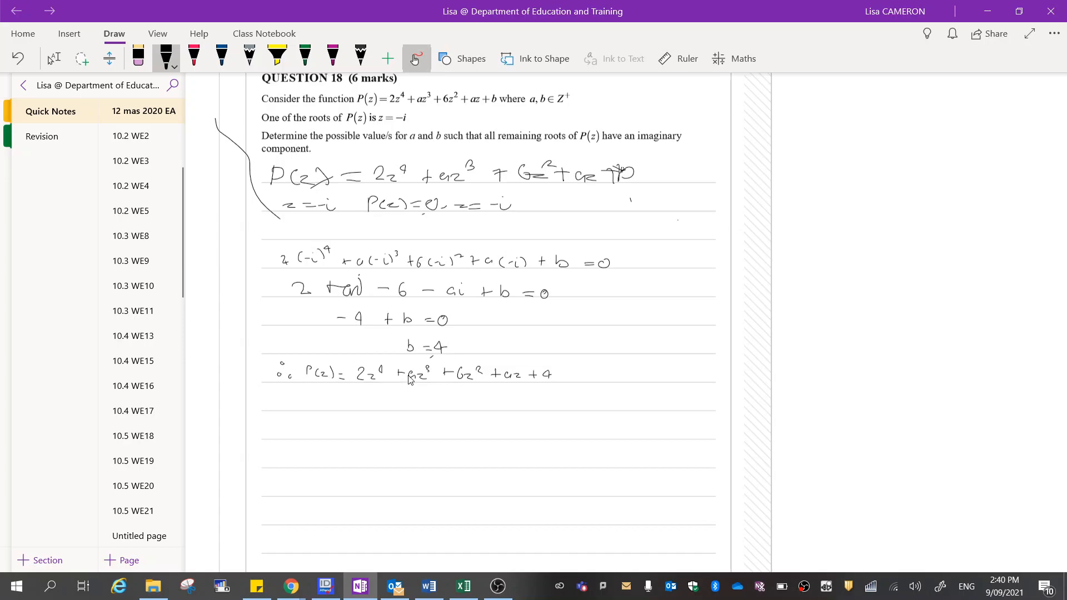
{"action": "mouse_move", "coordinate": [419, 388]}
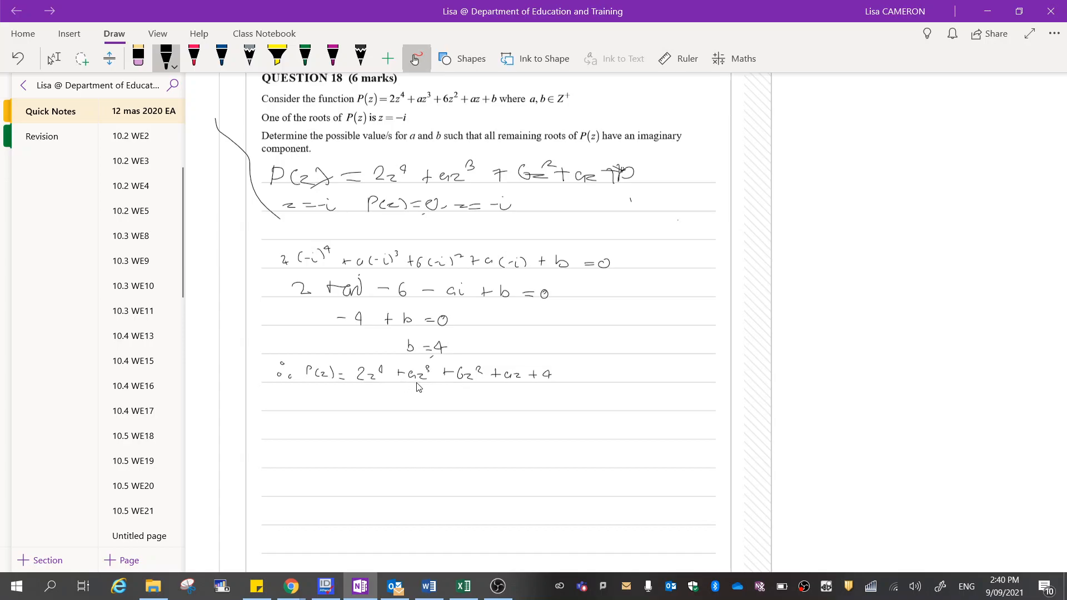
{"action": "mouse_move", "coordinate": [375, 386]}
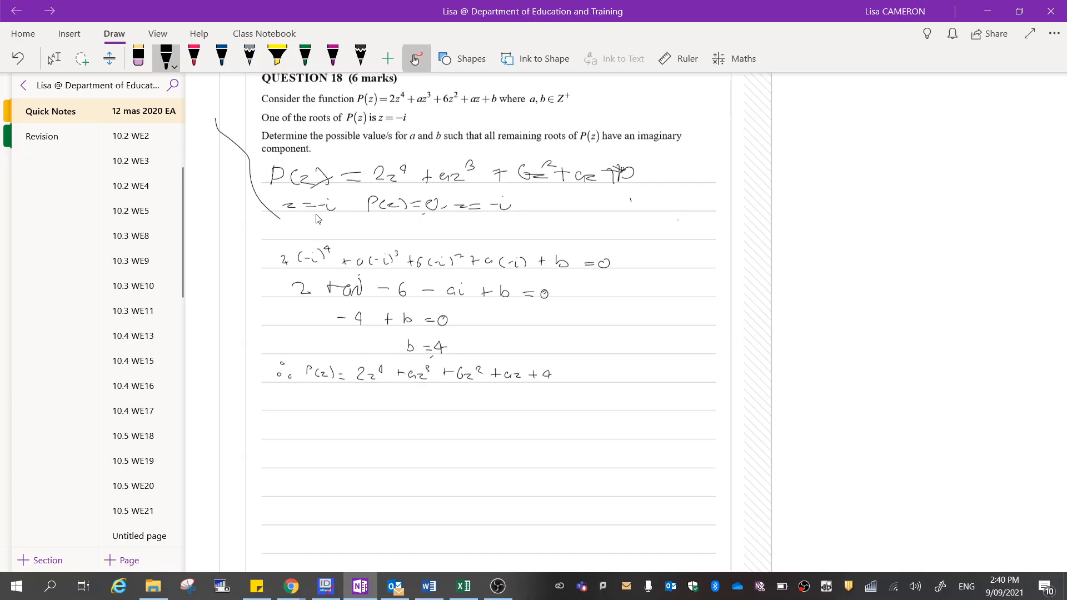
{"action": "mouse_move", "coordinate": [334, 224]}
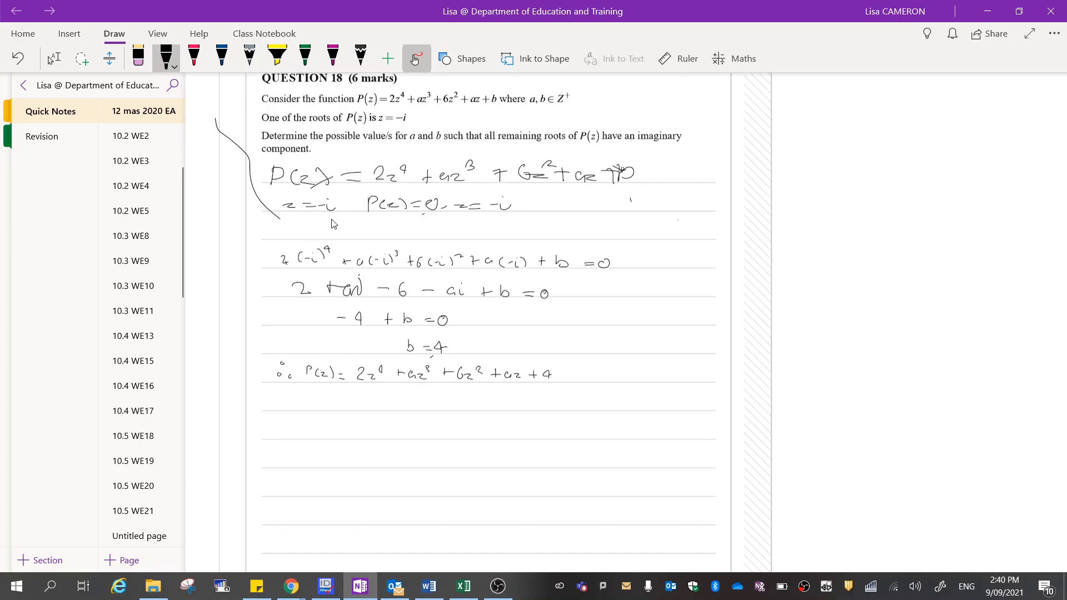
{"action": "mouse_move", "coordinate": [455, 243]}
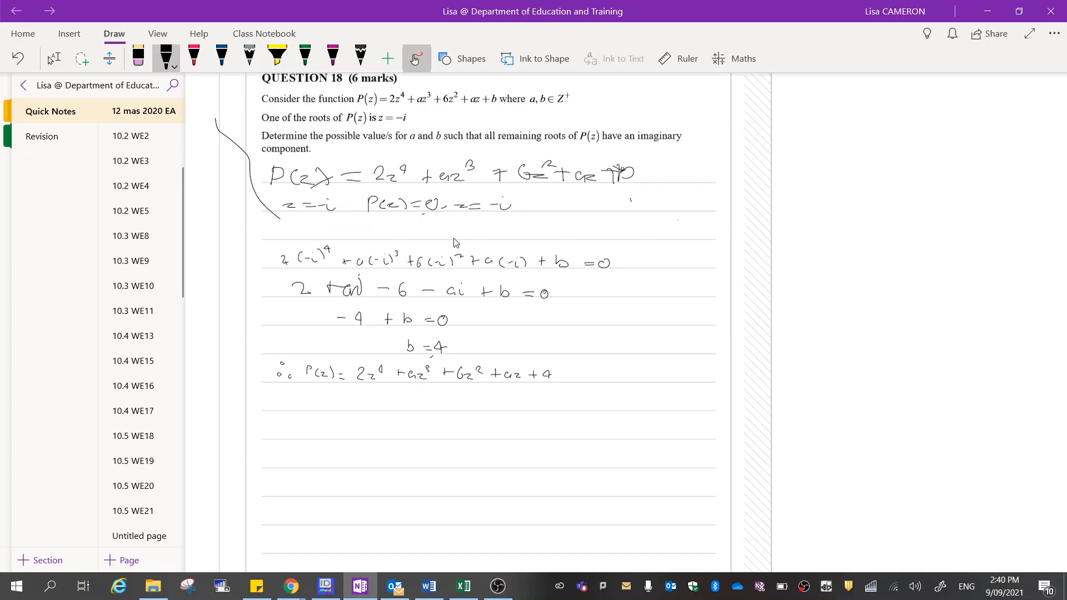
{"action": "mouse_move", "coordinate": [390, 221]}
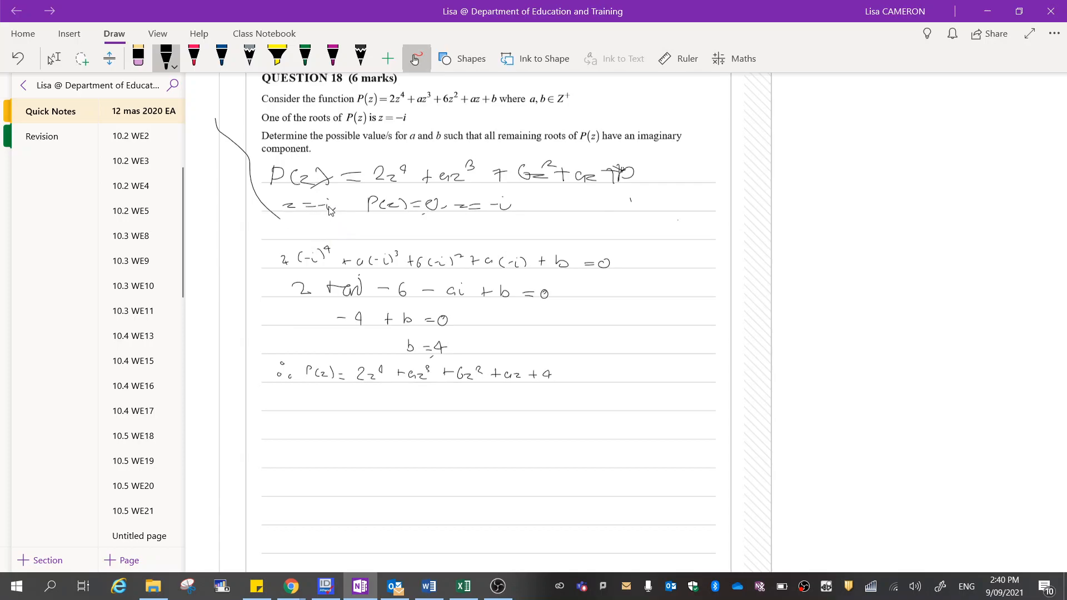
{"action": "mouse_move", "coordinate": [400, 247]}
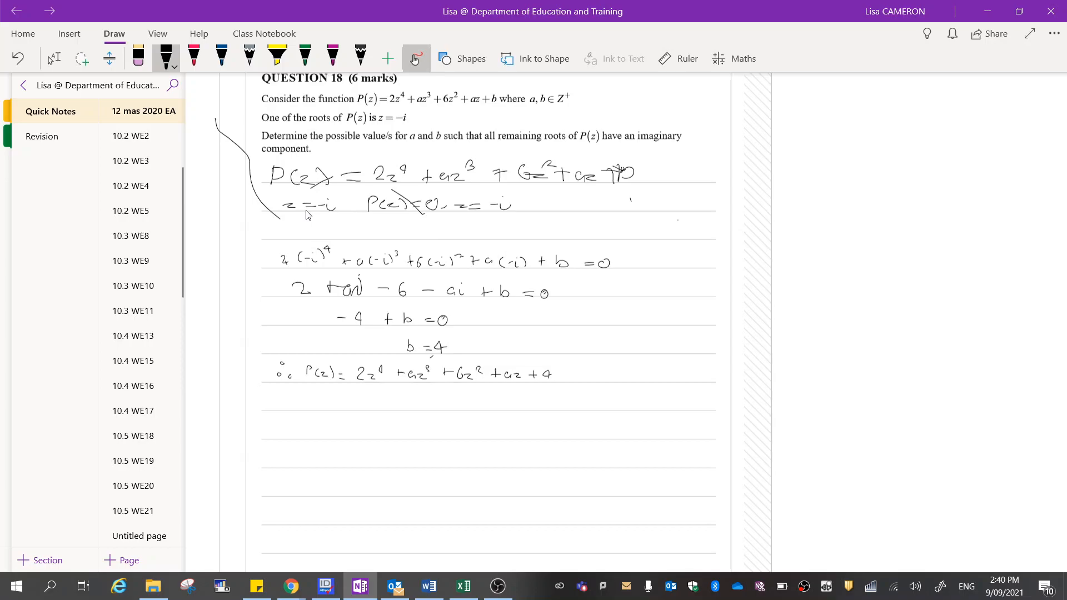
{"action": "mouse_move", "coordinate": [290, 223]}
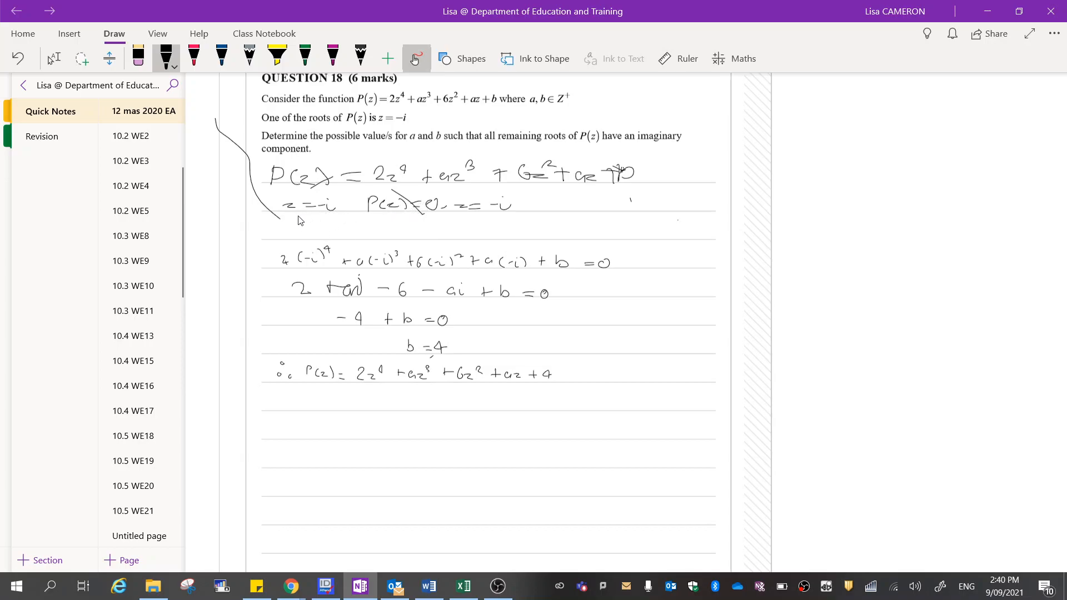
{"action": "mouse_move", "coordinate": [349, 222]}
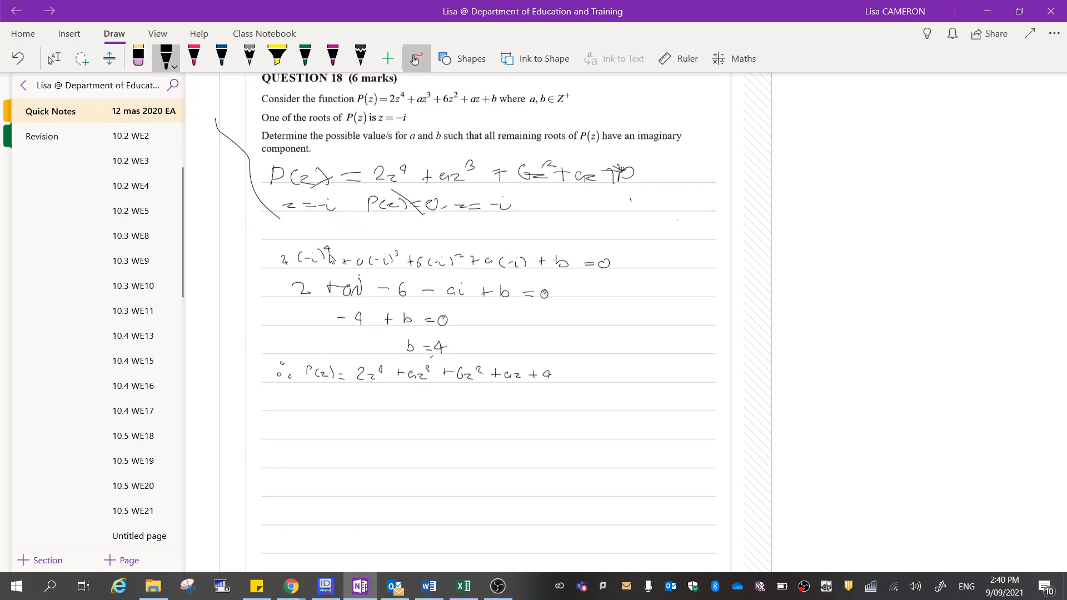
{"action": "mouse_move", "coordinate": [301, 410]}
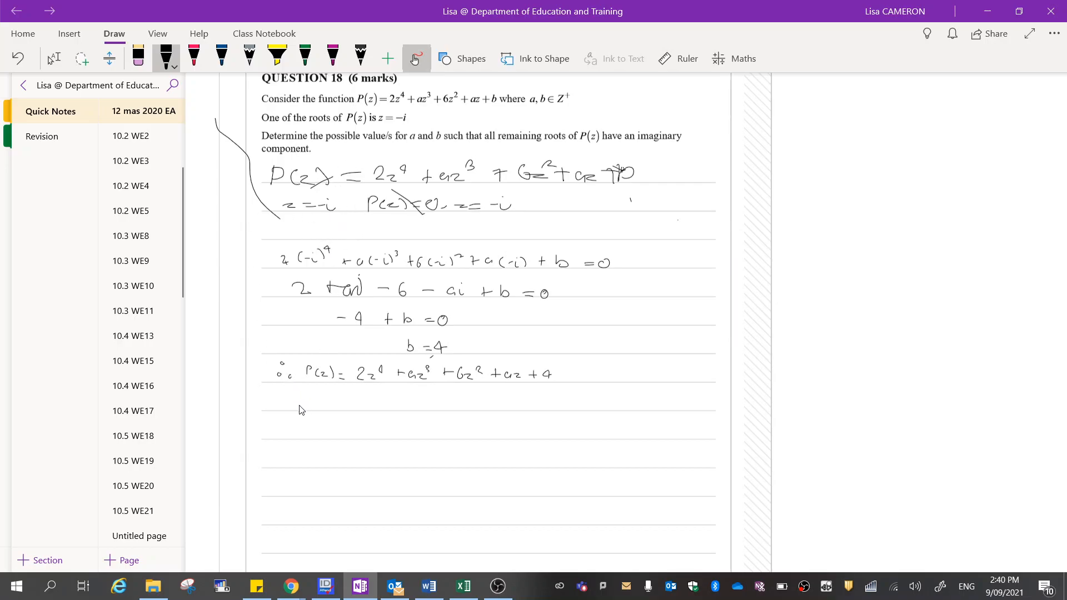
{"action": "mouse_move", "coordinate": [286, 415]}
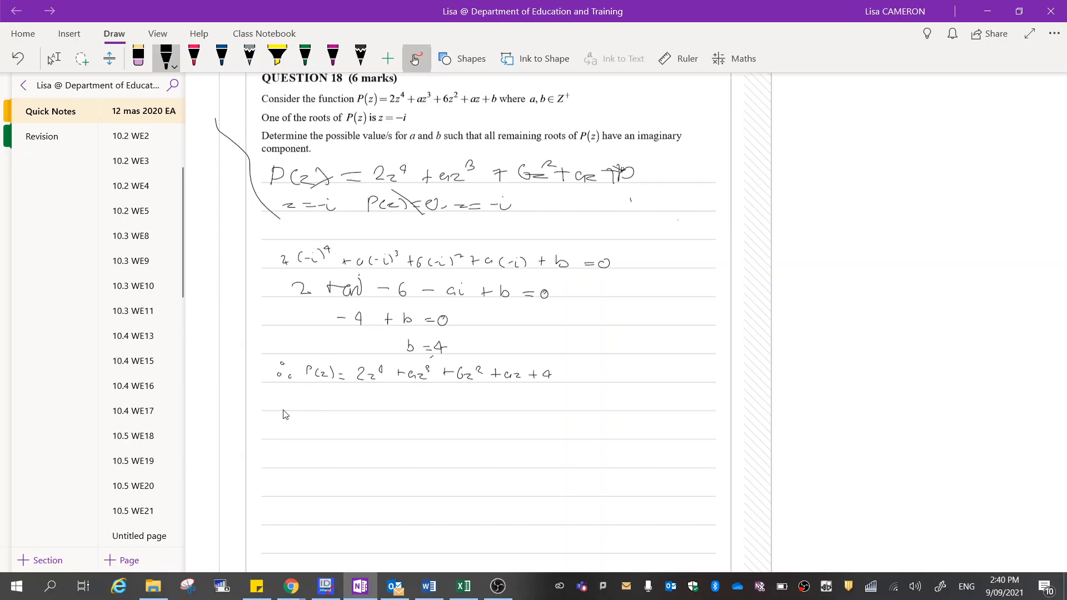
{"action": "mouse_move", "coordinate": [286, 405]}
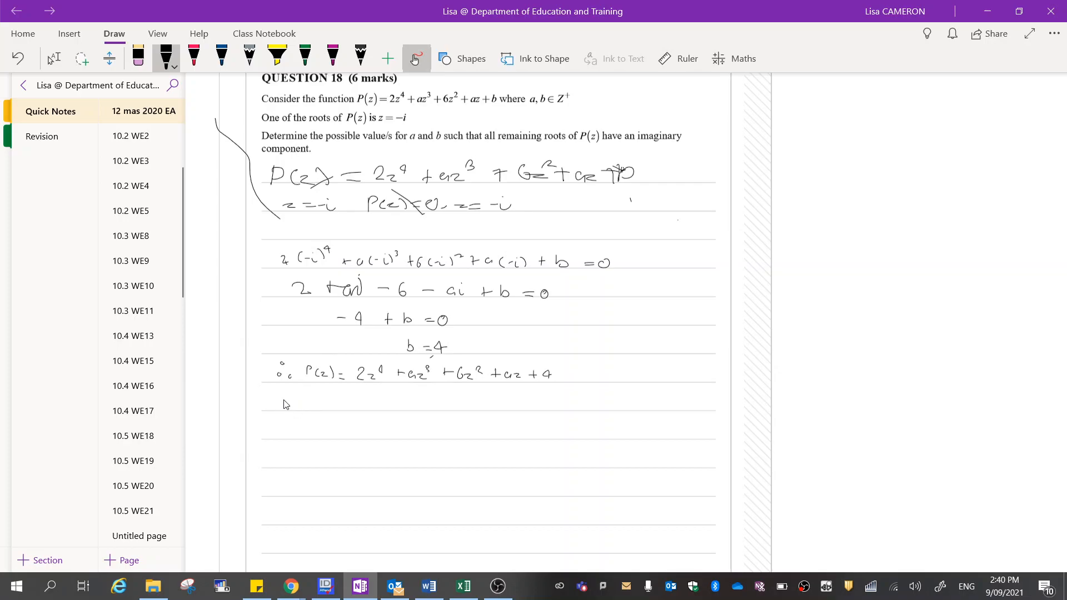
{"action": "mouse_move", "coordinate": [243, 323]}
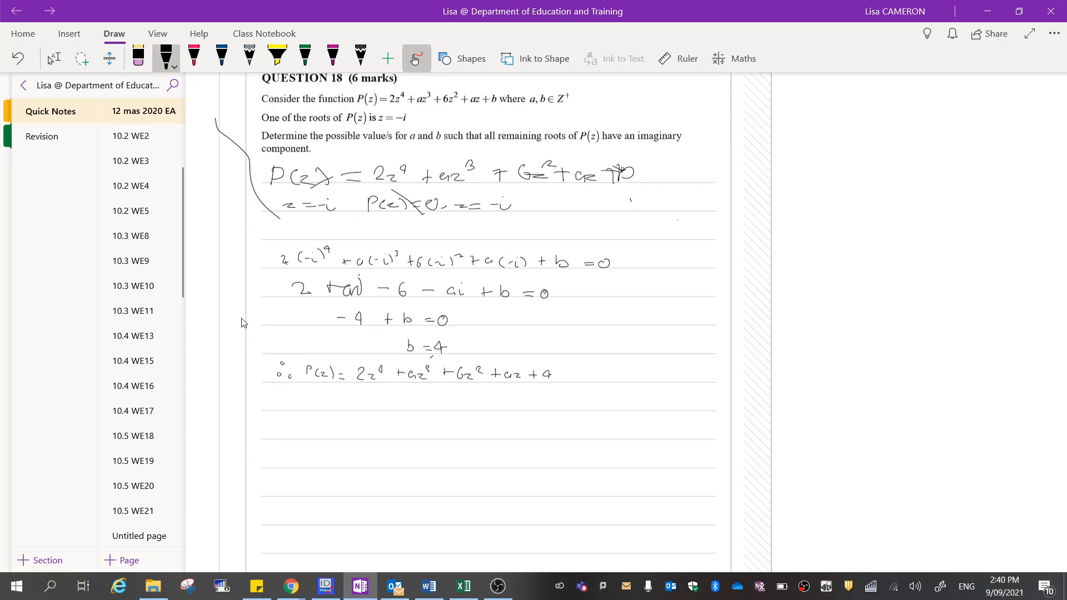
Write 'Conjugate root = z = i' followed by (z − i) = 0 and (z + i) = 0
{"action": "left_click_drag", "start_coordinate": [281, 398], "coordinate": [285, 409]}
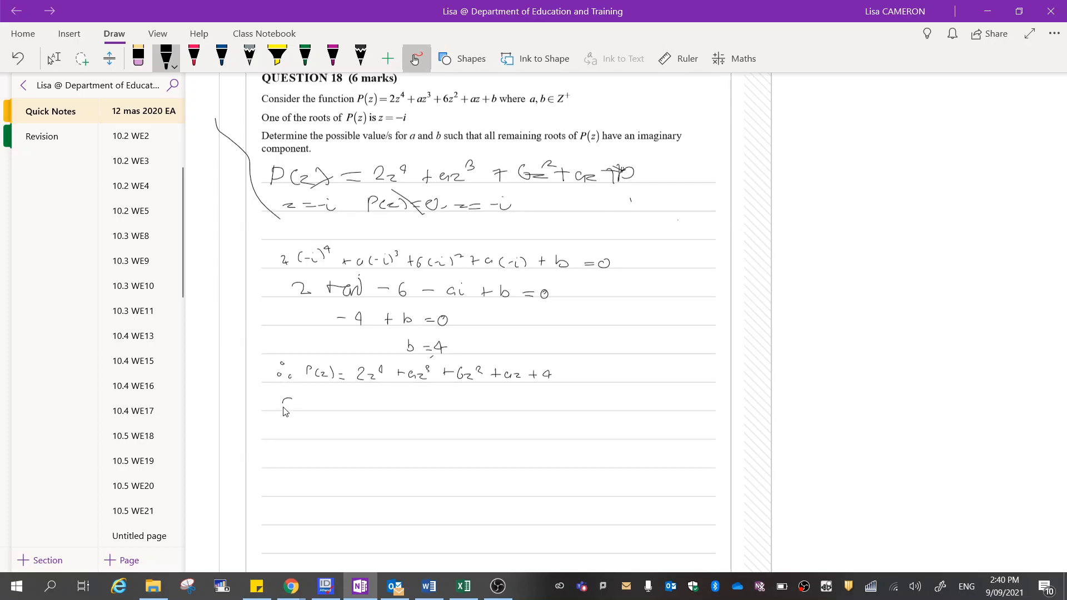
{"action": "left_click_drag", "start_coordinate": [279, 401], "coordinate": [323, 408]}
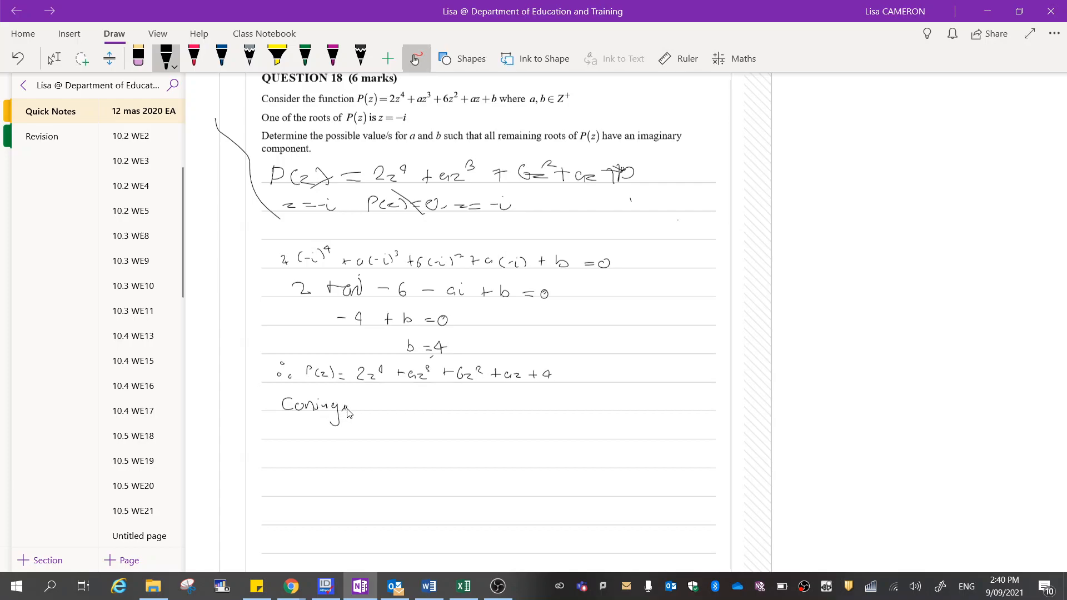
{"action": "left_click_drag", "start_coordinate": [354, 409], "coordinate": [405, 405]}
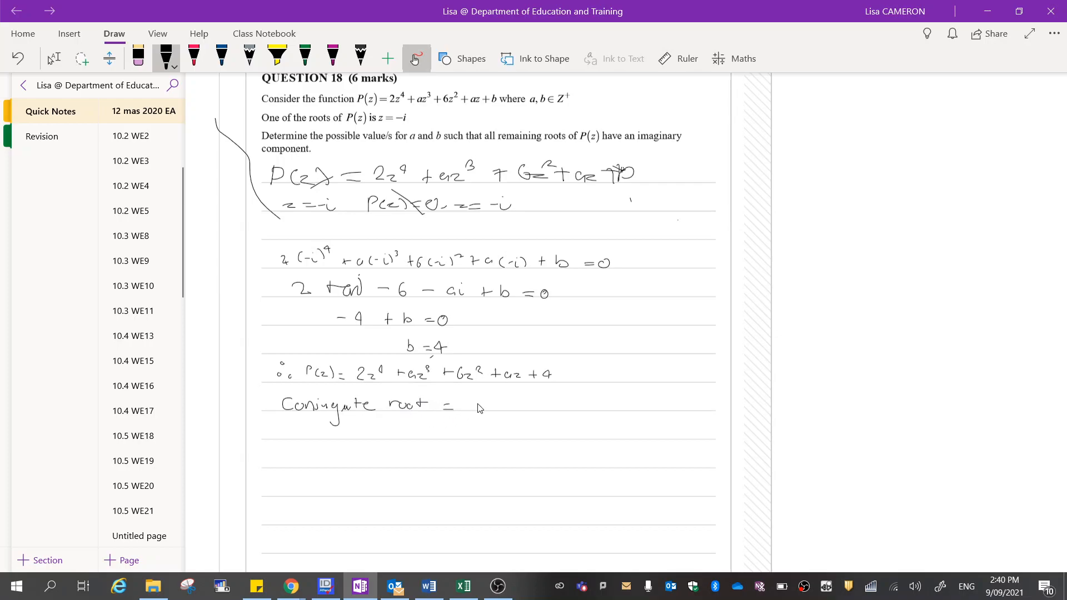
{"action": "left_click_drag", "start_coordinate": [473, 405], "coordinate": [483, 408]}
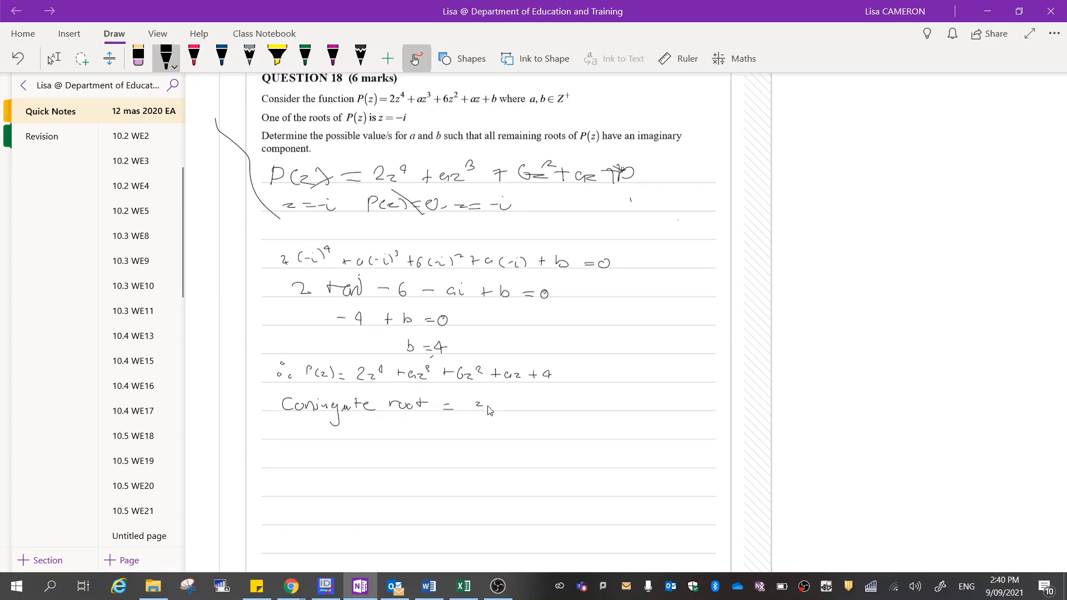
{"action": "left_click_drag", "start_coordinate": [483, 408], "coordinate": [497, 409]}
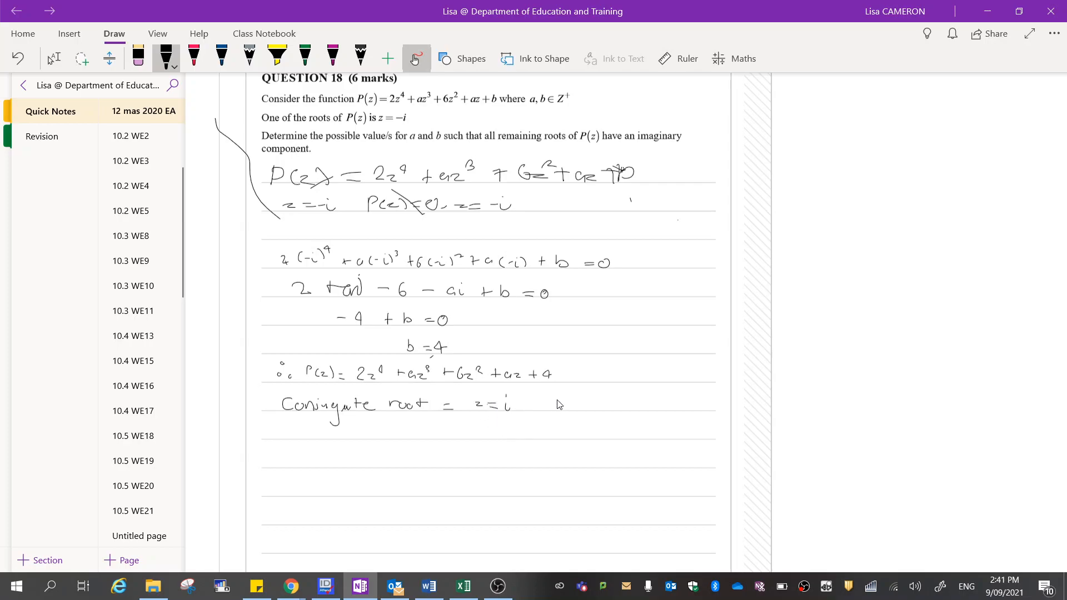
{"action": "mouse_move", "coordinate": [551, 408]}
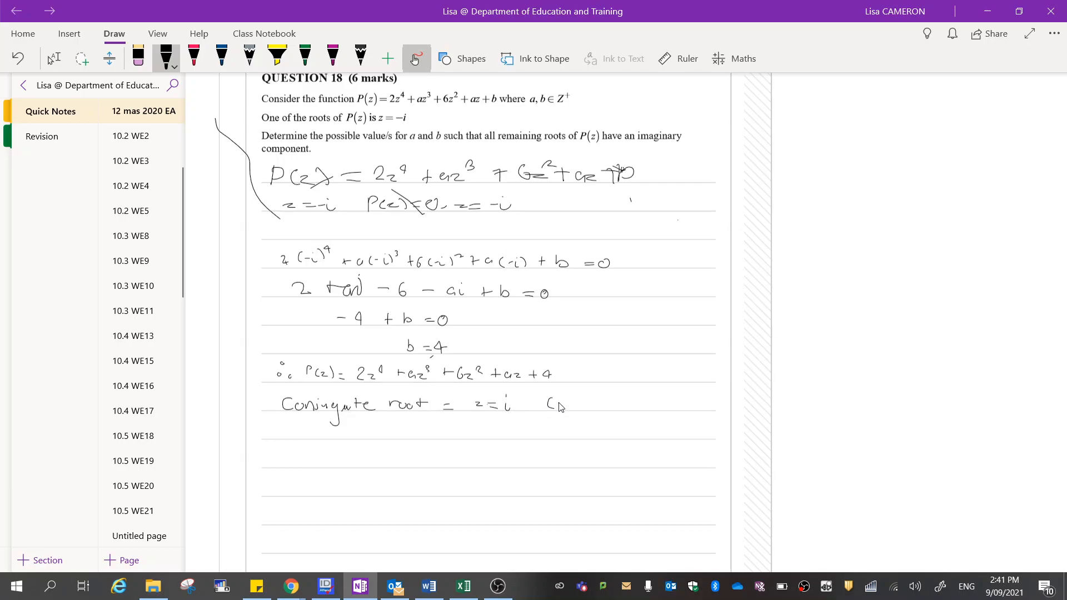
{"action": "left_click_drag", "start_coordinate": [551, 405], "coordinate": [592, 408]}
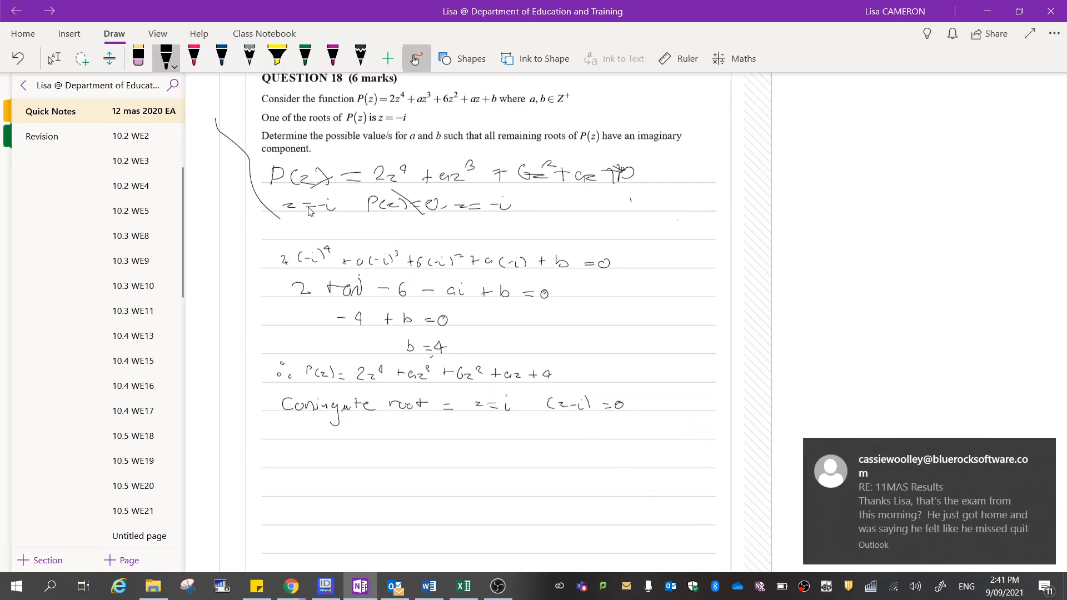
{"action": "mouse_move", "coordinate": [798, 405]}
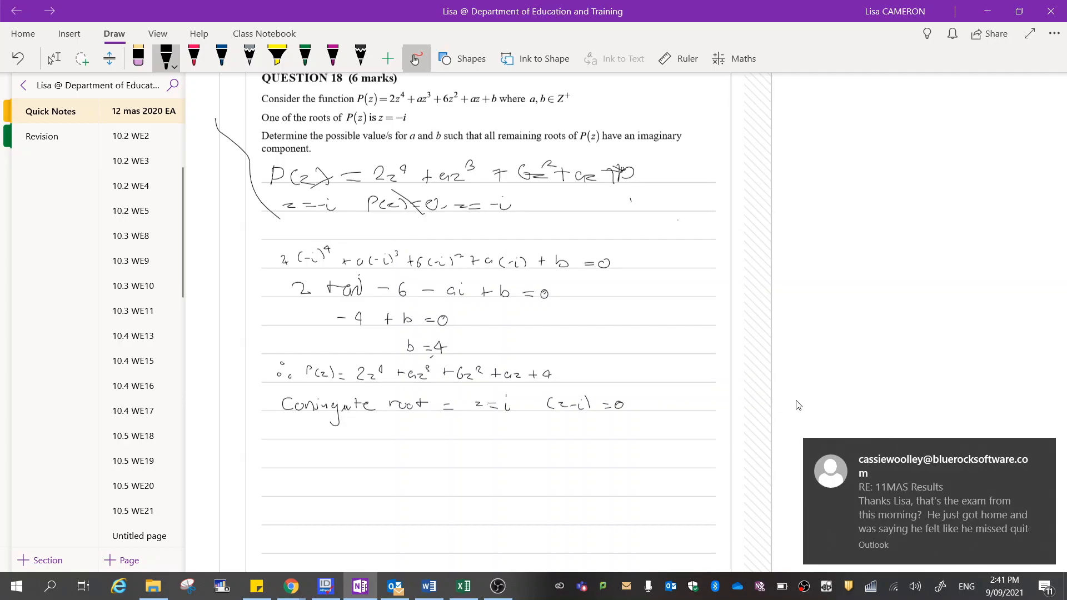
{"action": "left_click_drag", "start_coordinate": [646, 398], "coordinate": [664, 409]}
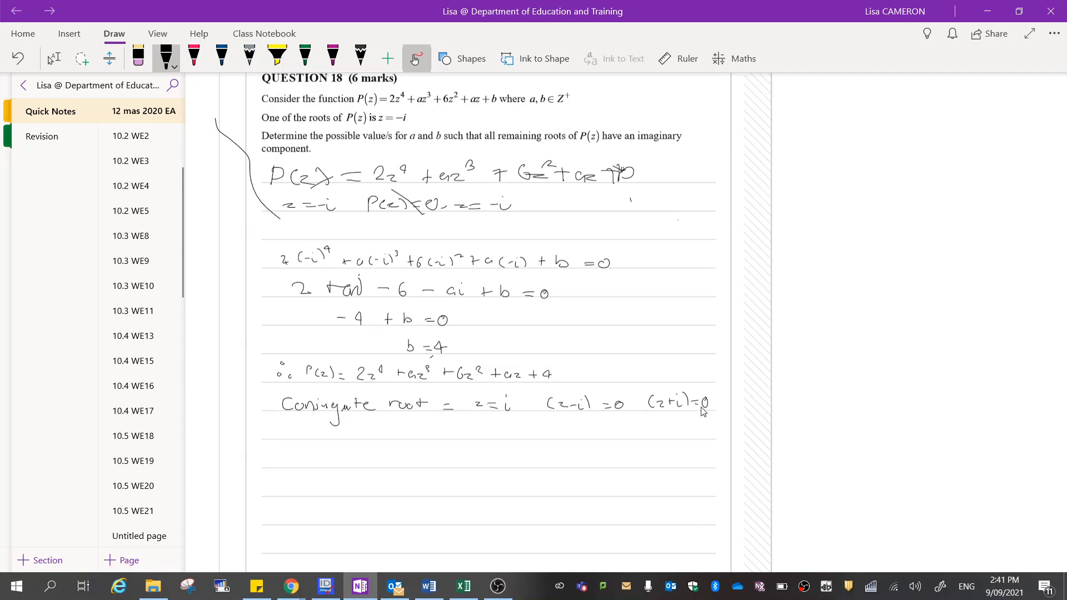
{"action": "mouse_move", "coordinate": [698, 392]}
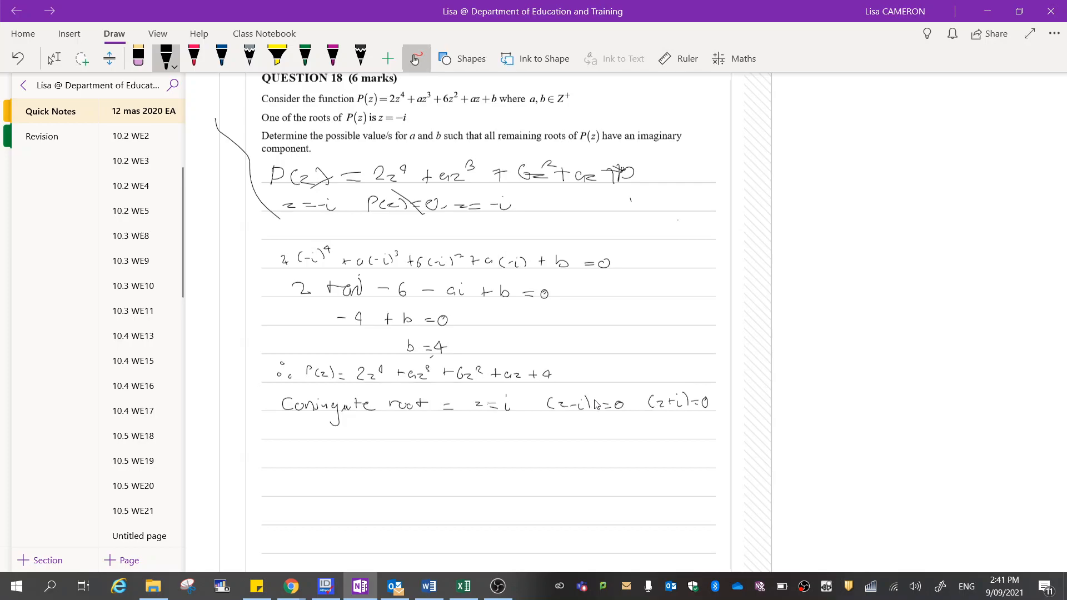
{"action": "mouse_move", "coordinate": [593, 421]}
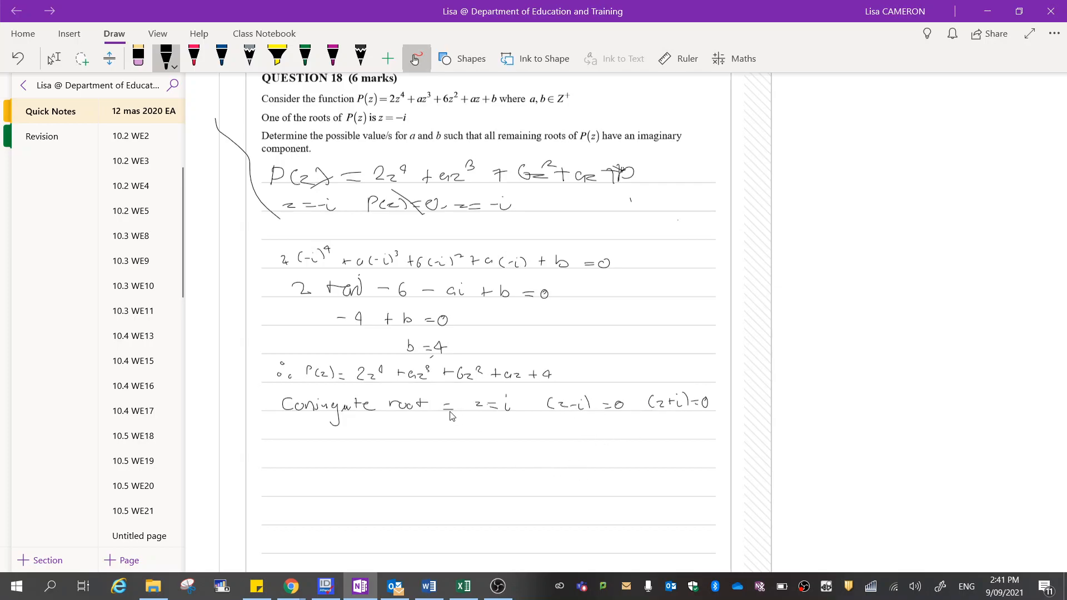
{"action": "mouse_move", "coordinate": [353, 412]}
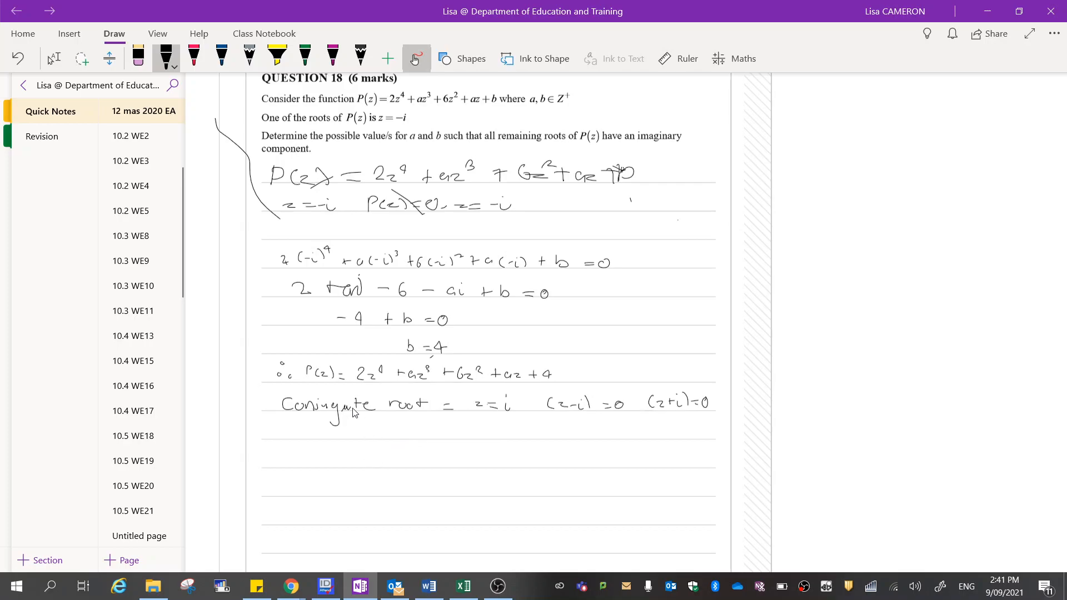
Write (z − i)(z + i) = z² + 1 on the next ruled line
{"action": "left_click_drag", "start_coordinate": [358, 425], "coordinate": [368, 443]}
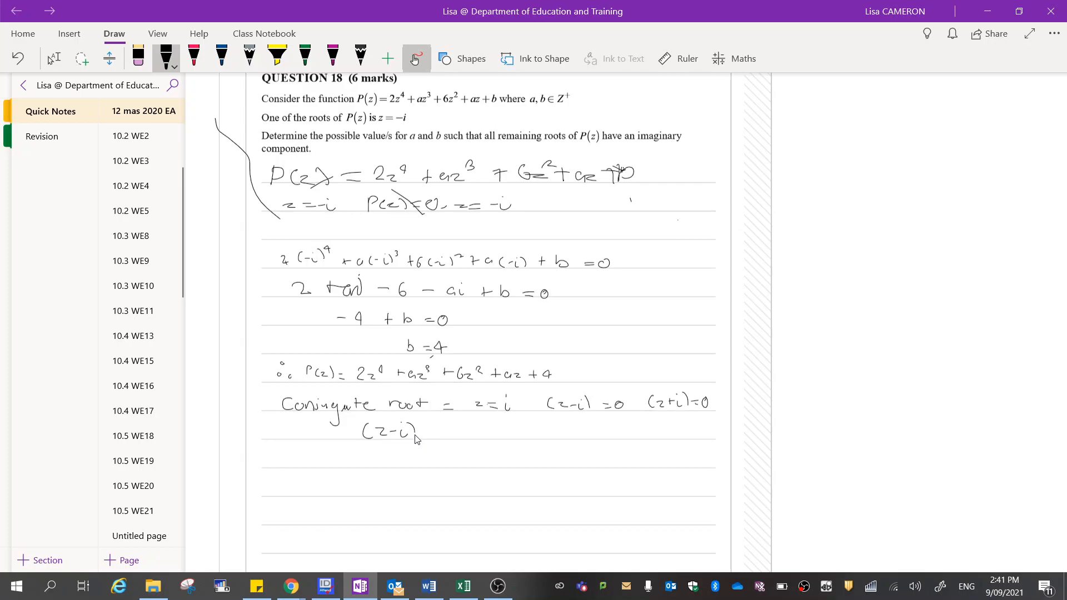
{"action": "left_click_drag", "start_coordinate": [425, 431], "coordinate": [452, 430]}
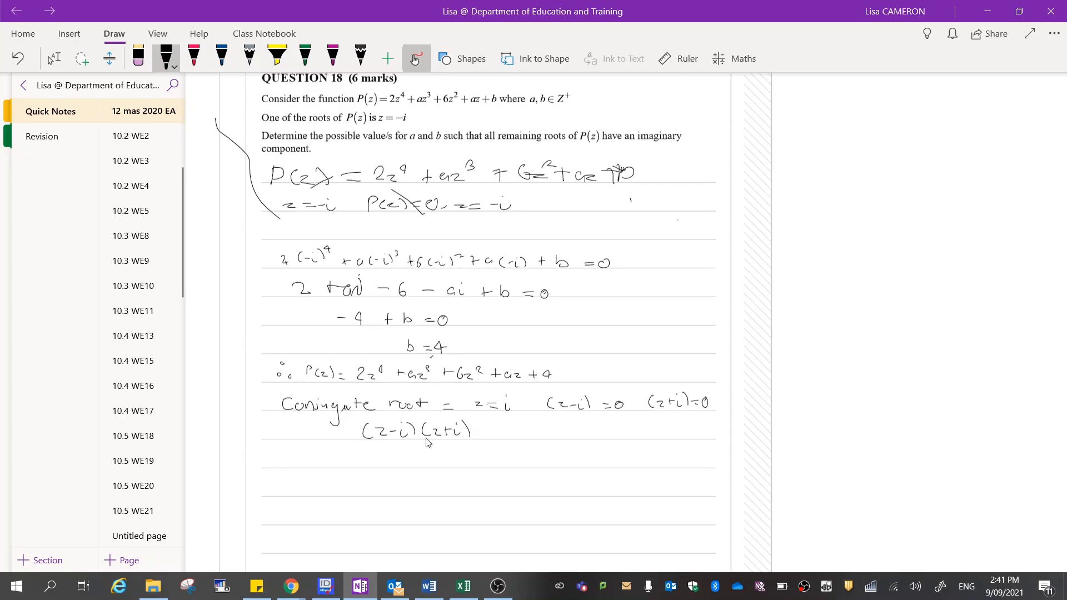
{"action": "mouse_move", "coordinate": [399, 454]}
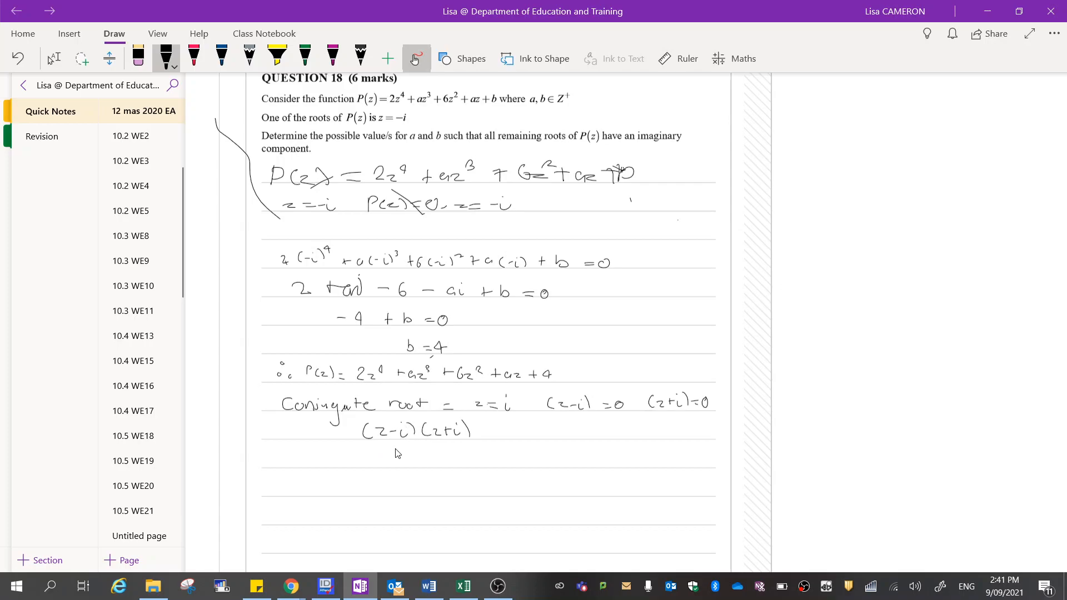
{"action": "left_click_drag", "start_coordinate": [490, 436], "coordinate": [501, 436]}
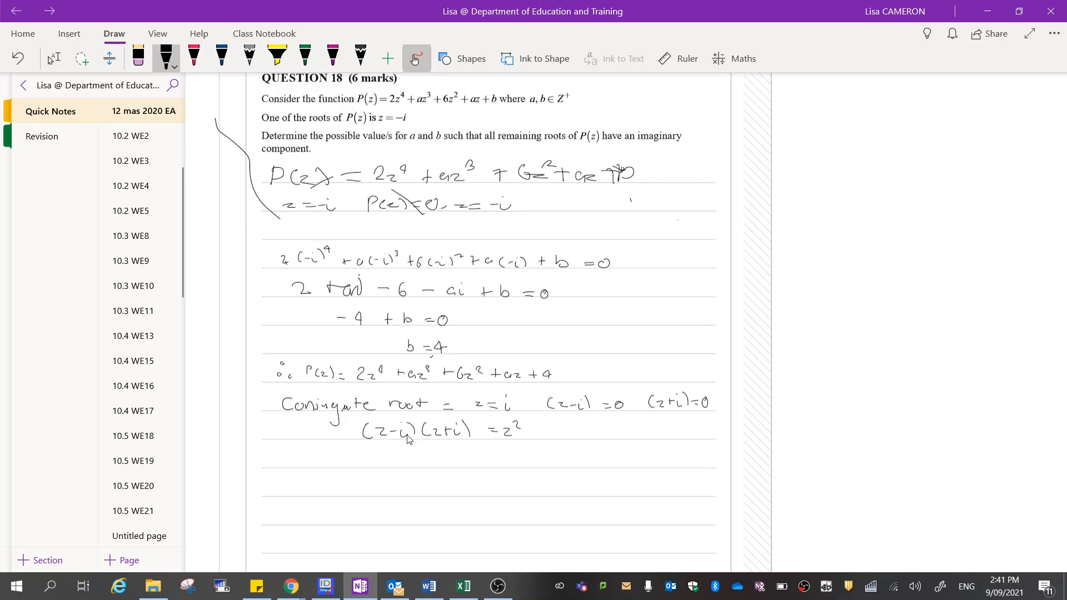
{"action": "mouse_move", "coordinate": [403, 433]}
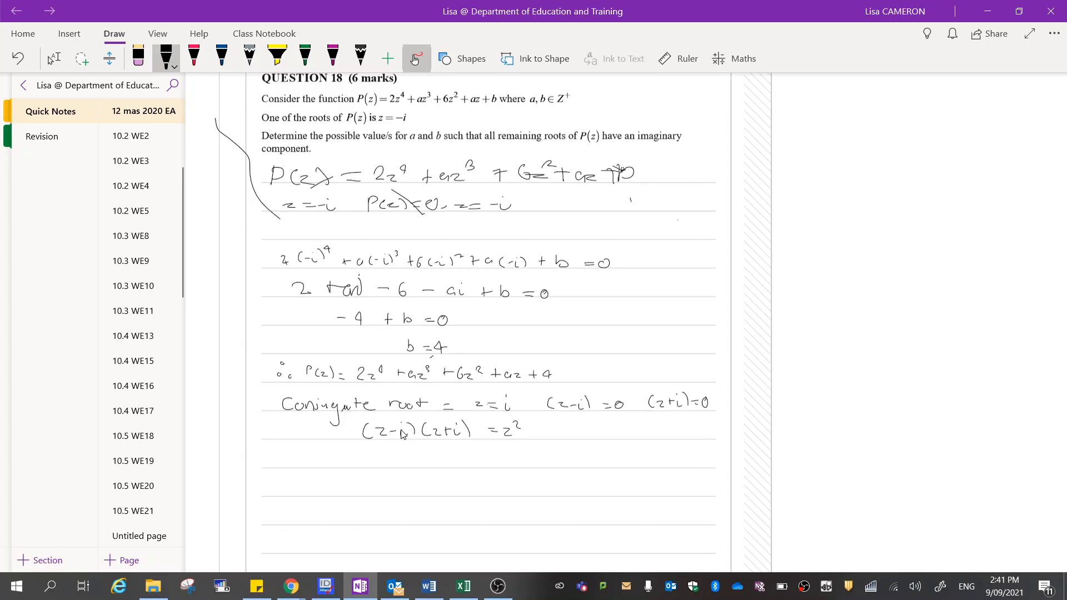
{"action": "mouse_move", "coordinate": [571, 419]}
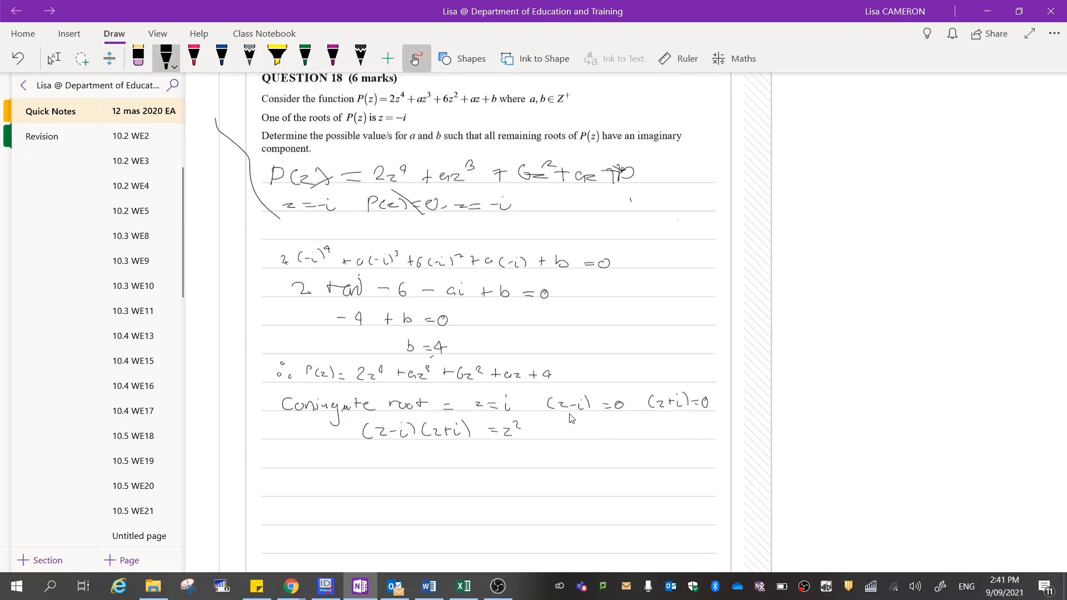
{"action": "mouse_move", "coordinate": [571, 436]}
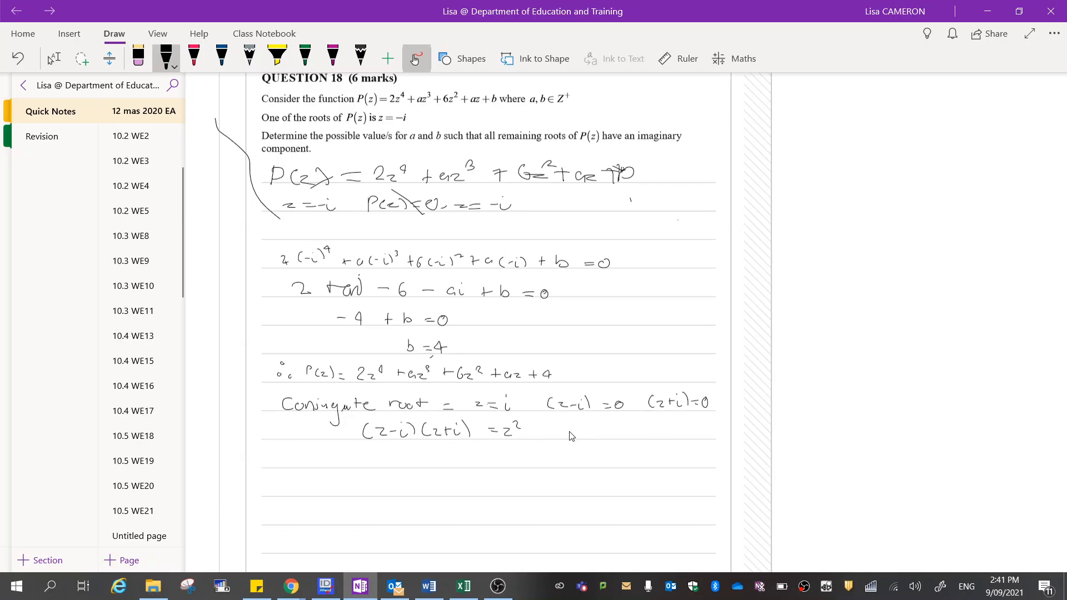
{"action": "mouse_move", "coordinate": [549, 432]}
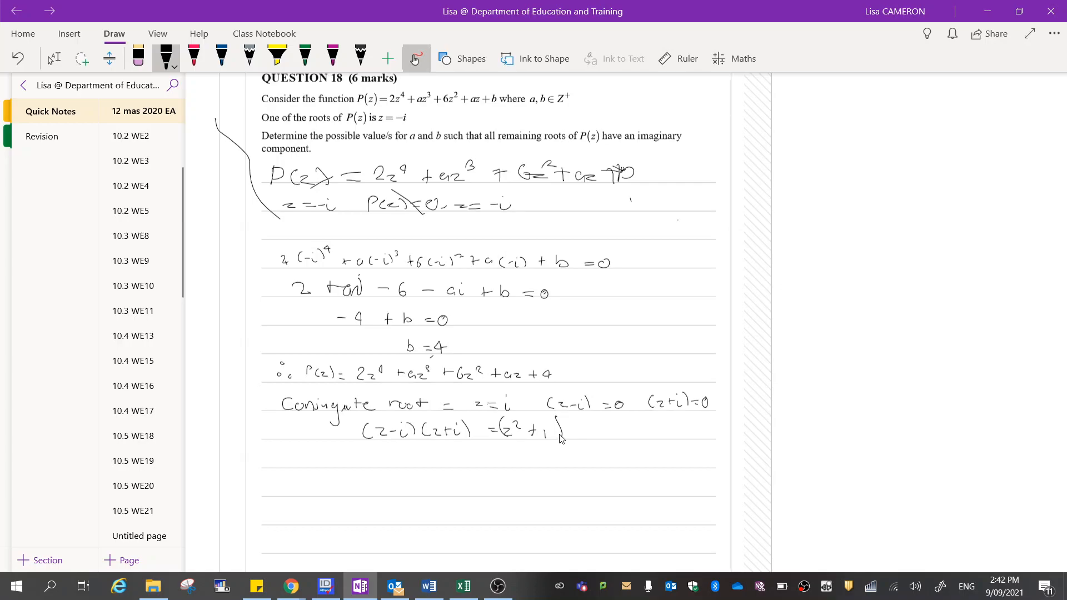
{"action": "mouse_move", "coordinate": [528, 451]}
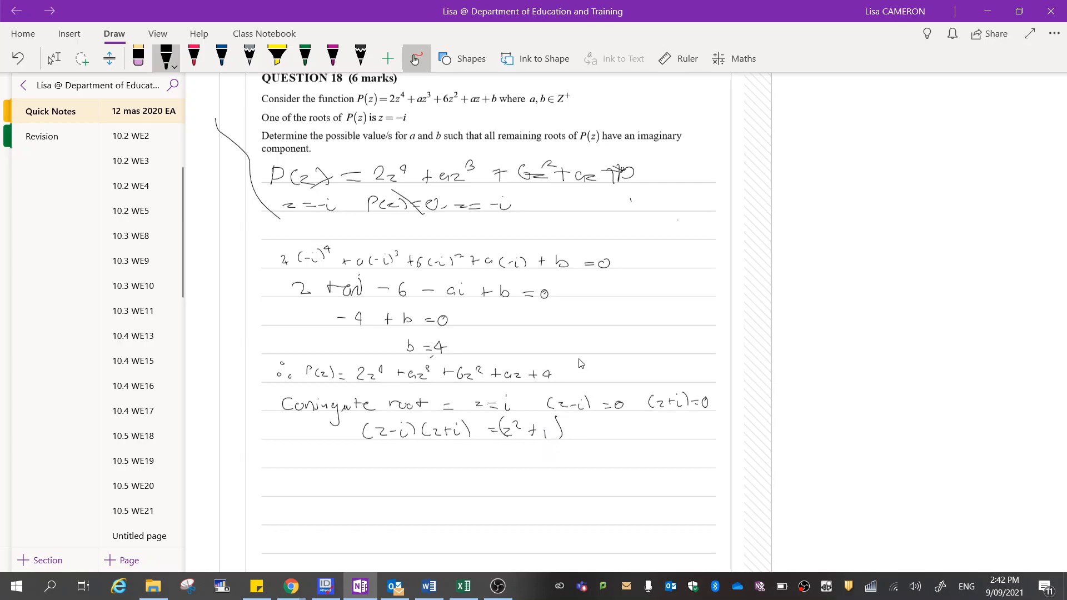
{"action": "mouse_move", "coordinate": [537, 199]}
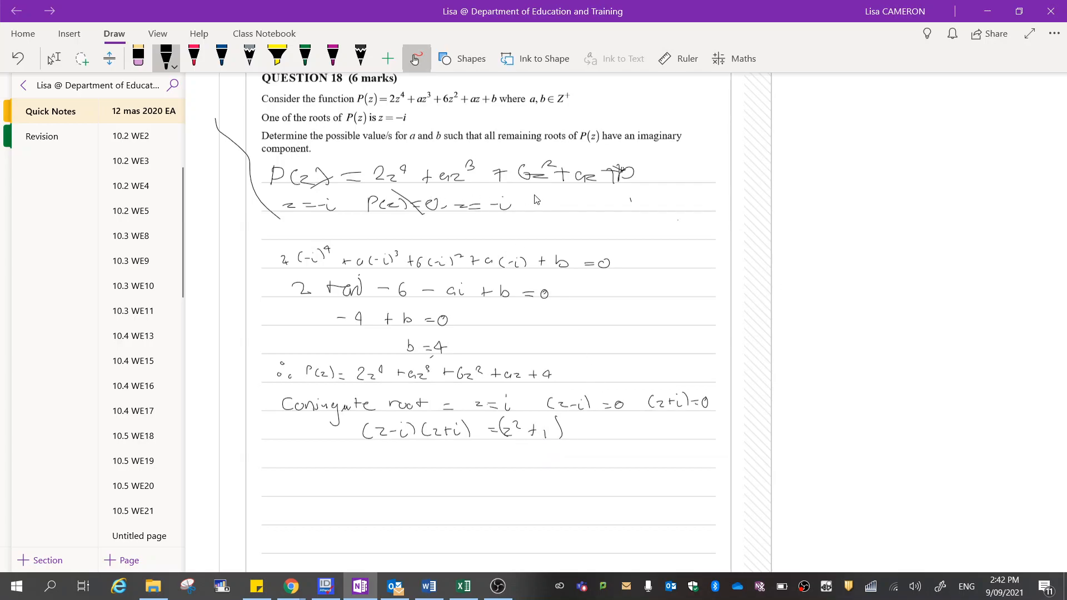
{"action": "mouse_move", "coordinate": [210, 581]}
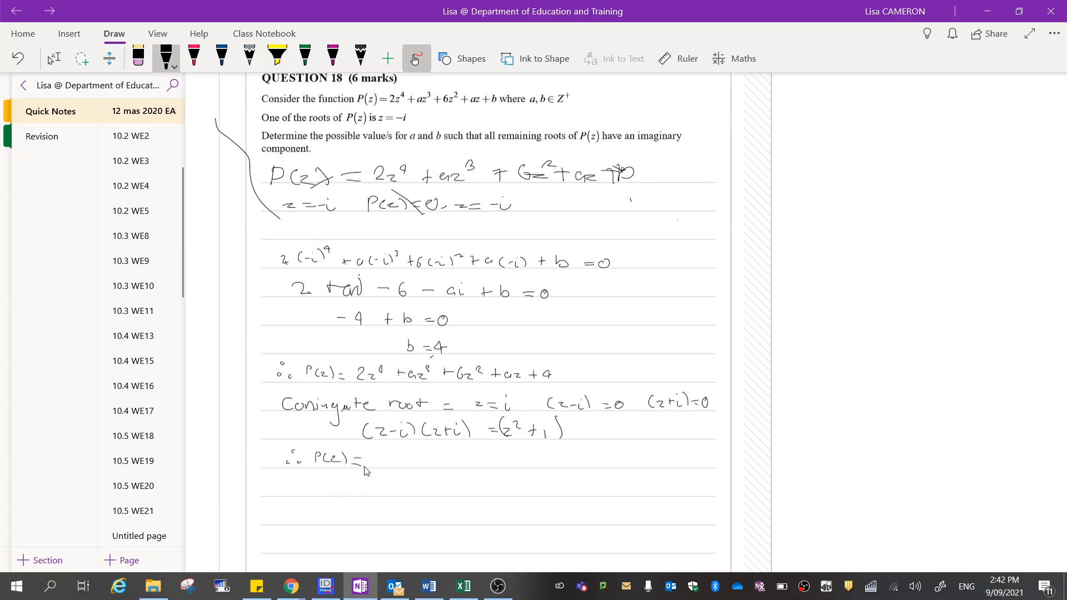
{"action": "mouse_move", "coordinate": [379, 456]}
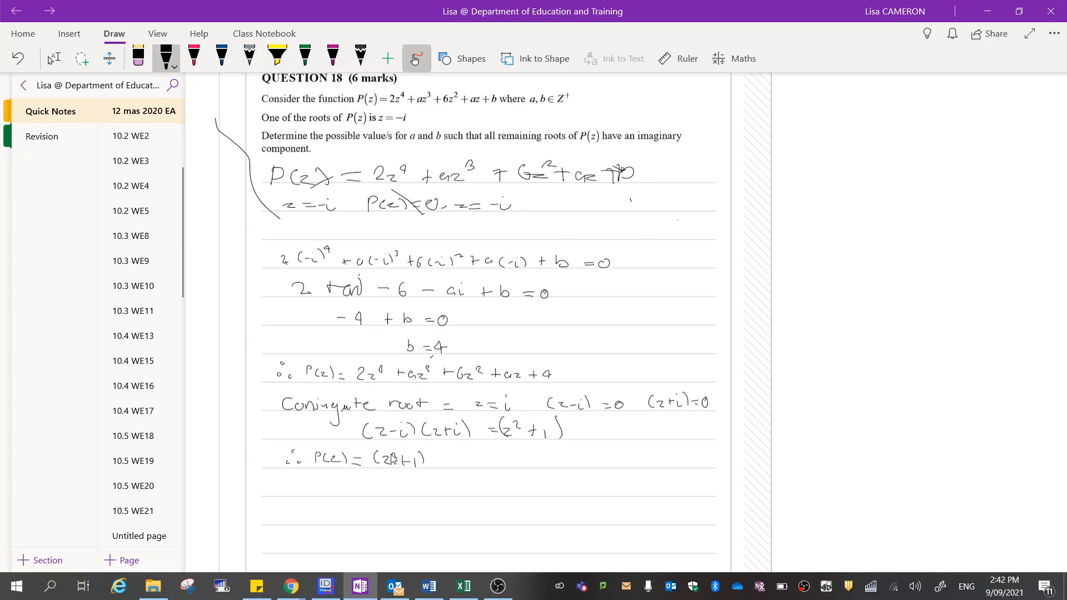
{"action": "mouse_move", "coordinate": [451, 482]}
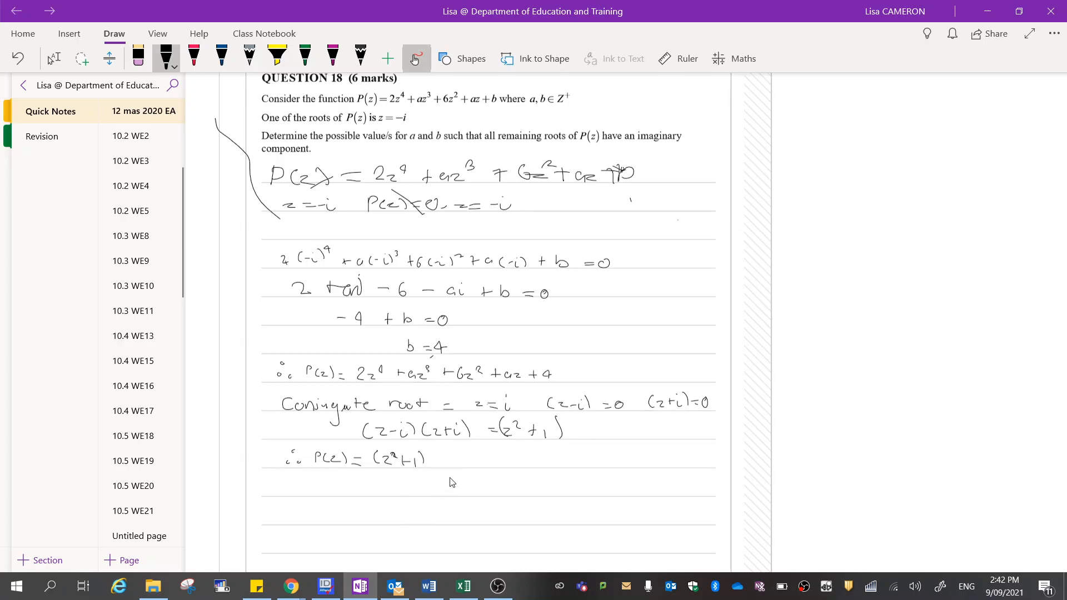
{"action": "mouse_move", "coordinate": [437, 492]}
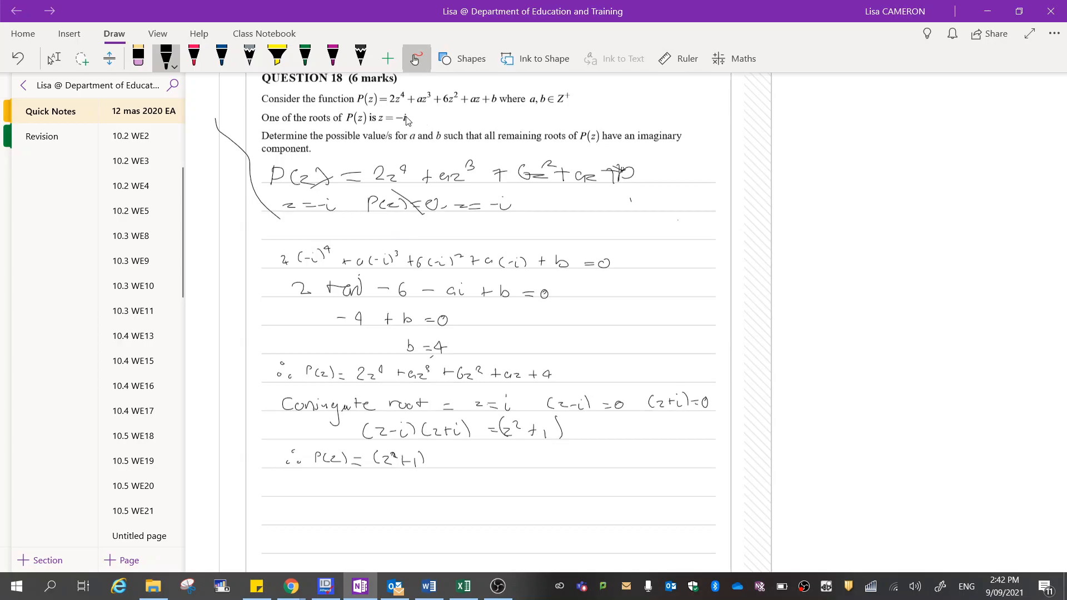
{"action": "mouse_move", "coordinate": [395, 469]}
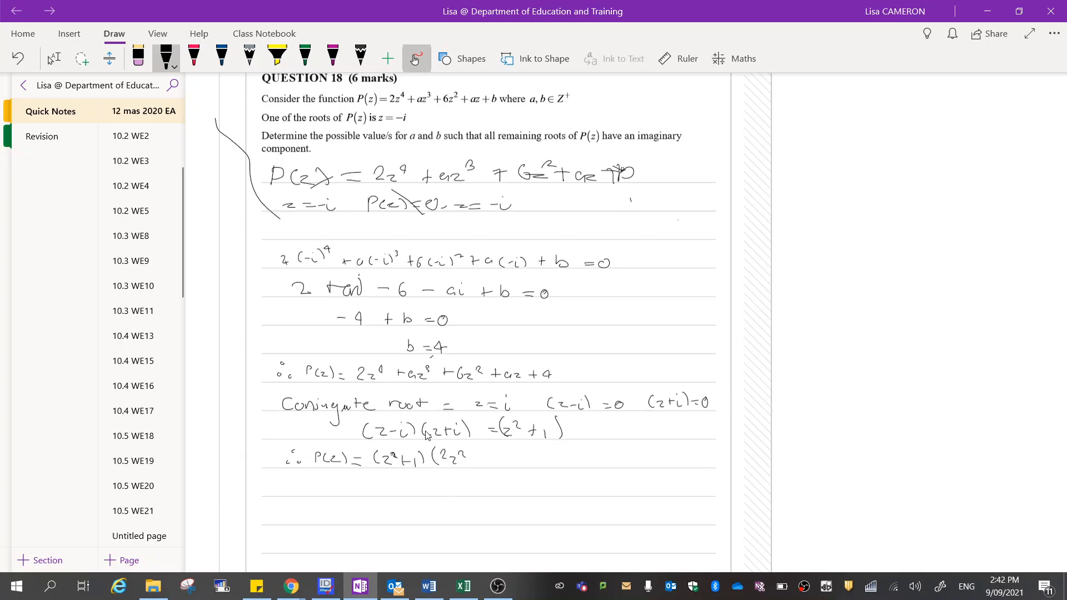
{"action": "mouse_move", "coordinate": [465, 464]}
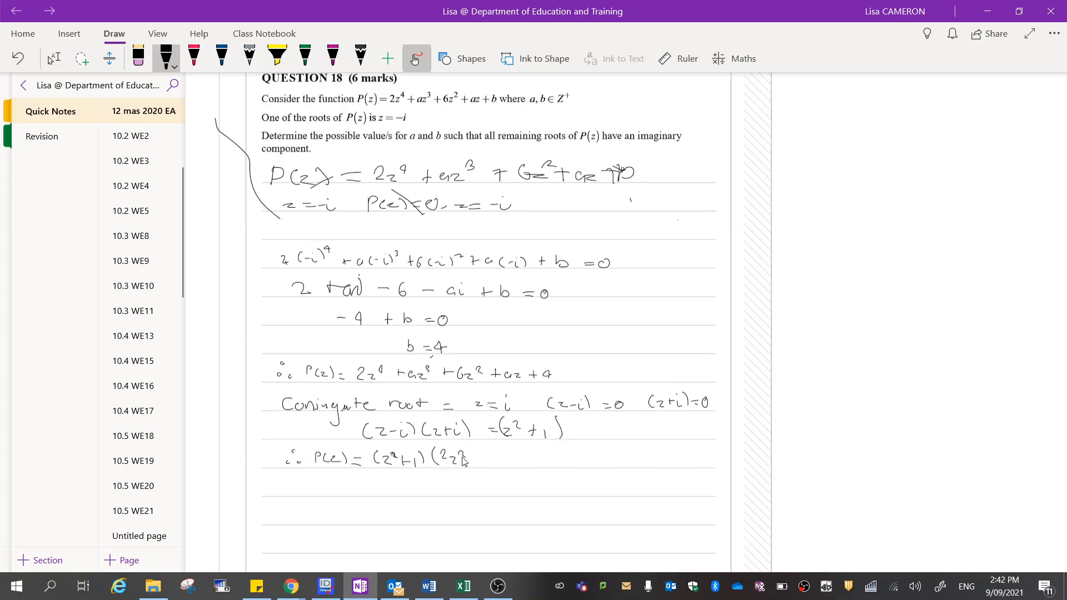
{"action": "mouse_move", "coordinate": [483, 456]}
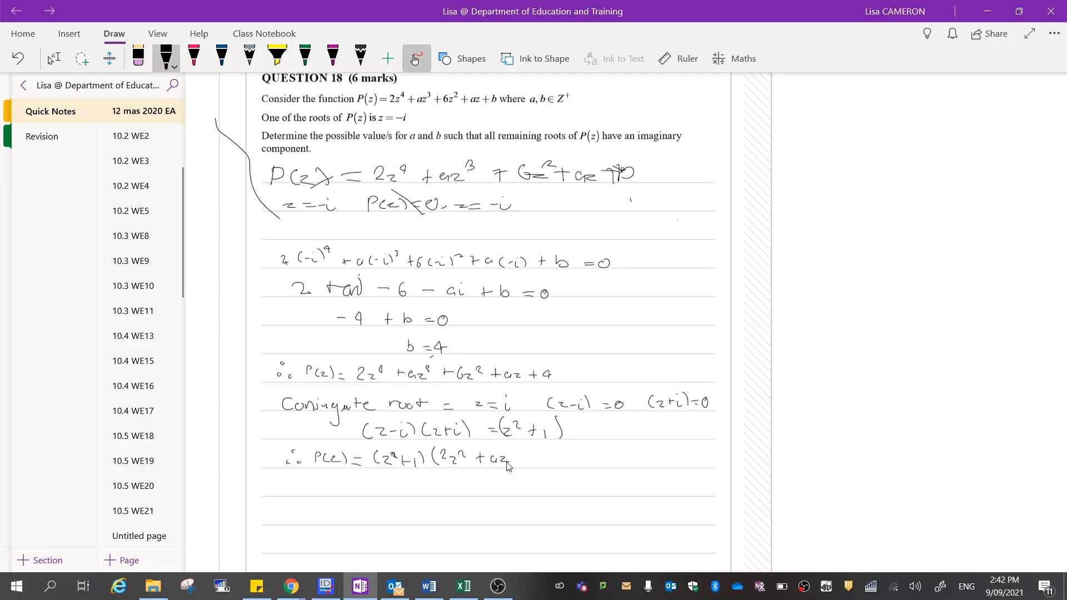
{"action": "mouse_move", "coordinate": [499, 481]}
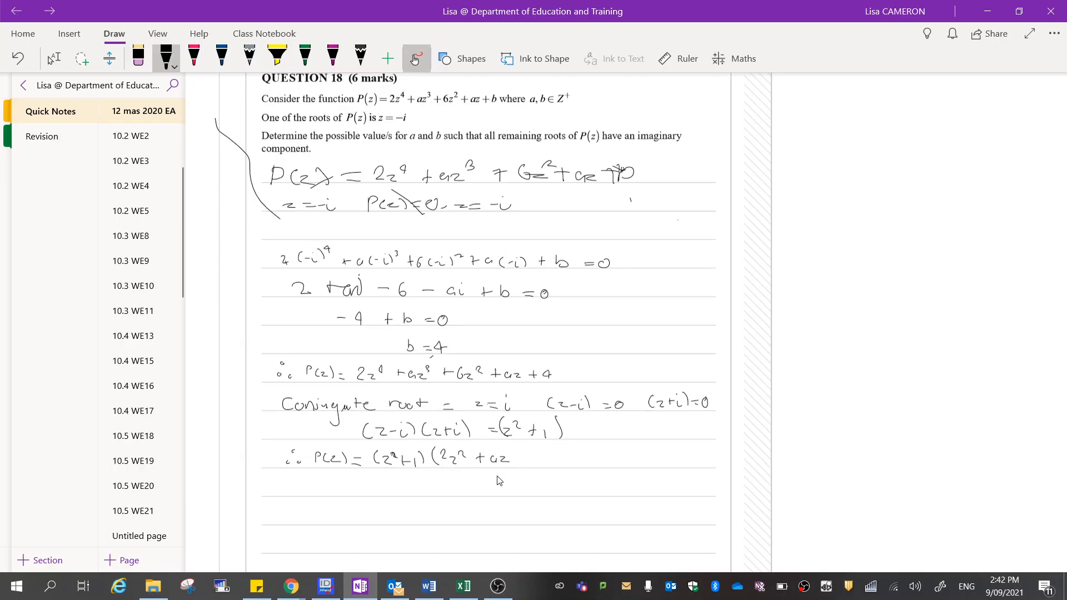
{"action": "mouse_move", "coordinate": [482, 378]}
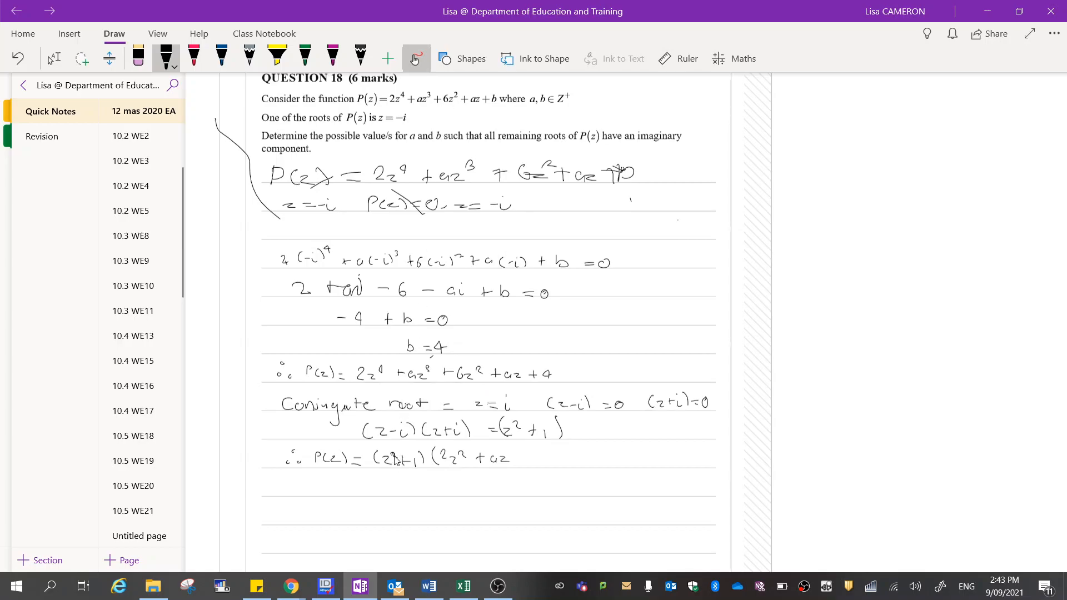
{"action": "mouse_move", "coordinate": [389, 469]}
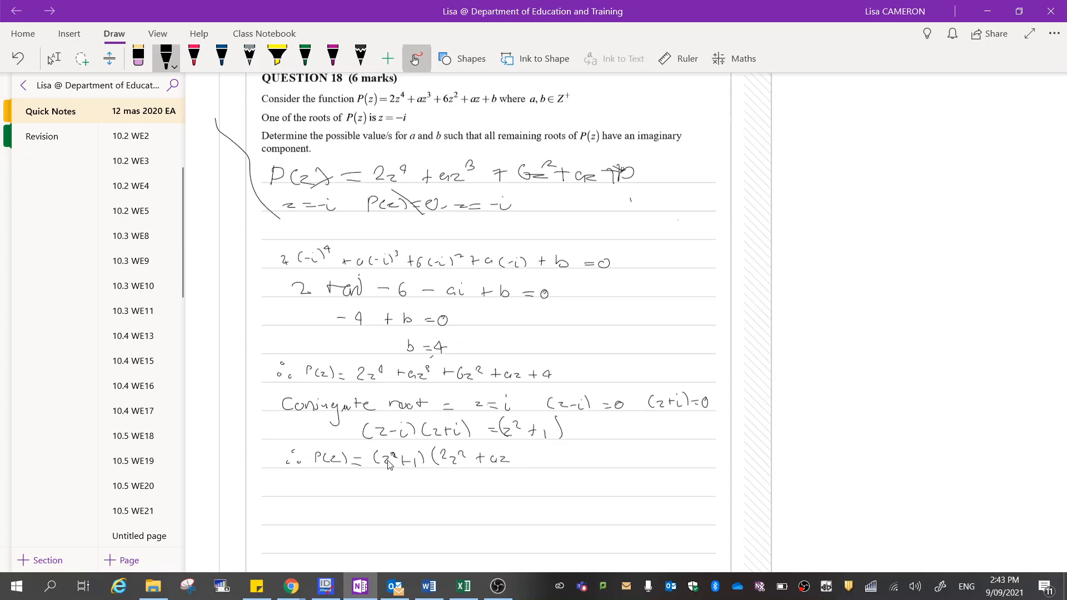
{"action": "mouse_move", "coordinate": [419, 474]}
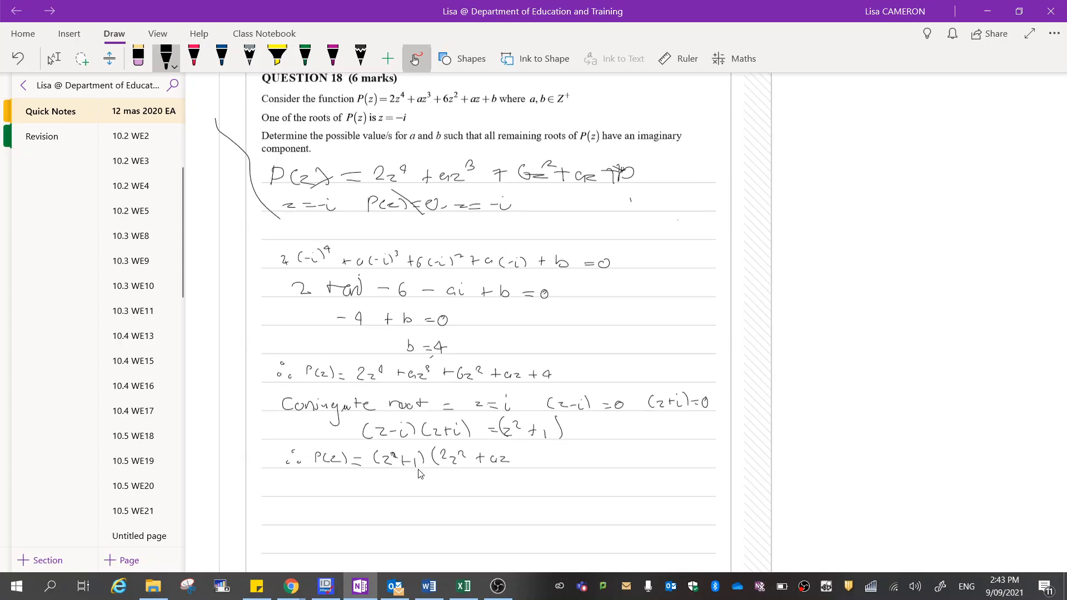
{"action": "mouse_move", "coordinate": [434, 477]}
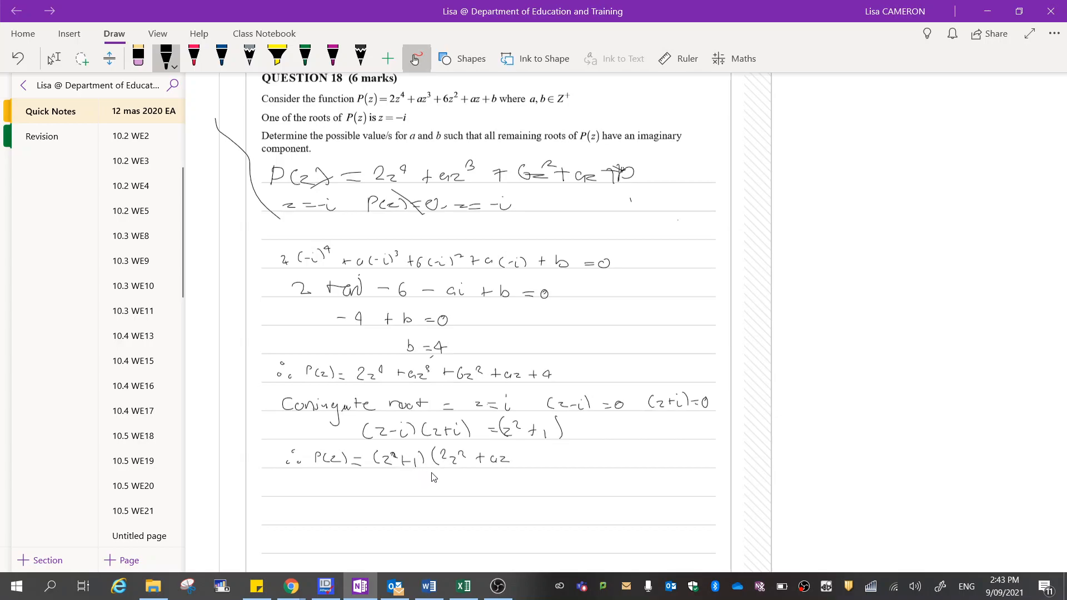
{"action": "mouse_move", "coordinate": [440, 477]}
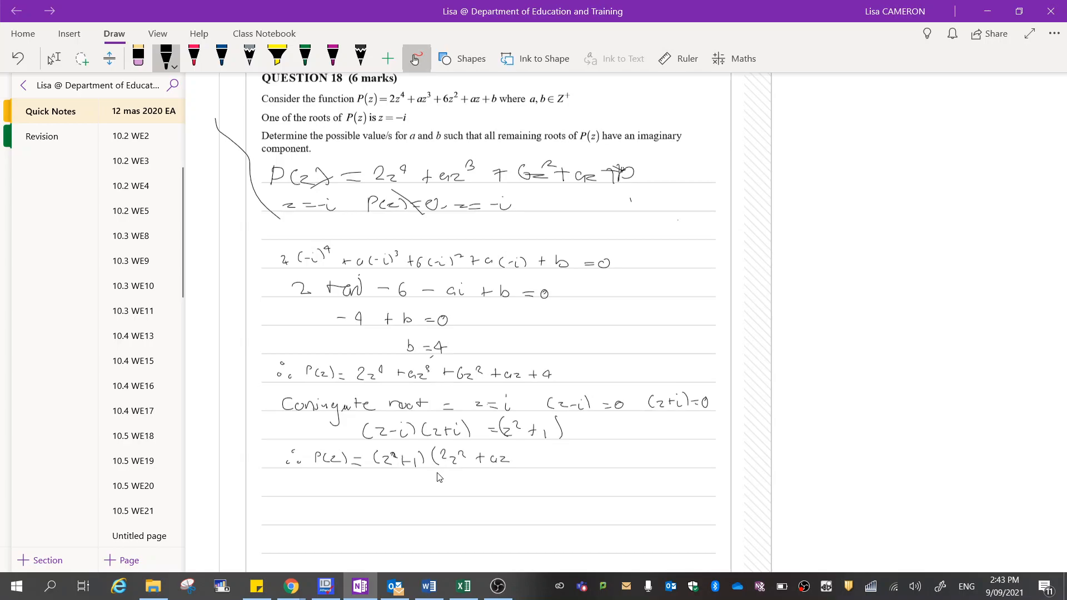
{"action": "mouse_move", "coordinate": [430, 481]}
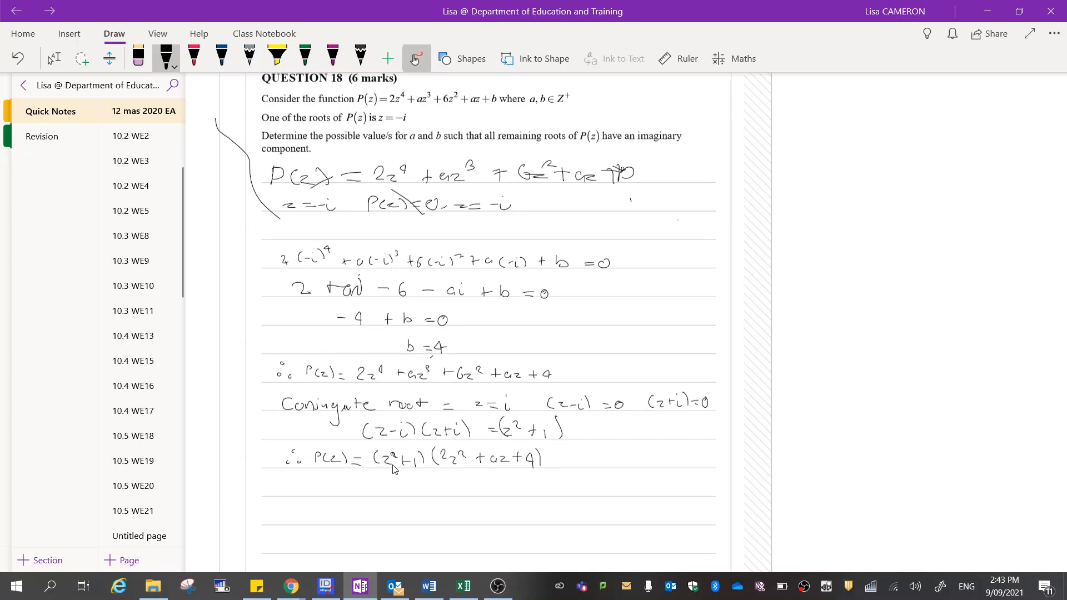
{"action": "mouse_move", "coordinate": [397, 478]}
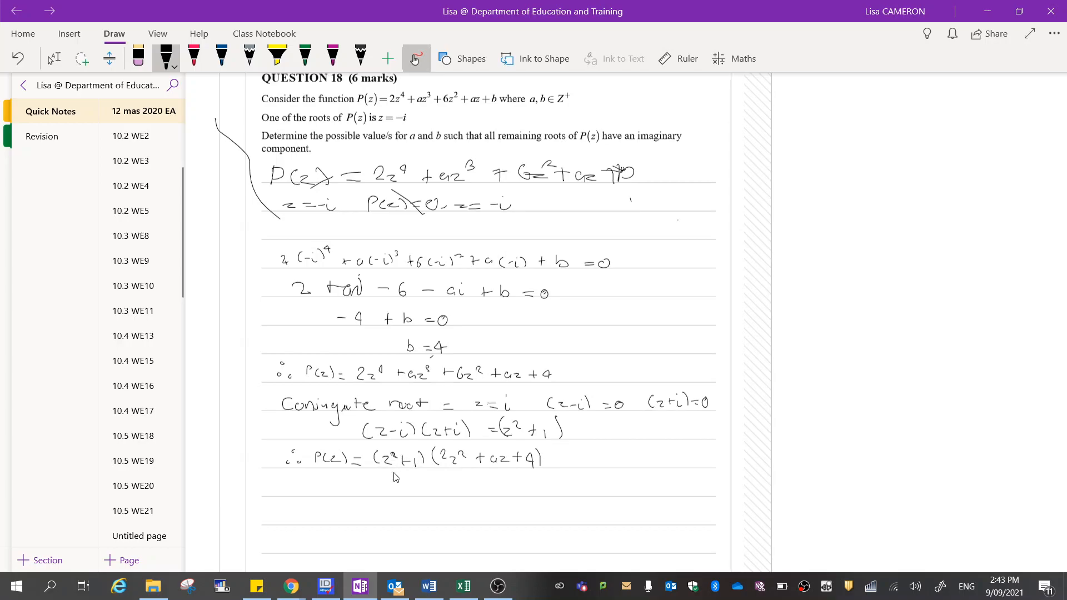
{"action": "mouse_move", "coordinate": [401, 477]}
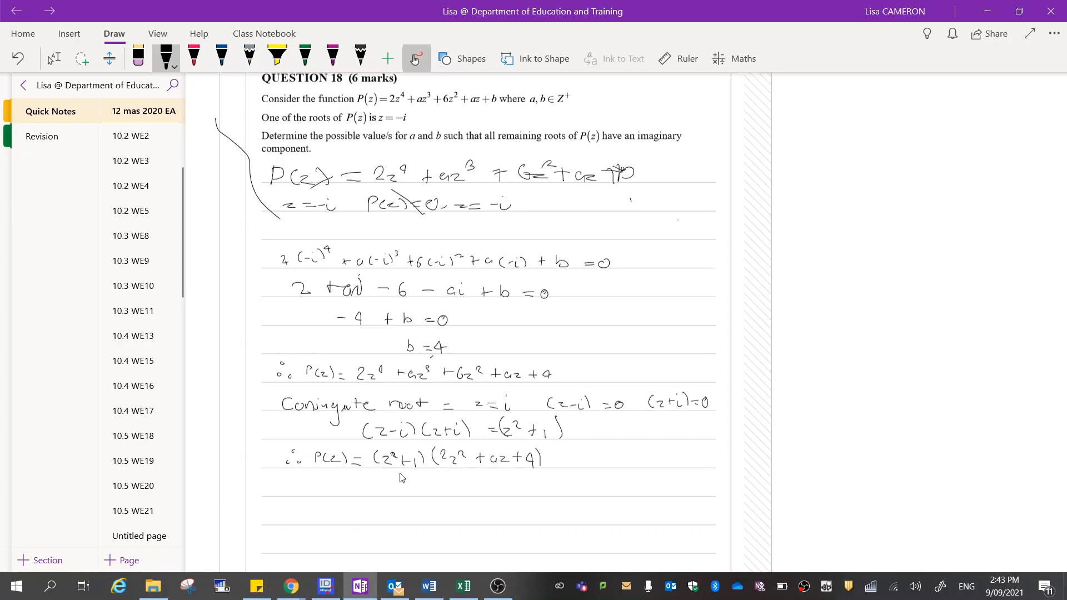
{"action": "mouse_move", "coordinate": [482, 450]}
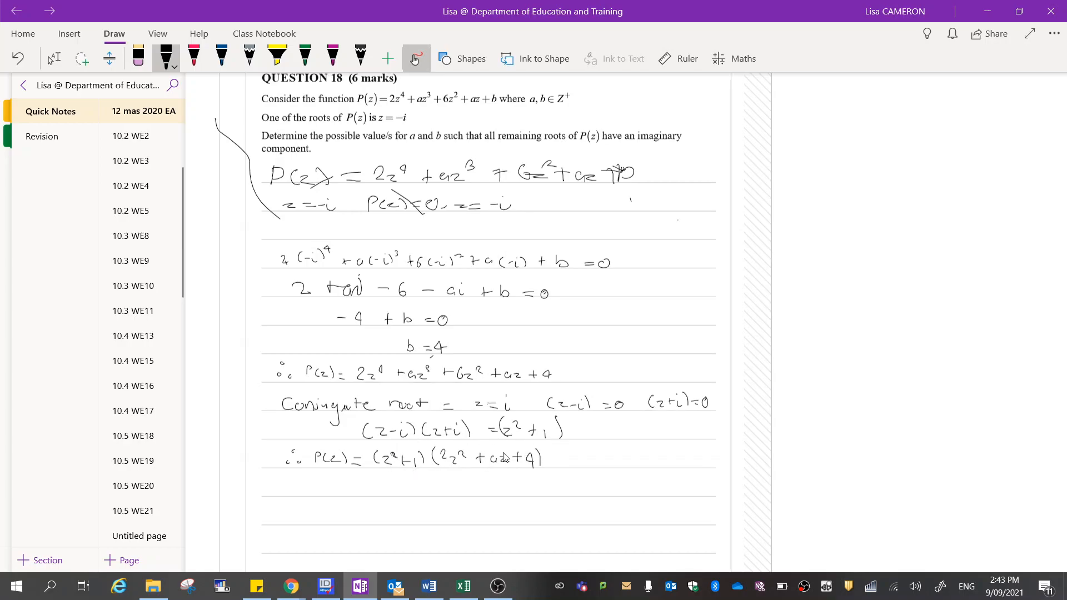
{"action": "mouse_move", "coordinate": [436, 477]}
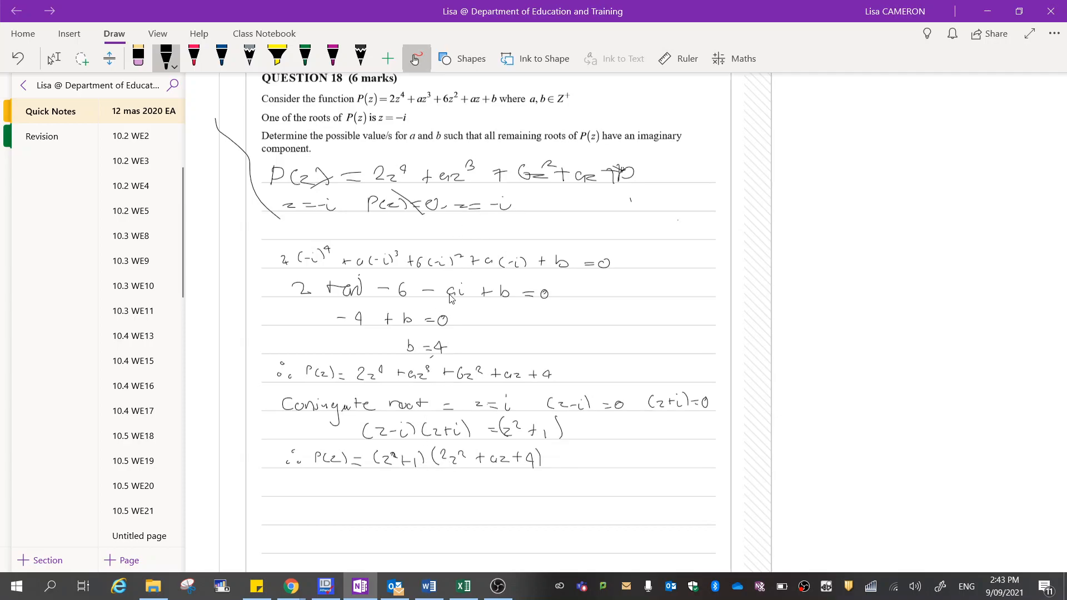
{"action": "mouse_move", "coordinate": [439, 484]}
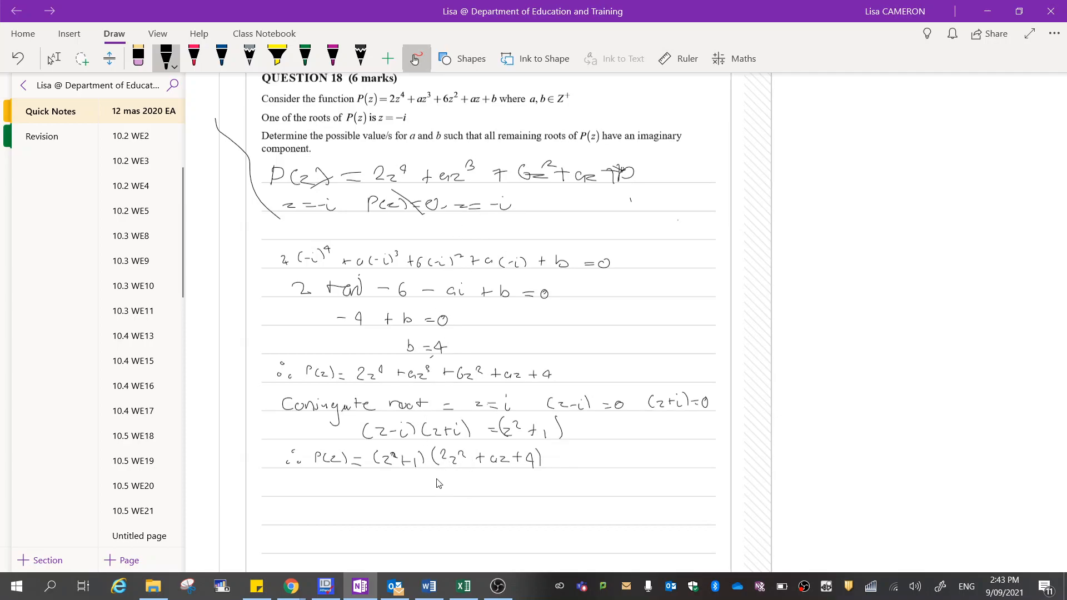
{"action": "mouse_move", "coordinate": [544, 487]}
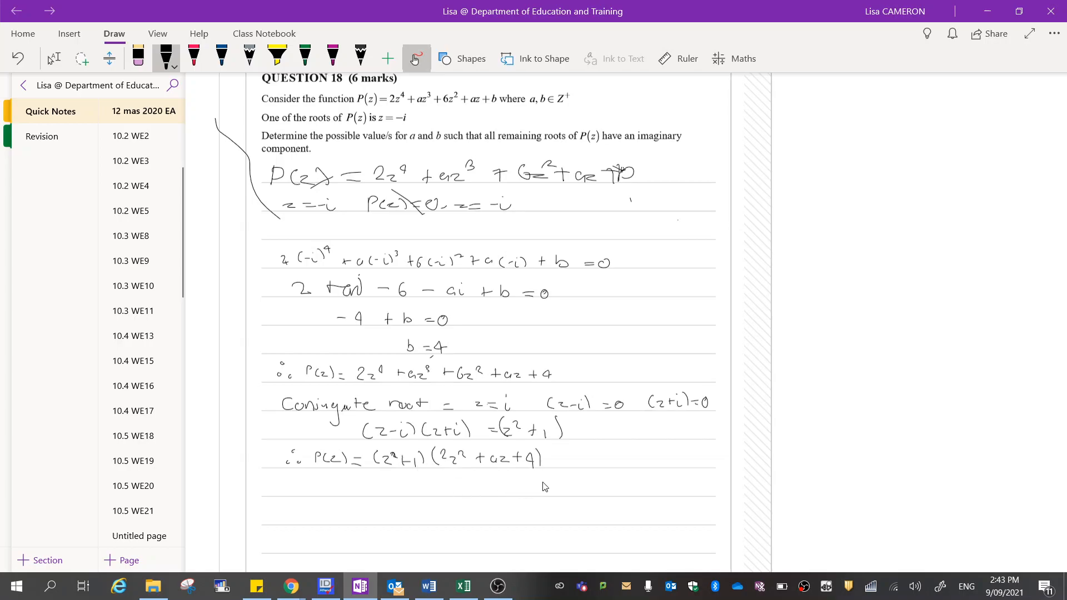
{"action": "mouse_move", "coordinate": [468, 391]}
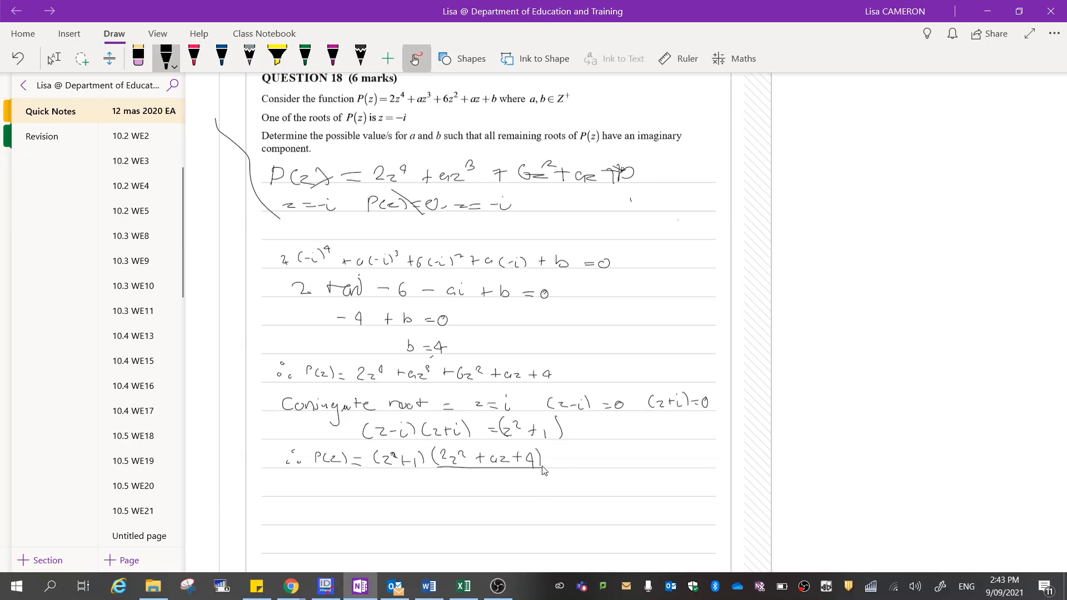
{"action": "mouse_move", "coordinate": [554, 462]}
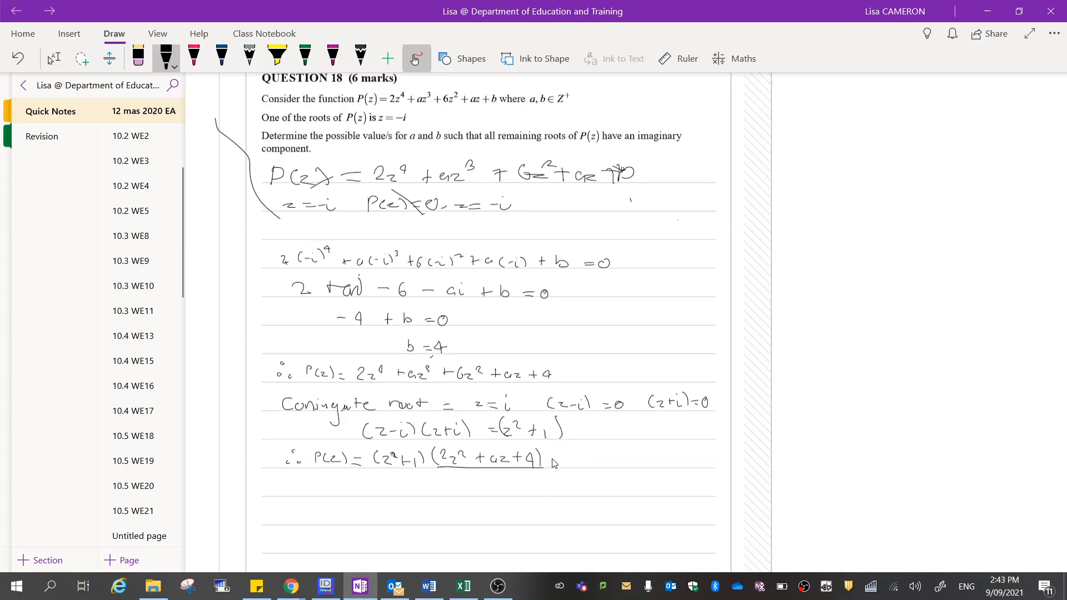
{"action": "mouse_move", "coordinate": [570, 477]}
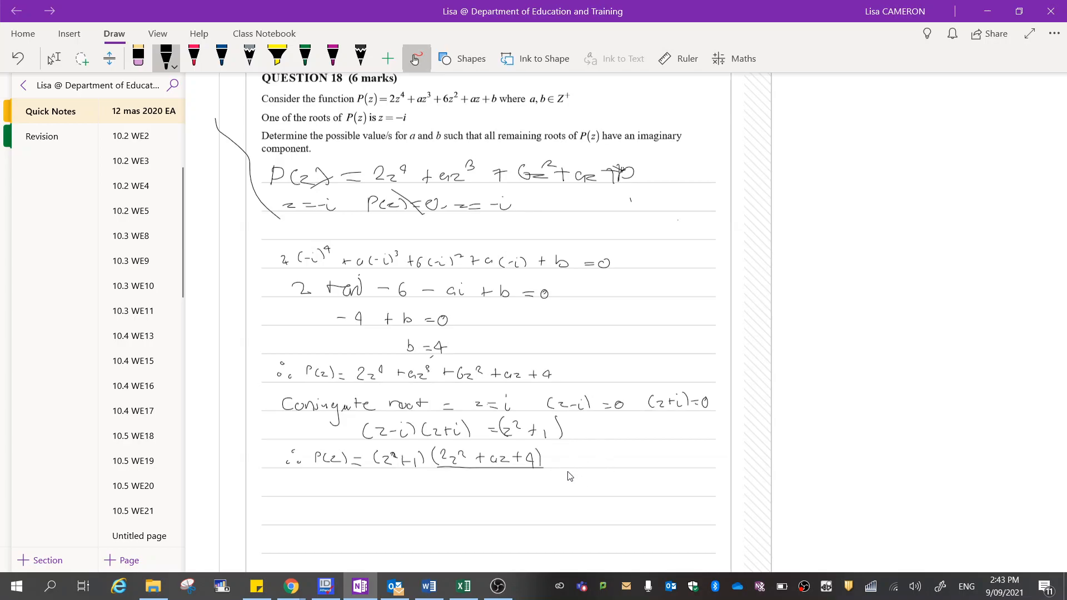
{"action": "mouse_move", "coordinate": [574, 473]}
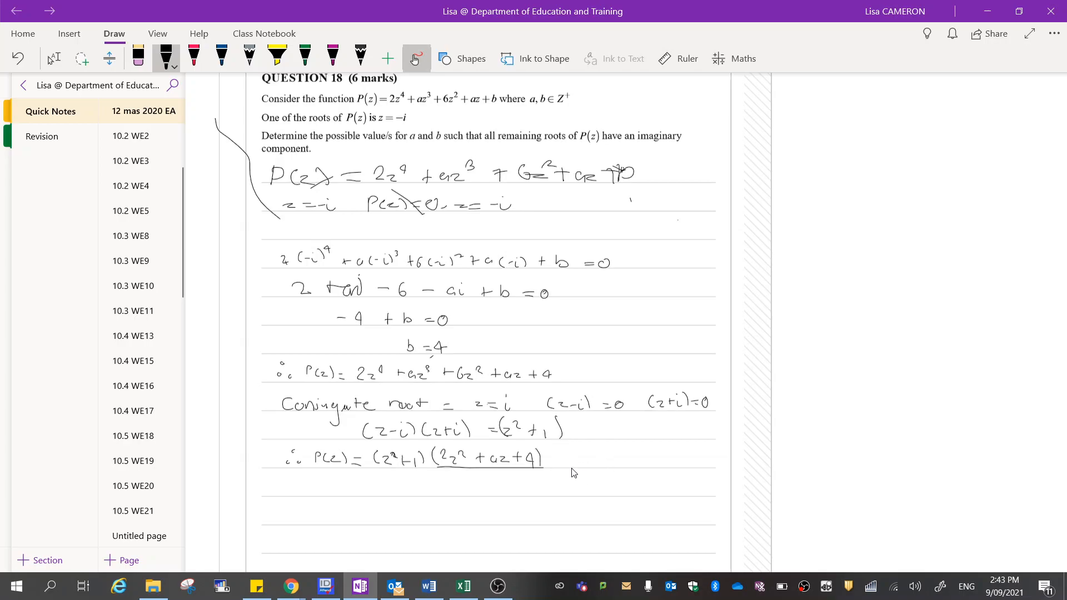
{"action": "mouse_move", "coordinate": [496, 473]}
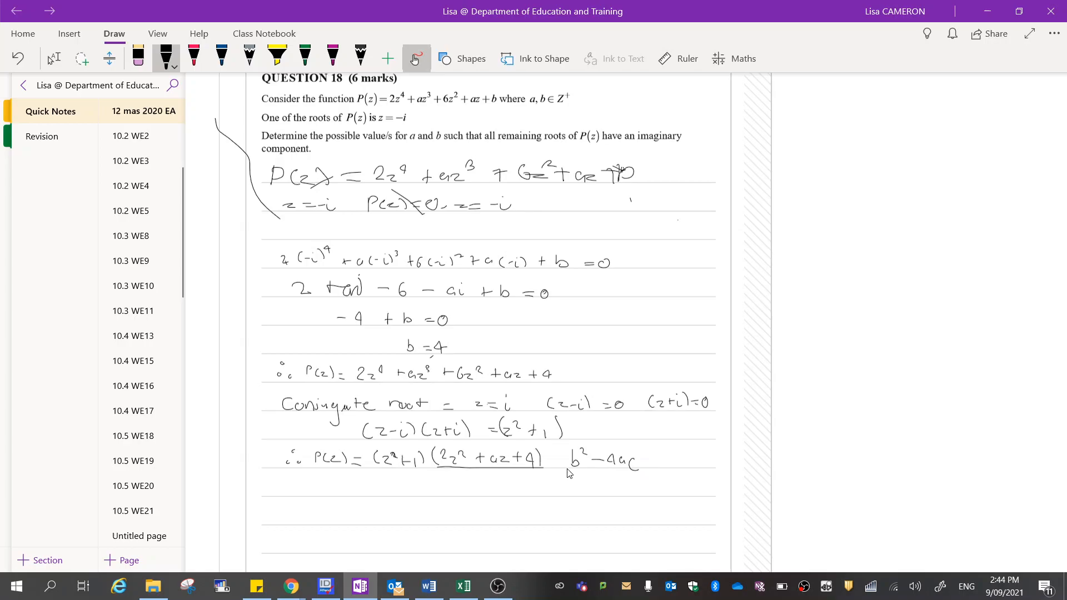
{"action": "mouse_move", "coordinate": [597, 468]}
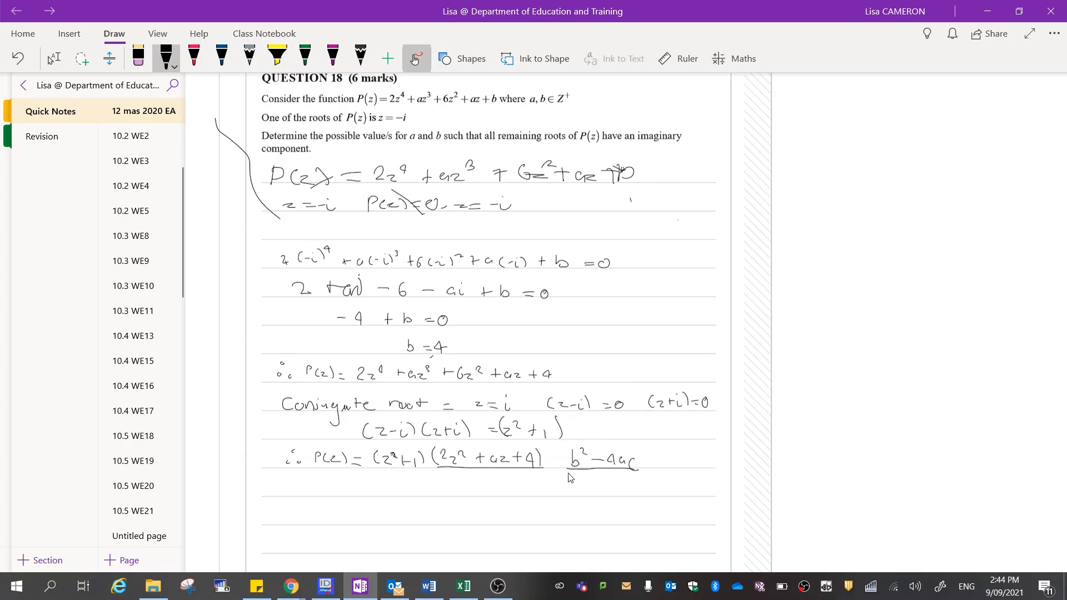
{"action": "mouse_move", "coordinate": [477, 354]}
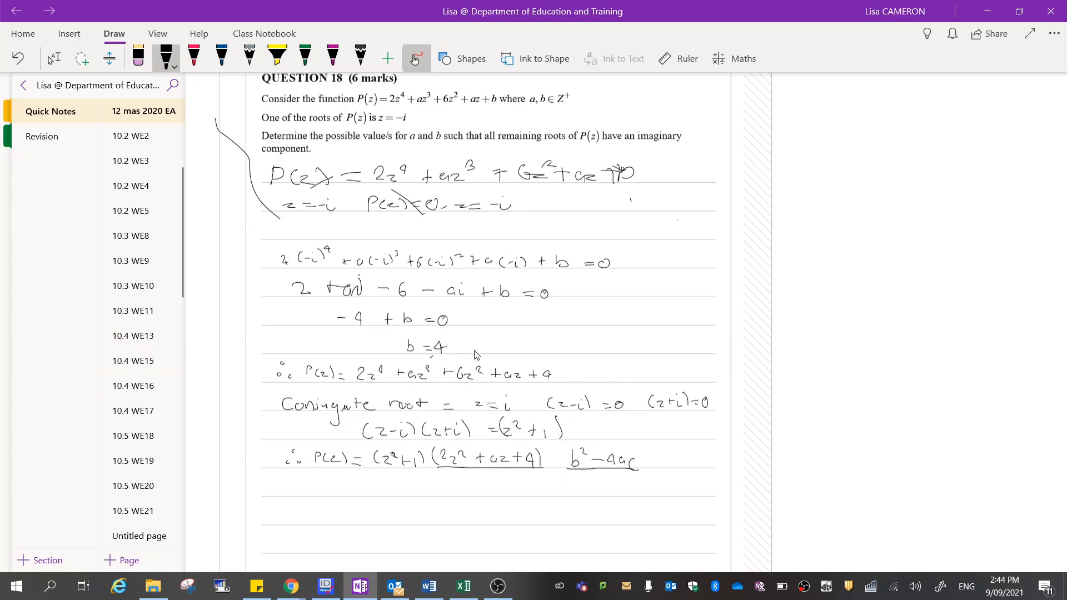
{"action": "mouse_move", "coordinate": [485, 390]}
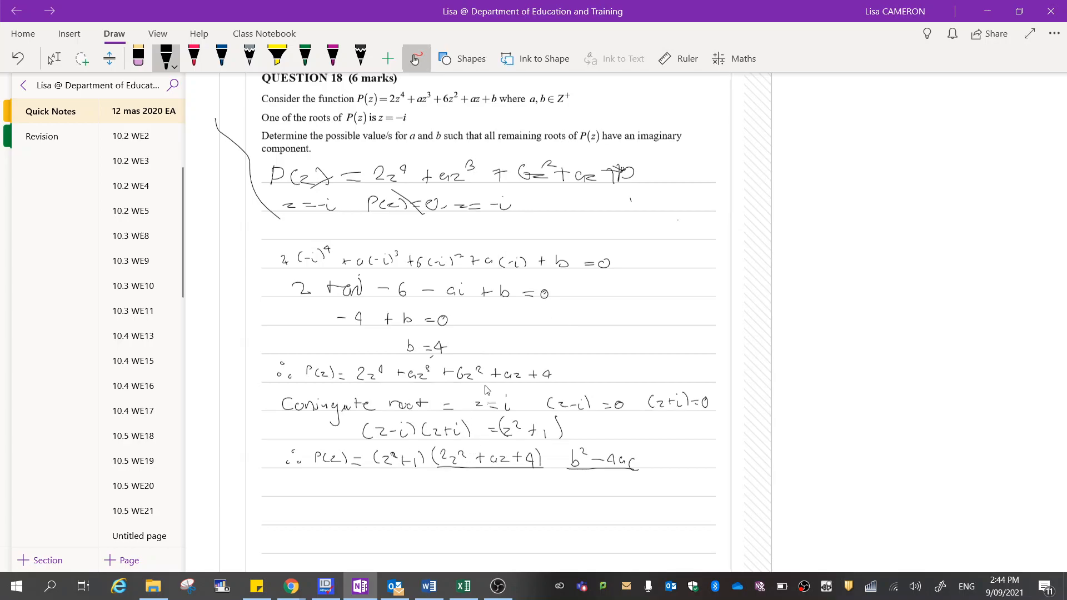
{"action": "mouse_move", "coordinate": [498, 332]}
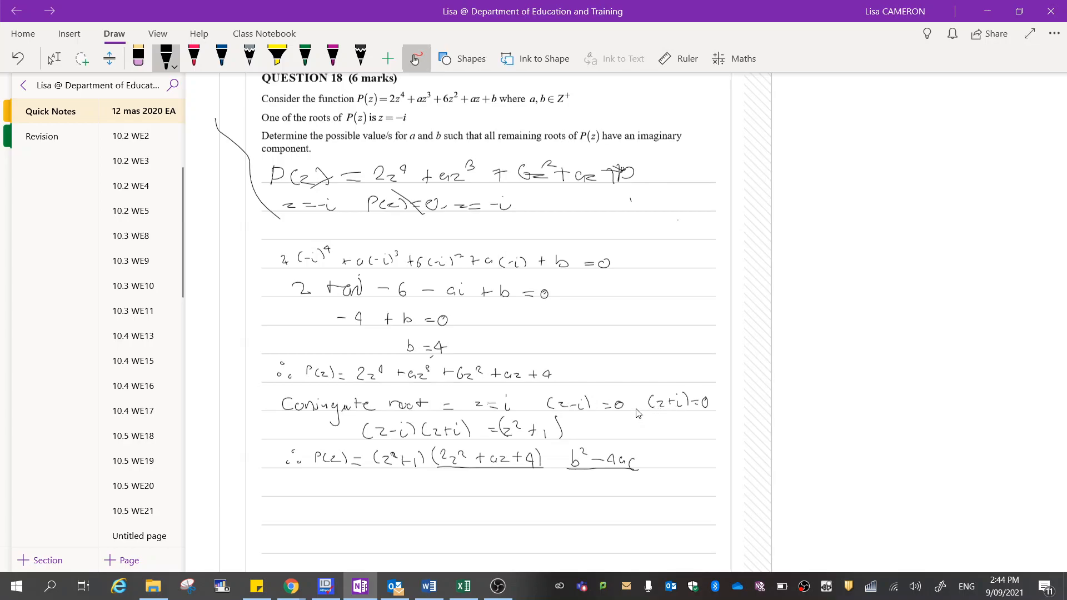
{"action": "mouse_move", "coordinate": [320, 487]}
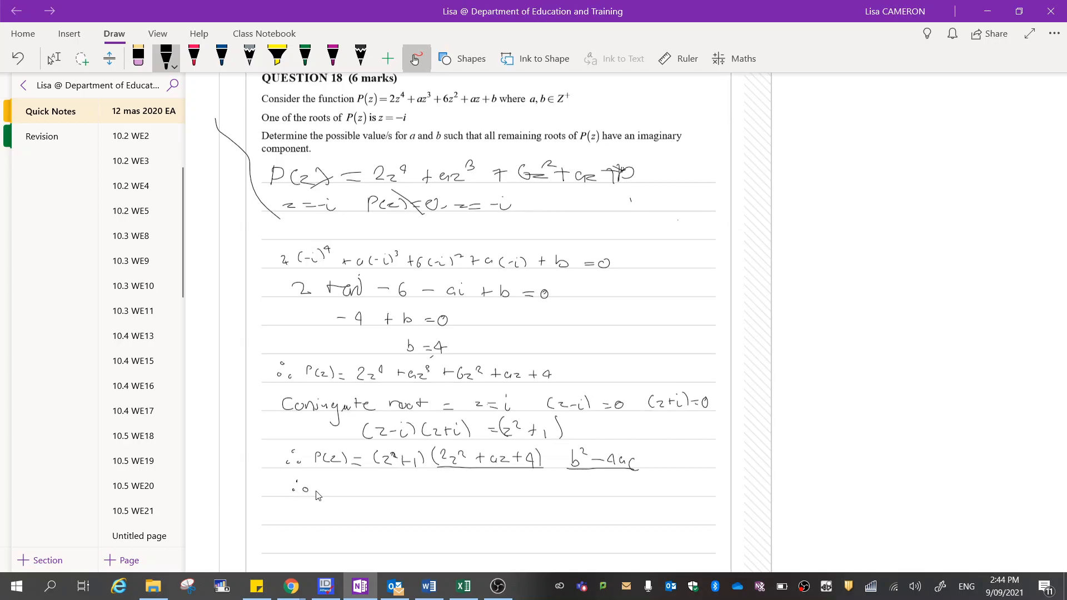
{"action": "mouse_move", "coordinate": [320, 502]}
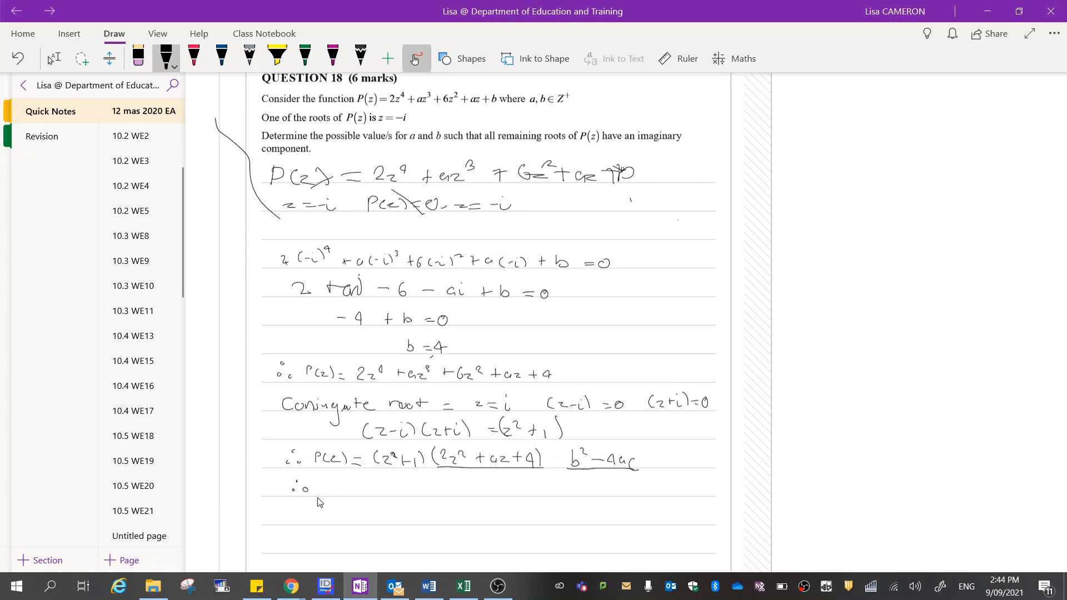
{"action": "mouse_move", "coordinate": [321, 512]}
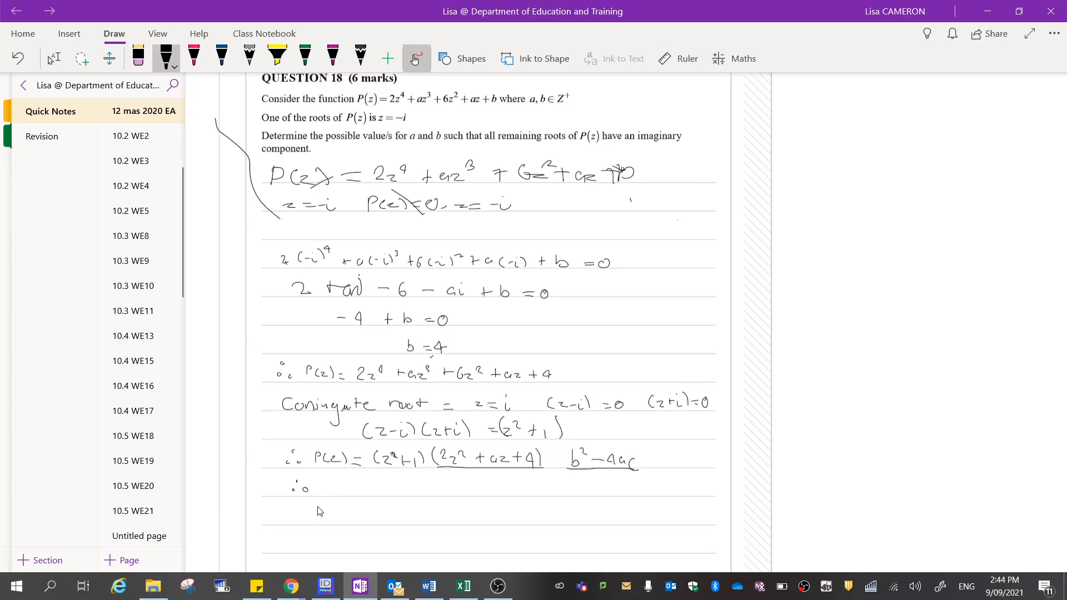
{"action": "mouse_move", "coordinate": [327, 499]}
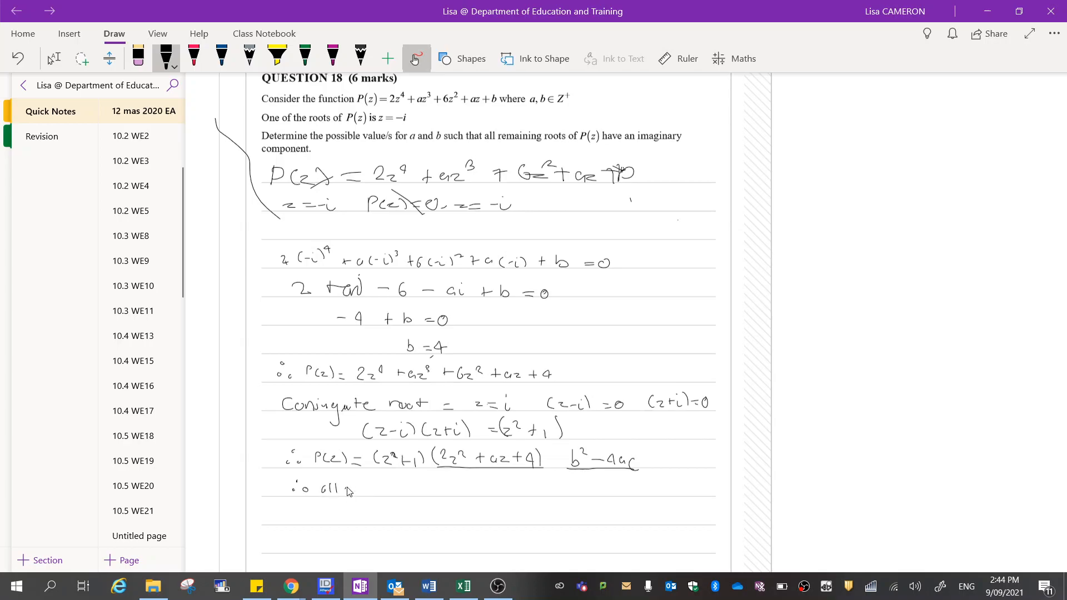
Write '∴ all roots are complex, then b² − 4ac < 0' below the factorisation
{"action": "left_click_drag", "start_coordinate": [340, 488], "coordinate": [388, 491]}
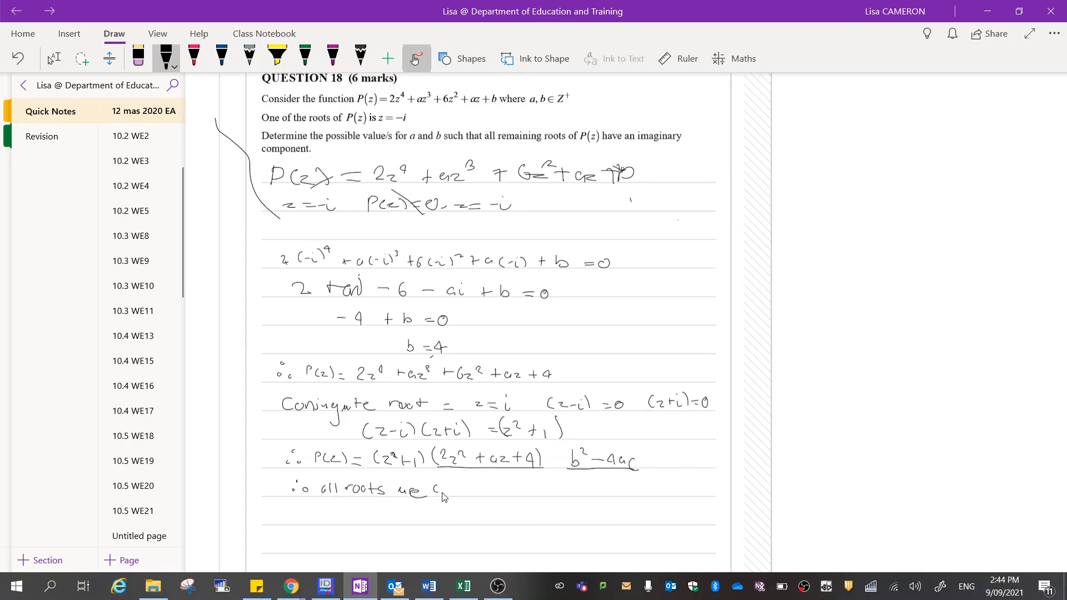
{"action": "left_click_drag", "start_coordinate": [445, 489], "coordinate": [490, 491]}
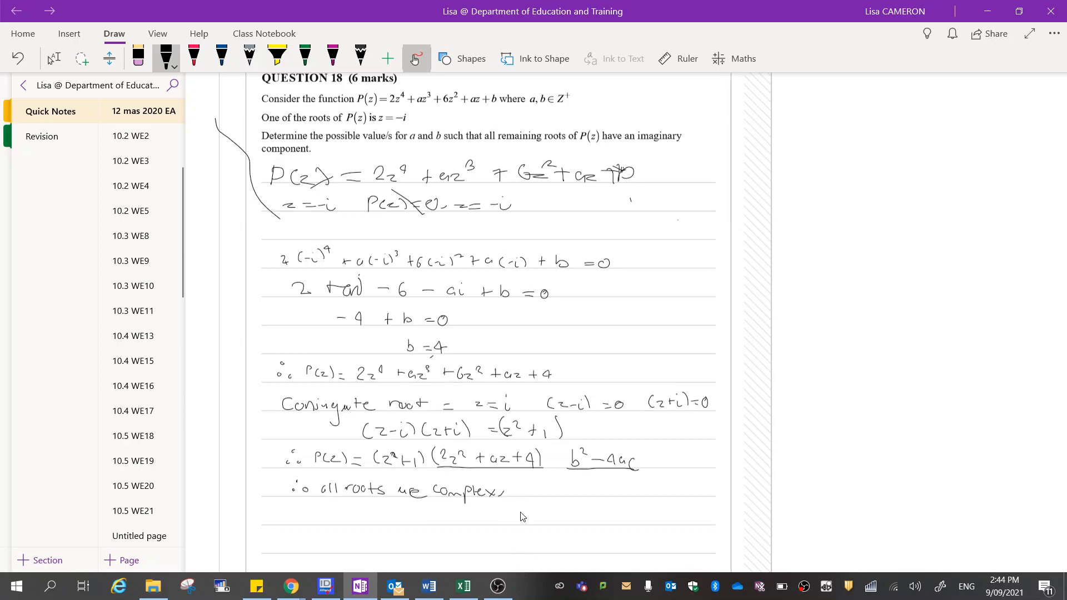
{"action": "mouse_move", "coordinate": [519, 496]}
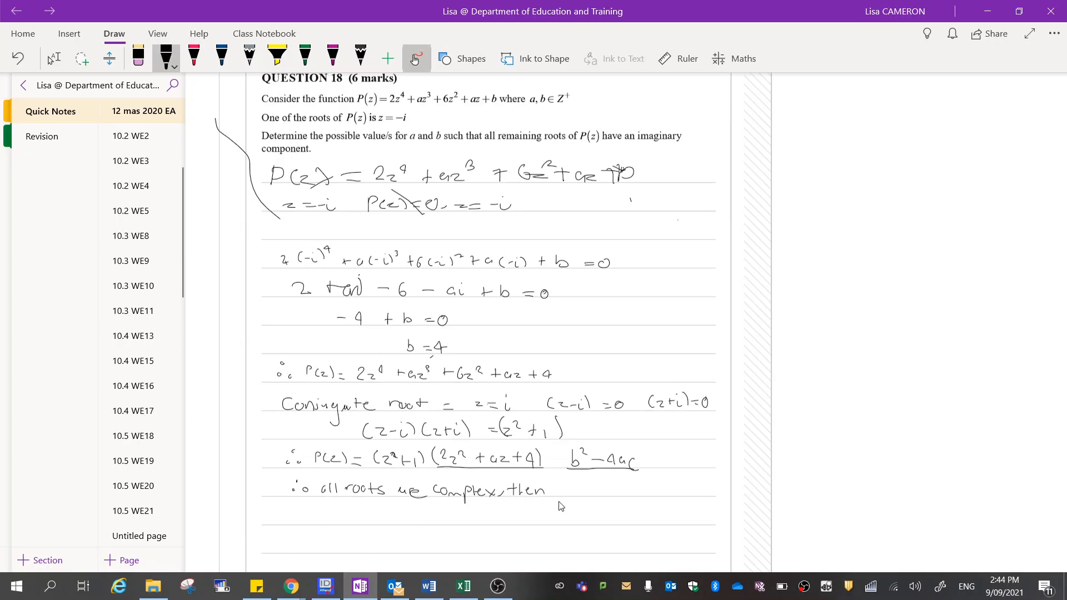
{"action": "left_click_drag", "start_coordinate": [564, 489], "coordinate": [585, 489]}
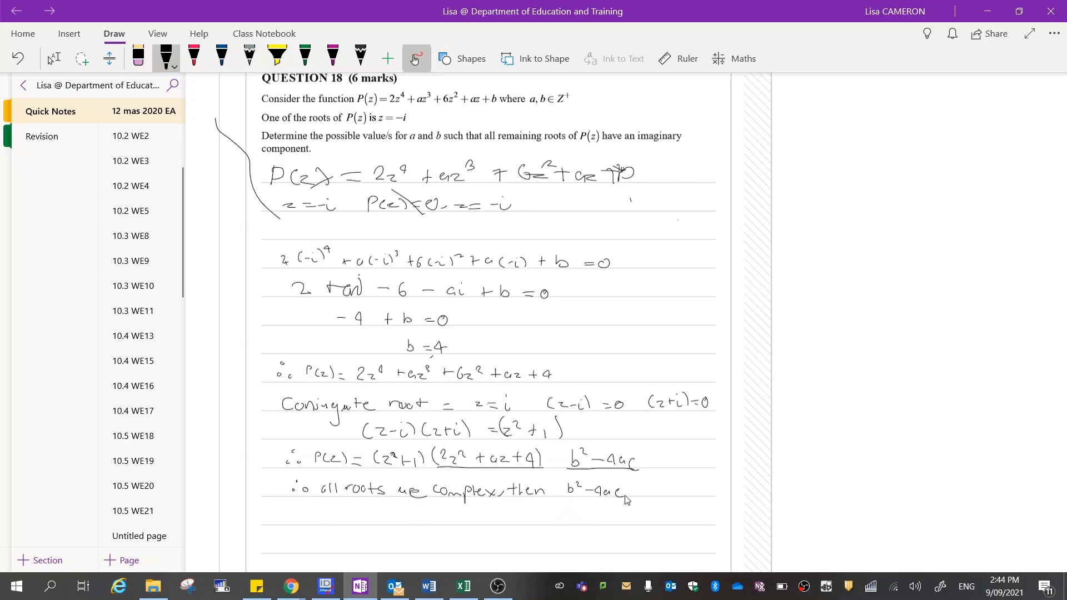
{"action": "mouse_move", "coordinate": [636, 491]}
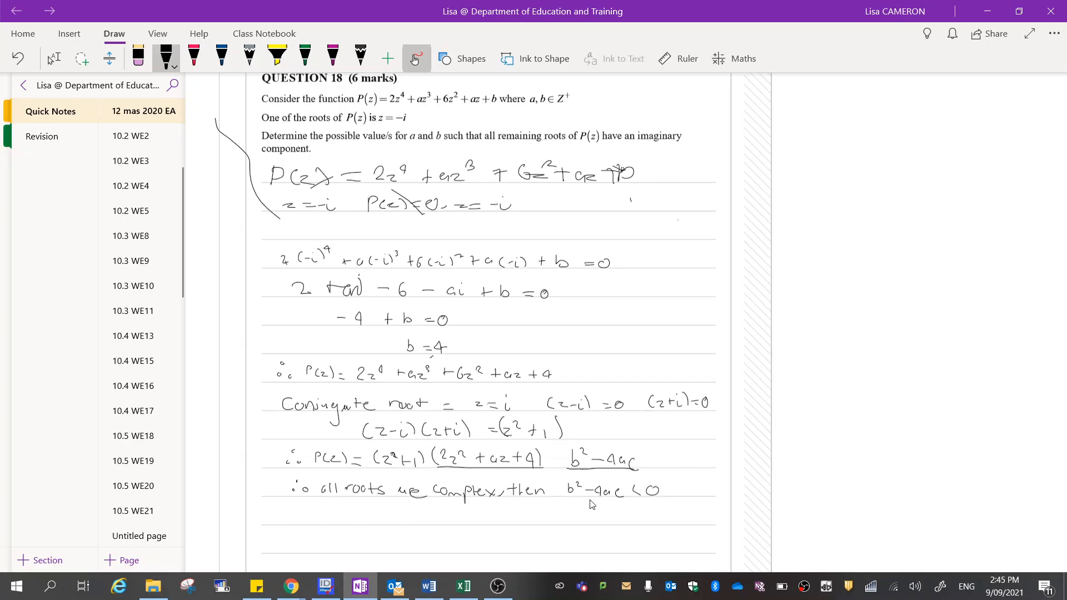
{"action": "mouse_move", "coordinate": [623, 505]}
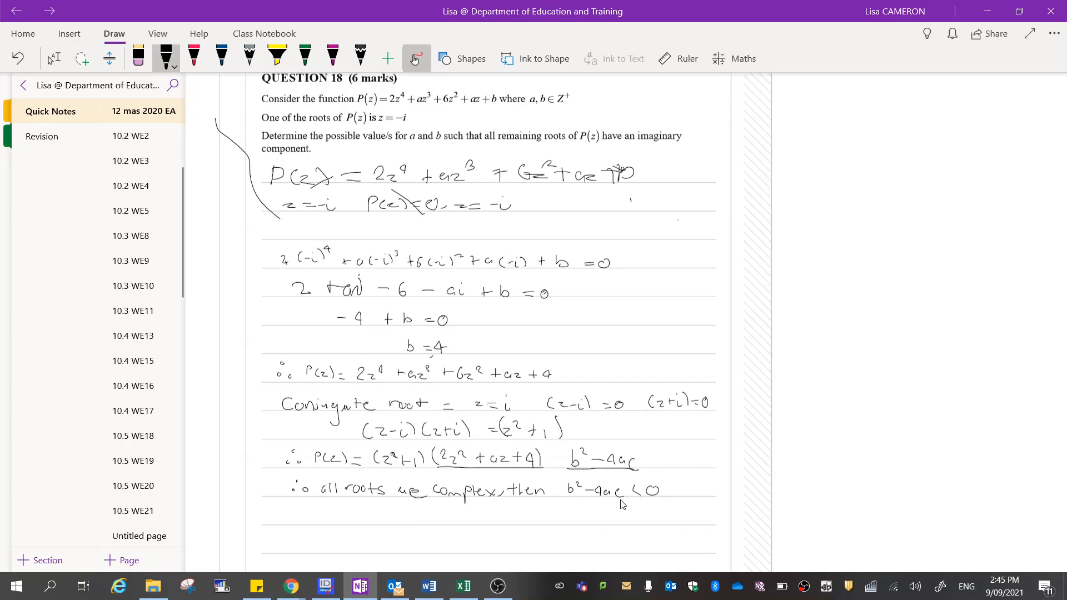
{"action": "mouse_move", "coordinate": [639, 410]}
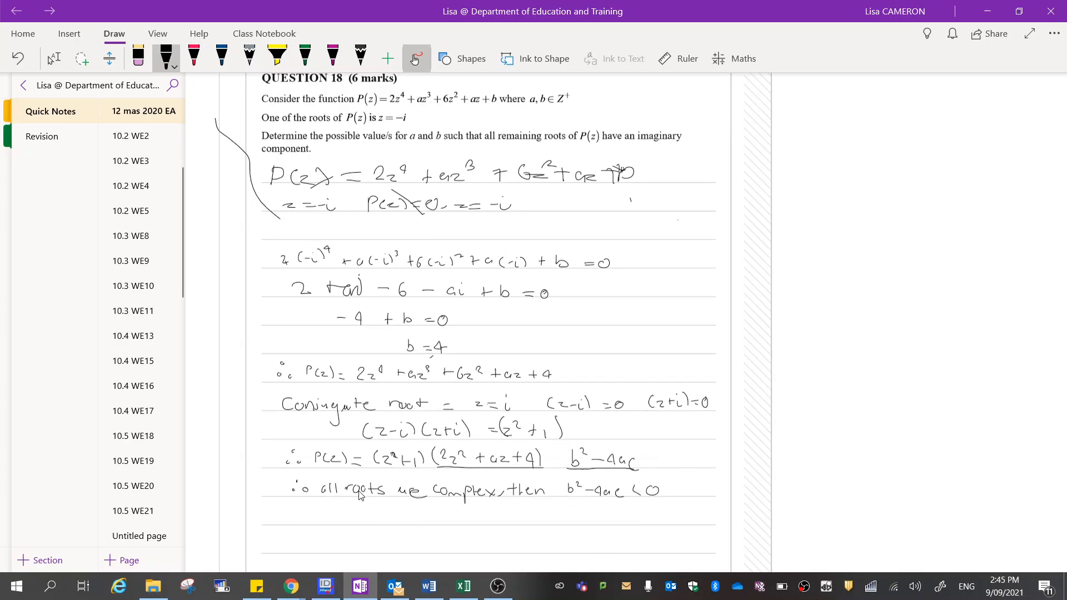
{"action": "mouse_move", "coordinate": [486, 468]}
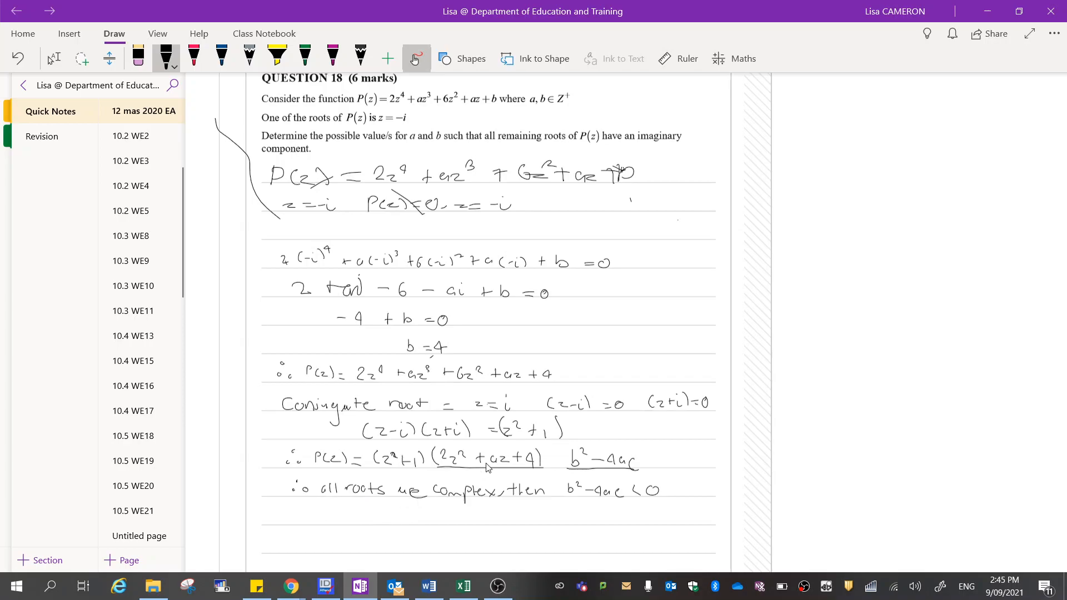
{"action": "mouse_move", "coordinate": [382, 483]}
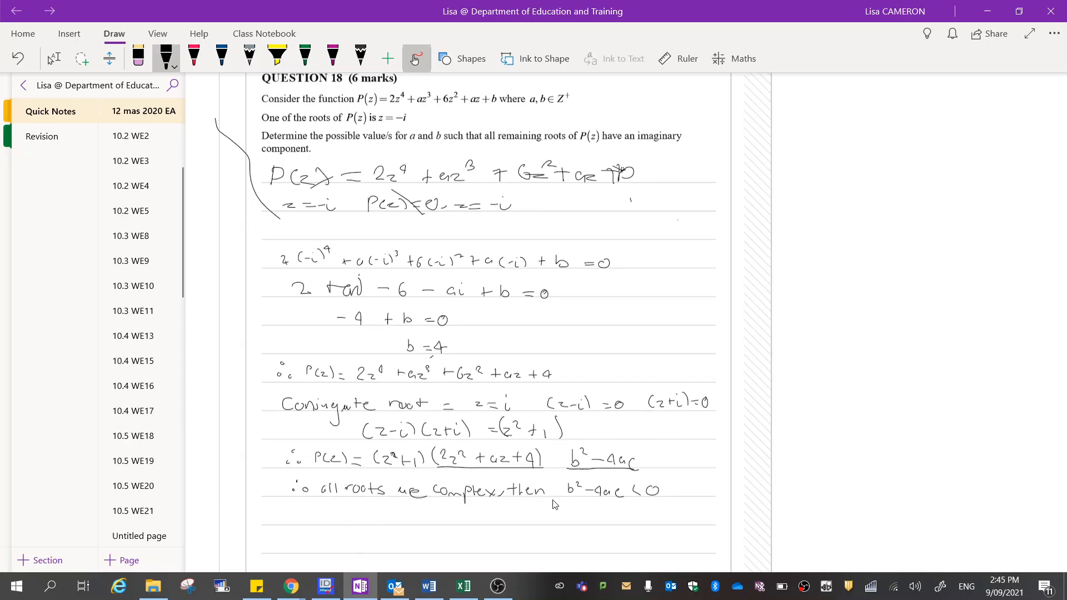
{"action": "mouse_move", "coordinate": [330, 519]}
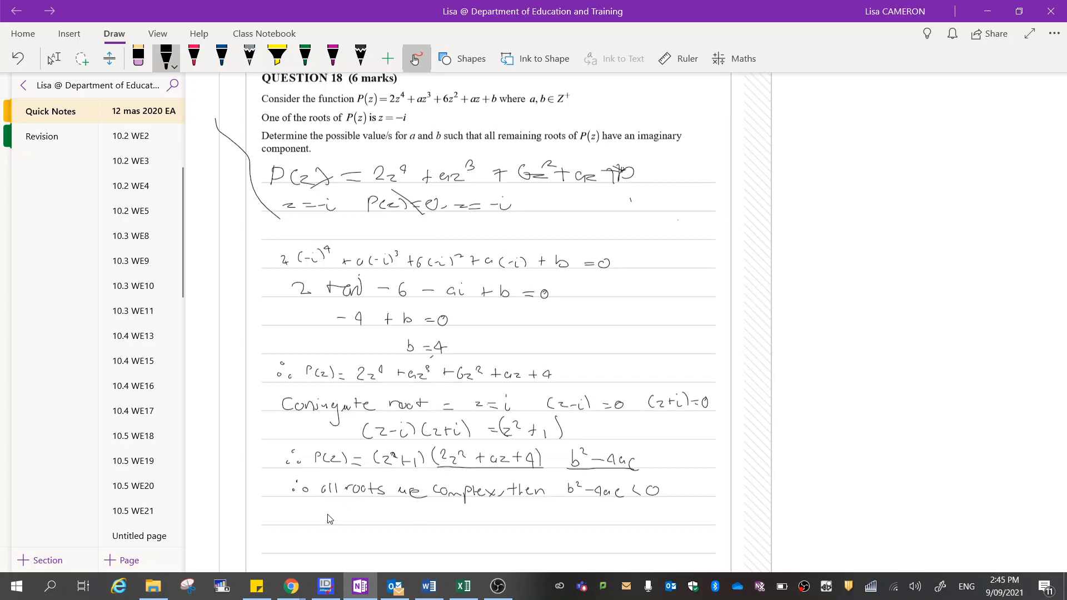
Write a² − 4(2)(4) < 0 = a² − 32 < 0, then a < √32
{"action": "left_click_drag", "start_coordinate": [324, 513], "coordinate": [341, 510]}
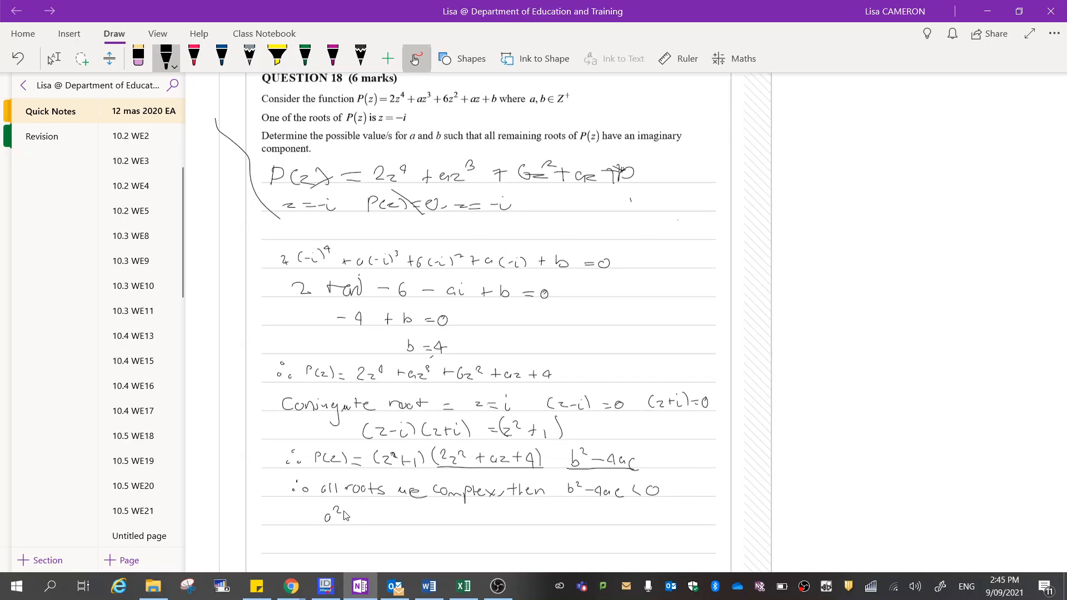
{"action": "mouse_move", "coordinate": [363, 540]}
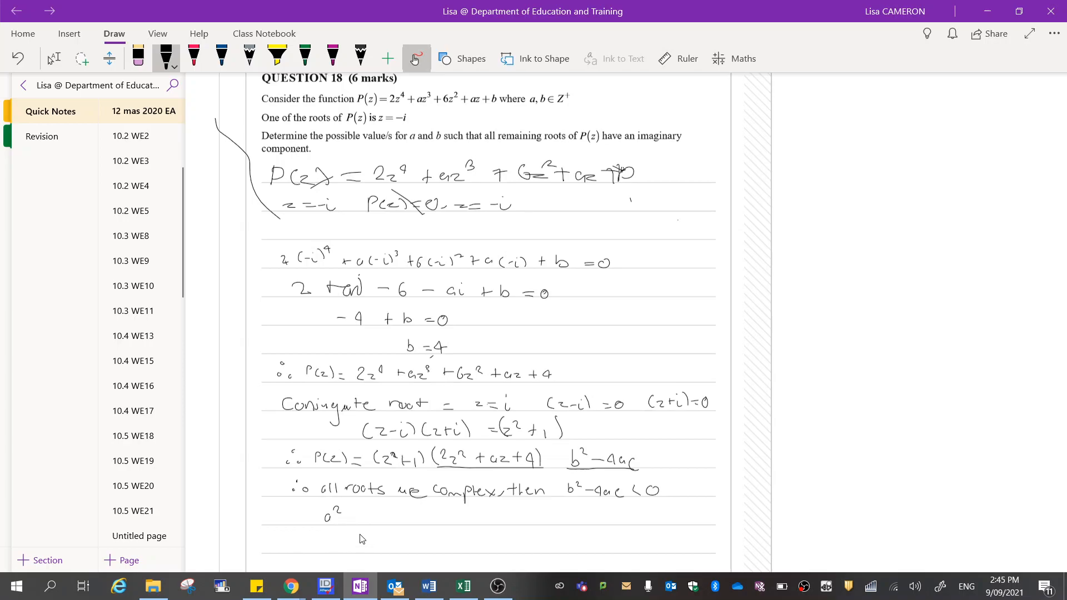
{"action": "left_click_drag", "start_coordinate": [351, 514], "coordinate": [391, 525]}
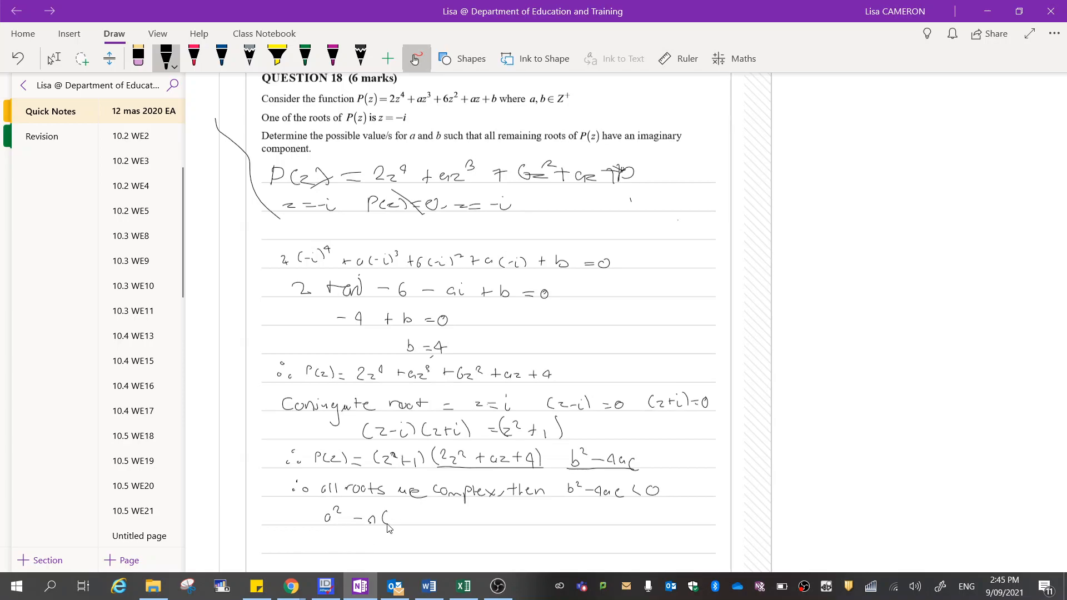
{"action": "mouse_move", "coordinate": [427, 480]}
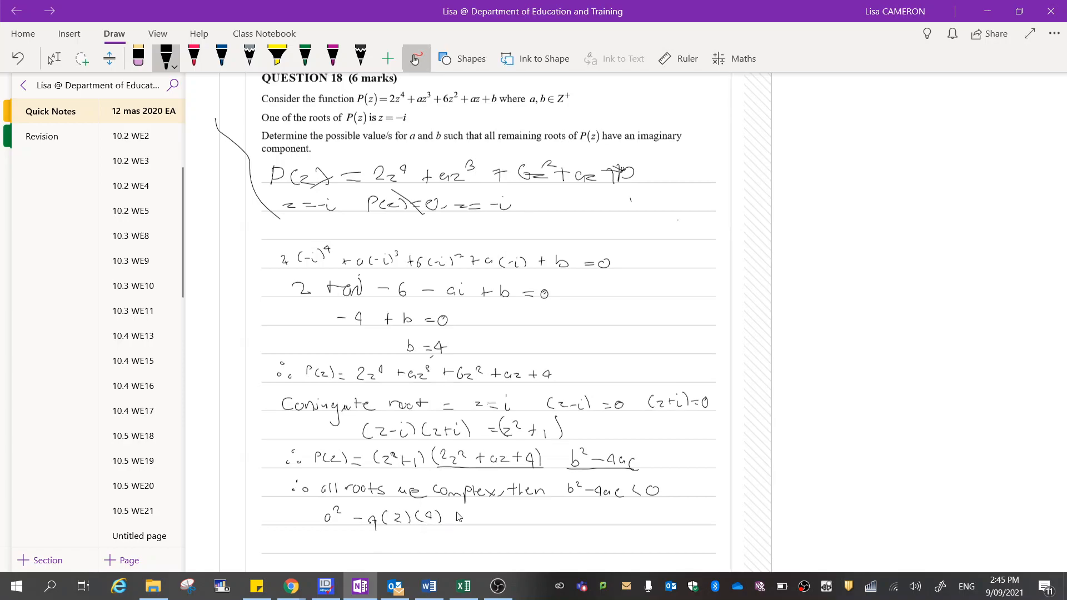
{"action": "left_click_drag", "start_coordinate": [462, 515], "coordinate": [482, 519]}
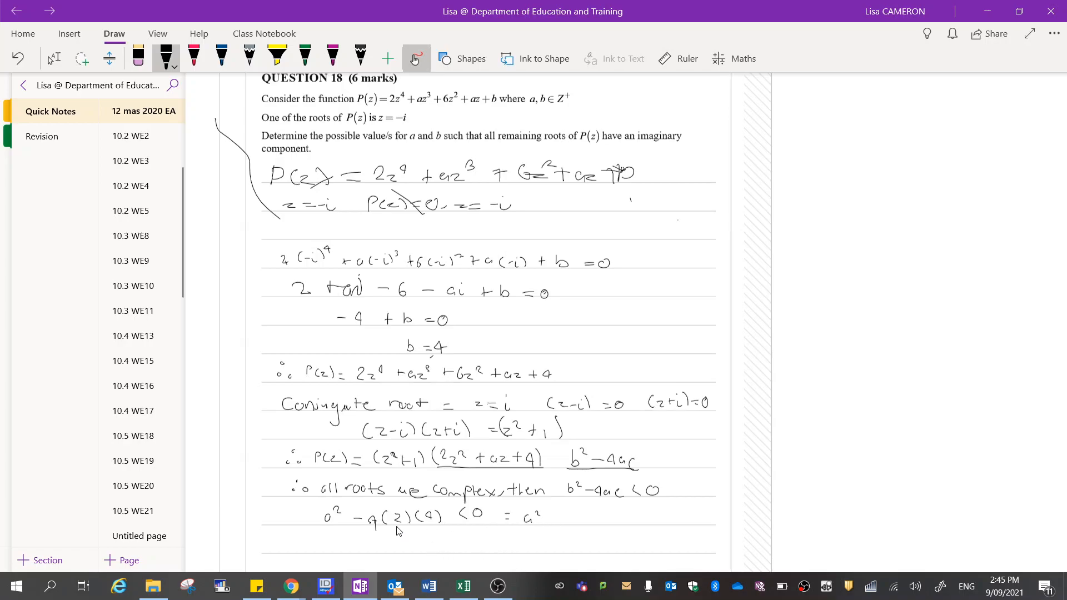
{"action": "mouse_move", "coordinate": [556, 522]}
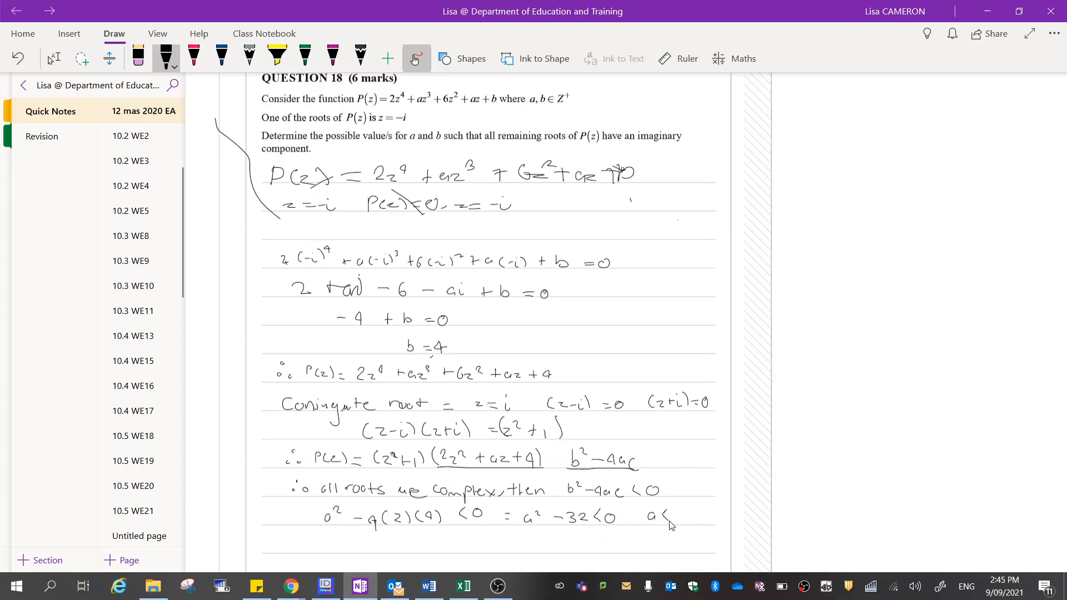
{"action": "left_click_drag", "start_coordinate": [670, 518], "coordinate": [704, 528]}
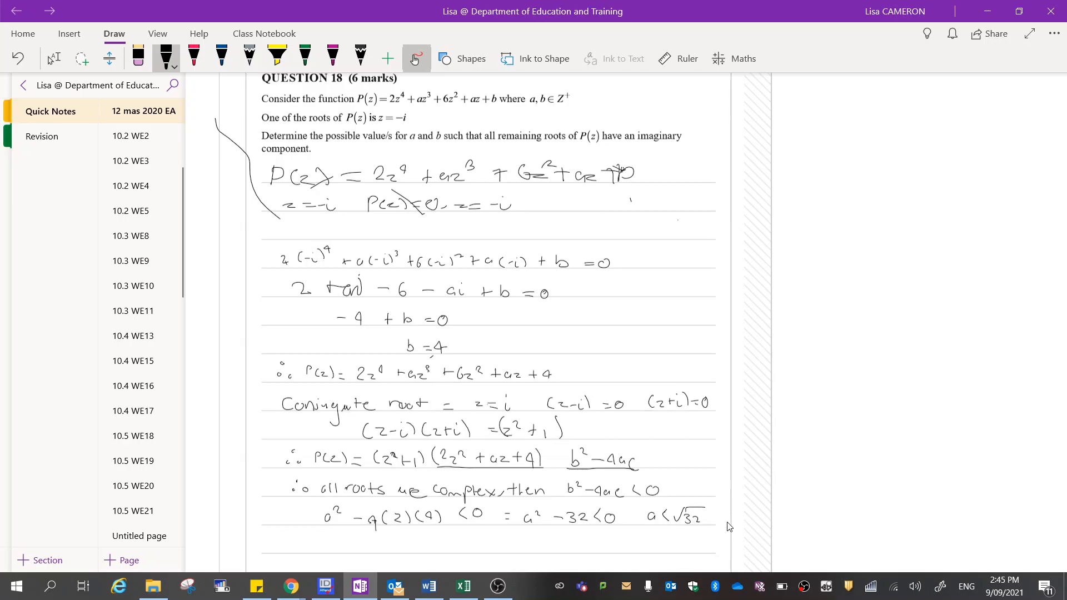
{"action": "mouse_move", "coordinate": [724, 527]}
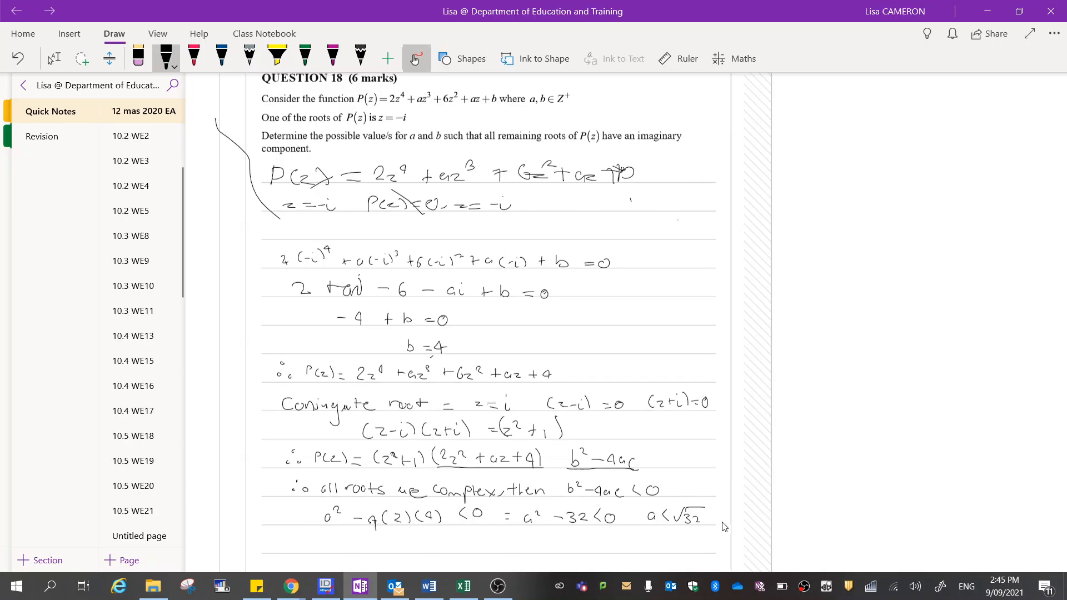
{"action": "mouse_move", "coordinate": [708, 506]}
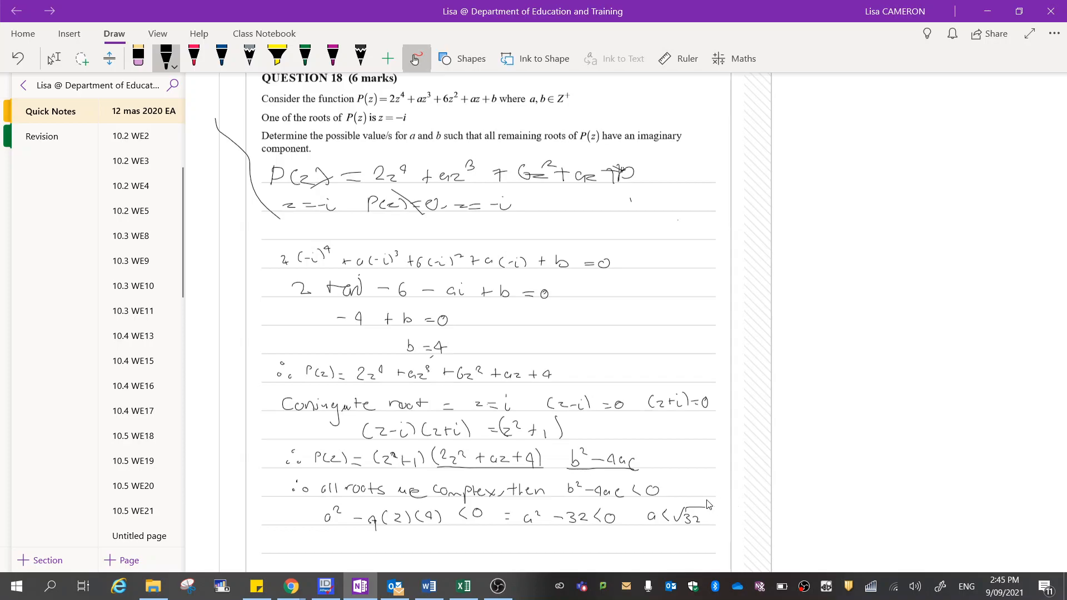
{"action": "mouse_move", "coordinate": [750, 521]}
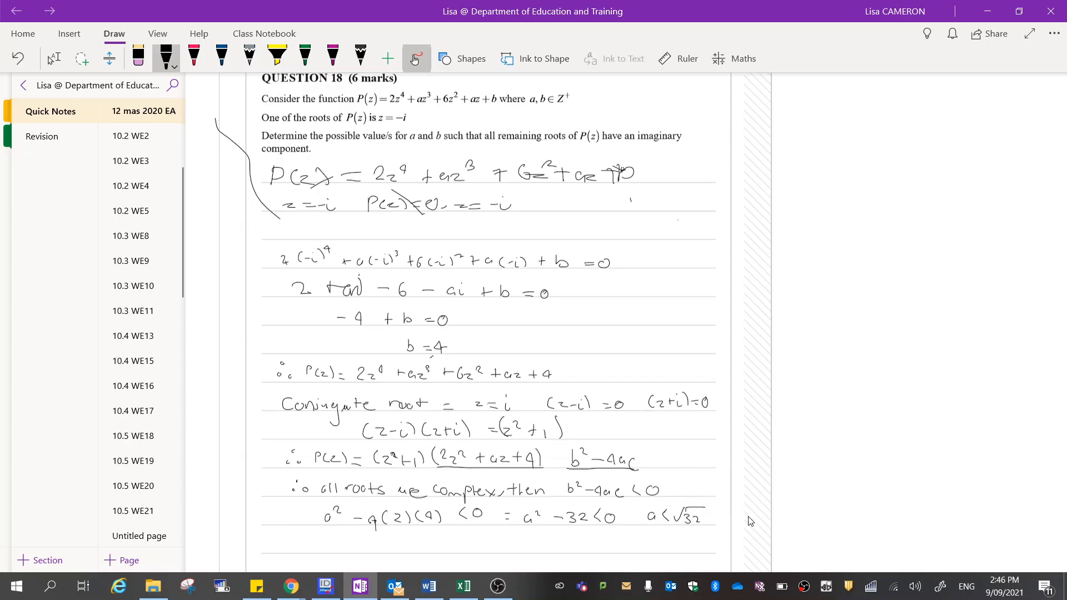
{"action": "mouse_move", "coordinate": [719, 430]}
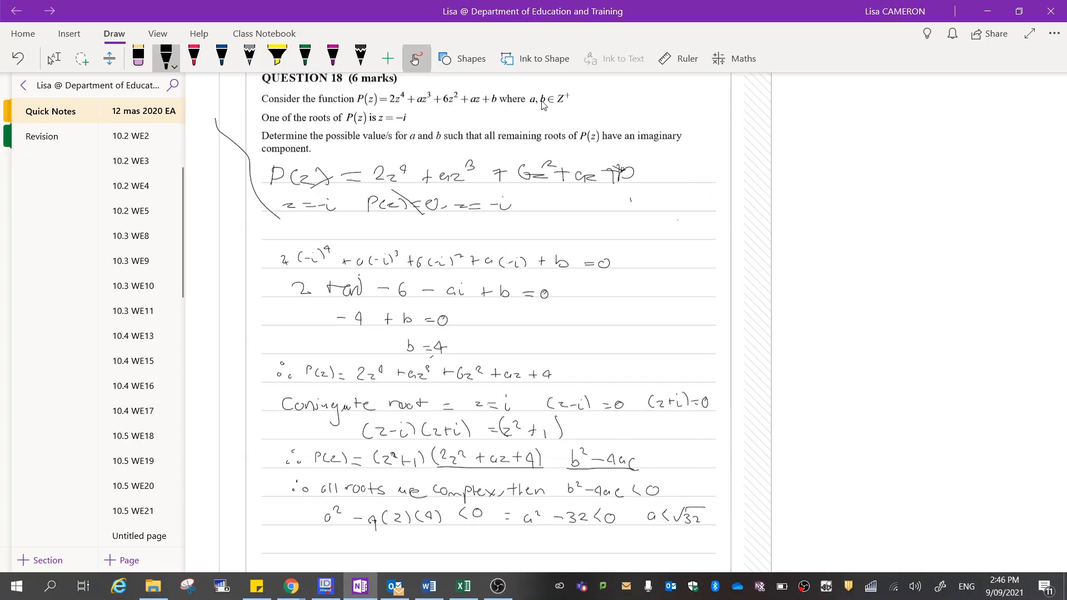
{"action": "mouse_move", "coordinate": [570, 105]}
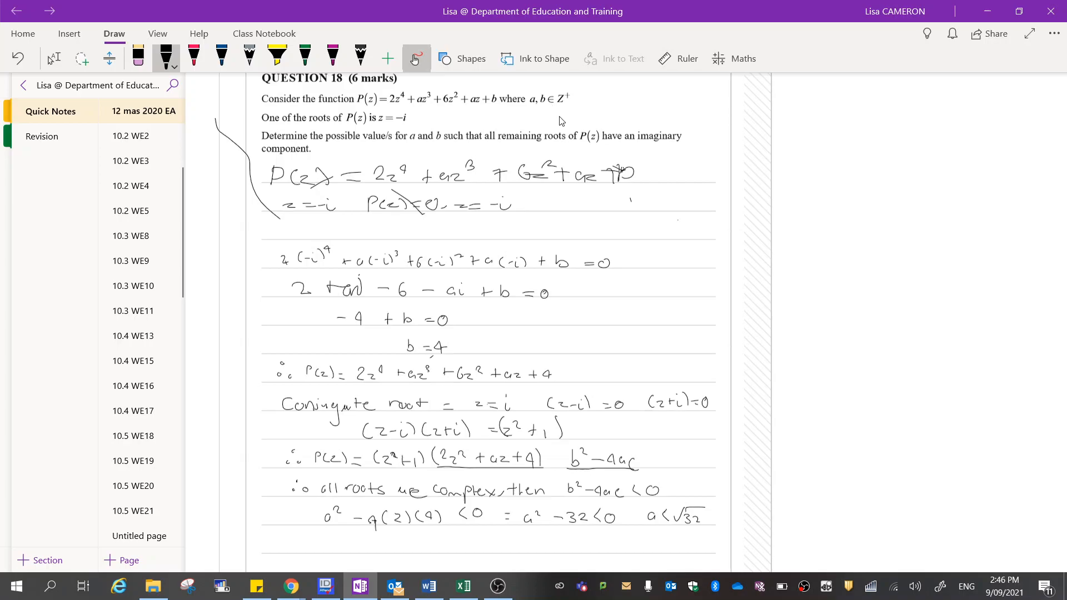
{"action": "mouse_move", "coordinate": [748, 496]}
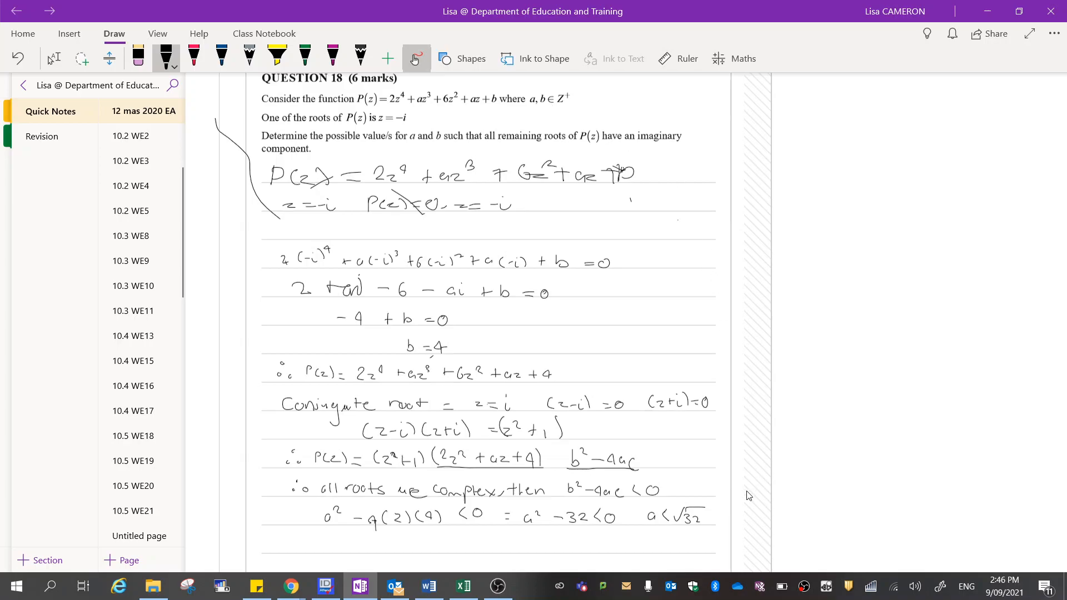
{"action": "mouse_move", "coordinate": [717, 536]}
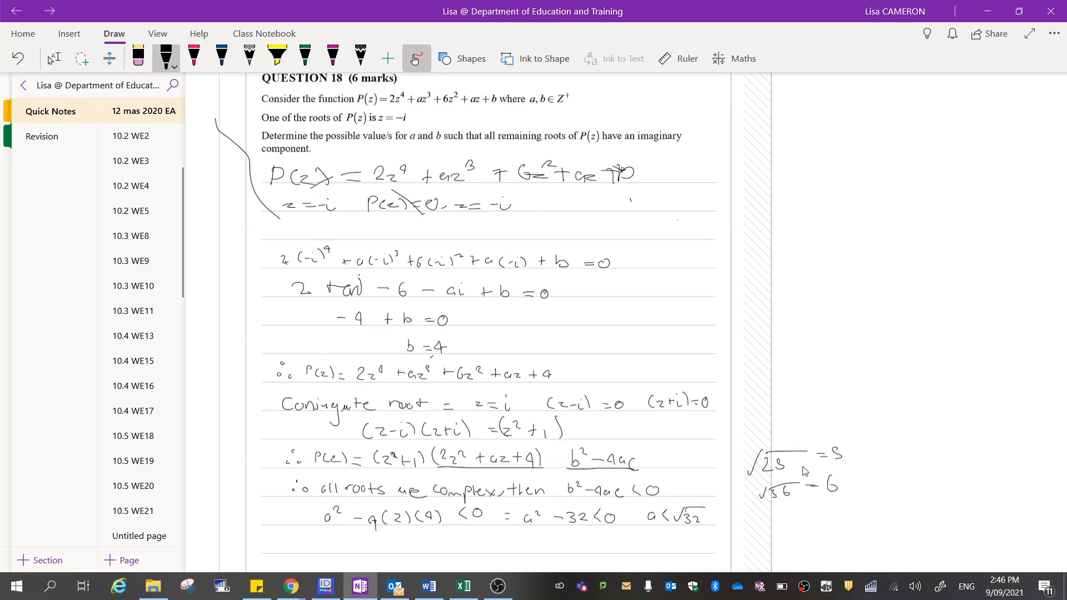
{"action": "mouse_move", "coordinate": [849, 473]}
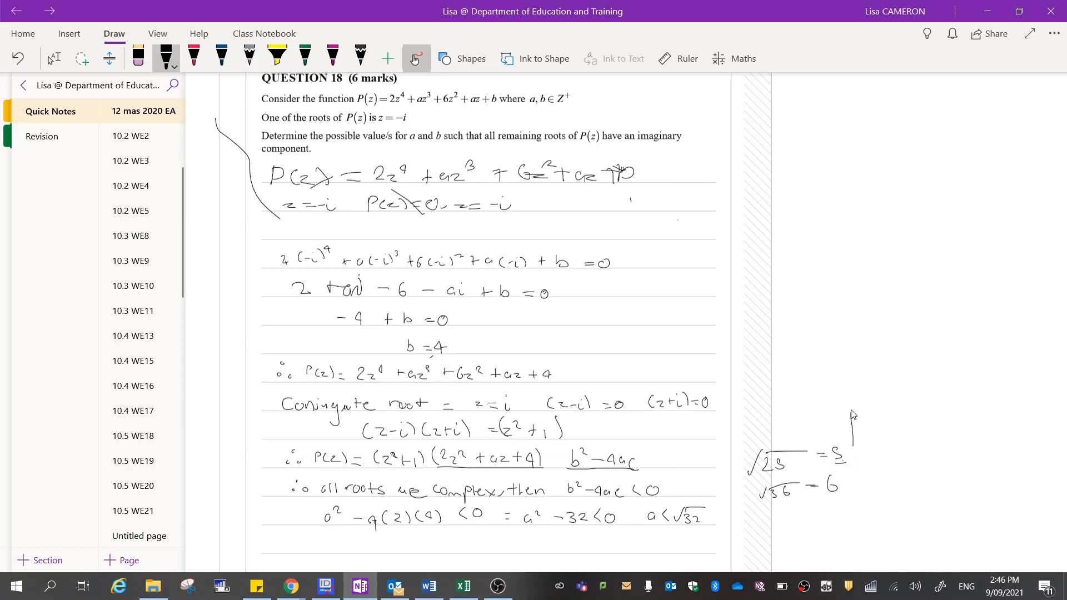
{"action": "mouse_move", "coordinate": [831, 392]}
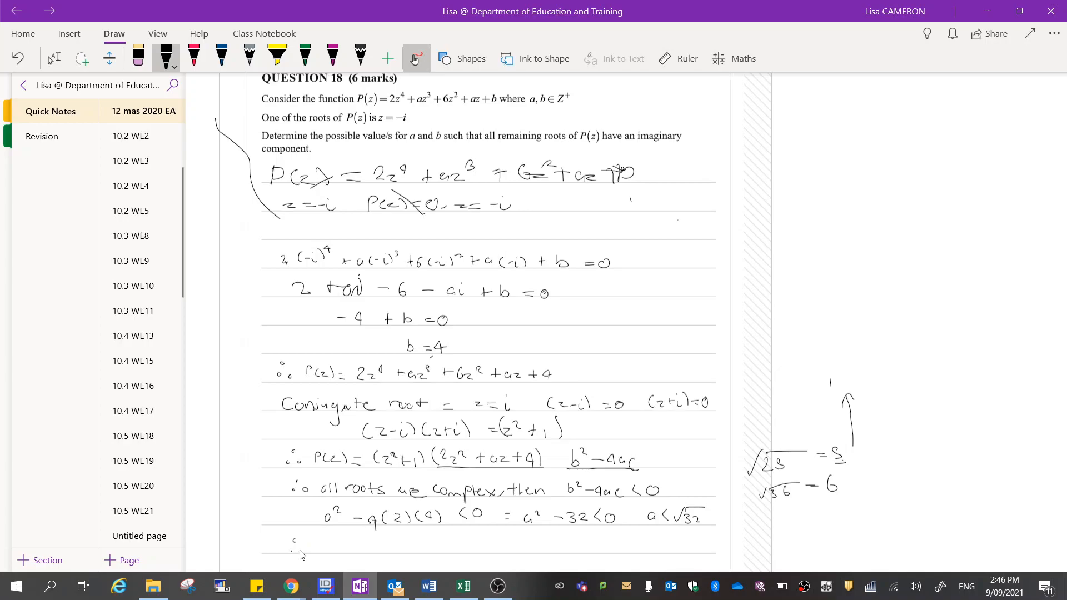
Write the final line '∴ values = a = 1, 2, 3, 4, 5, b = 4'
{"action": "left_click_drag", "start_coordinate": [310, 545], "coordinate": [334, 544]}
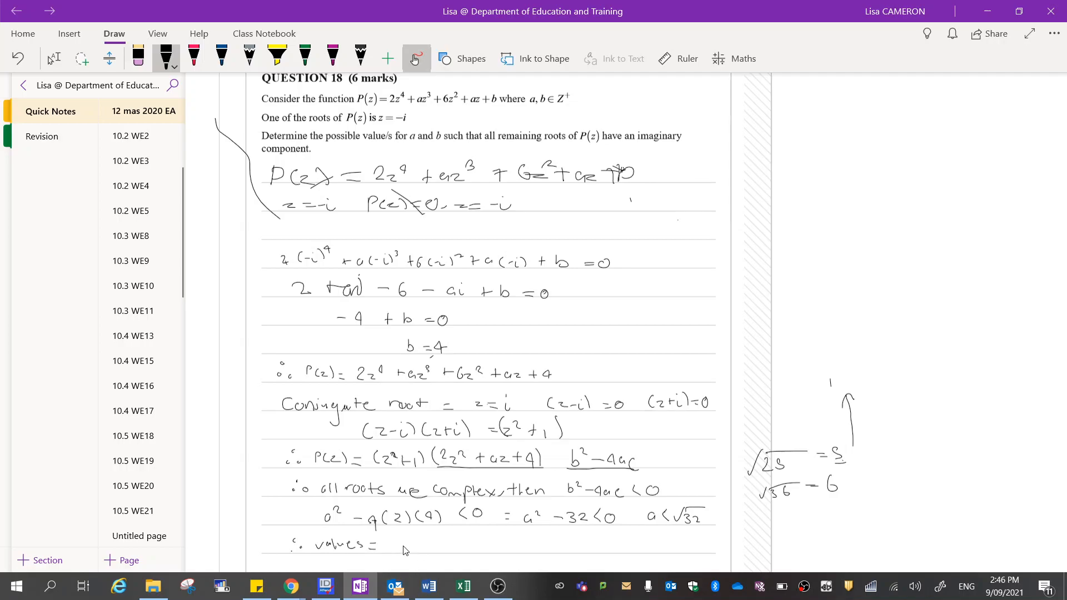
{"action": "left_click_drag", "start_coordinate": [392, 548], "coordinate": [425, 548]}
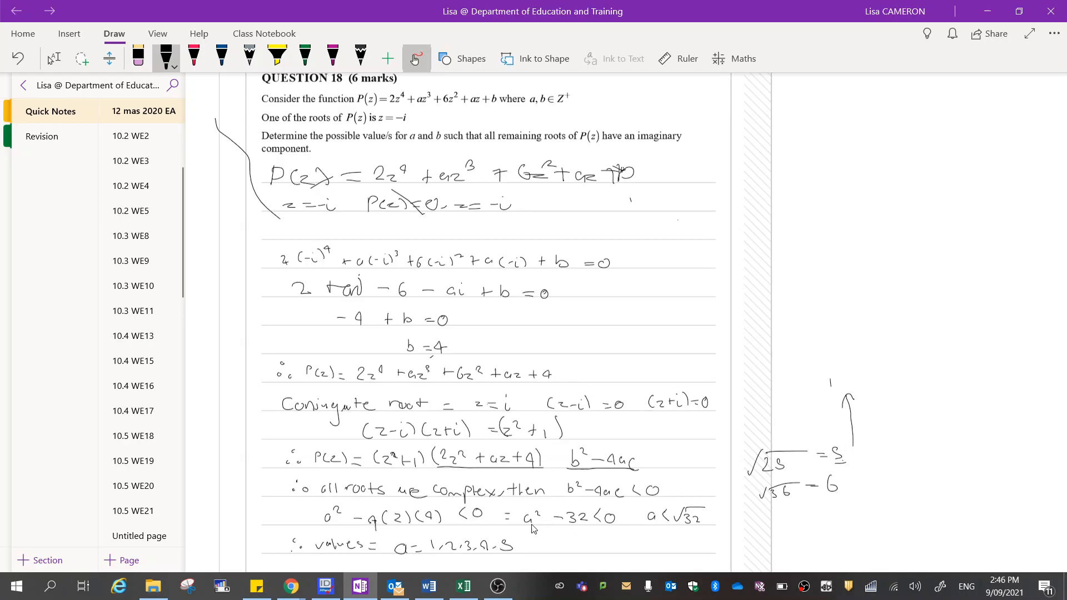
{"action": "mouse_move", "coordinate": [549, 545]}
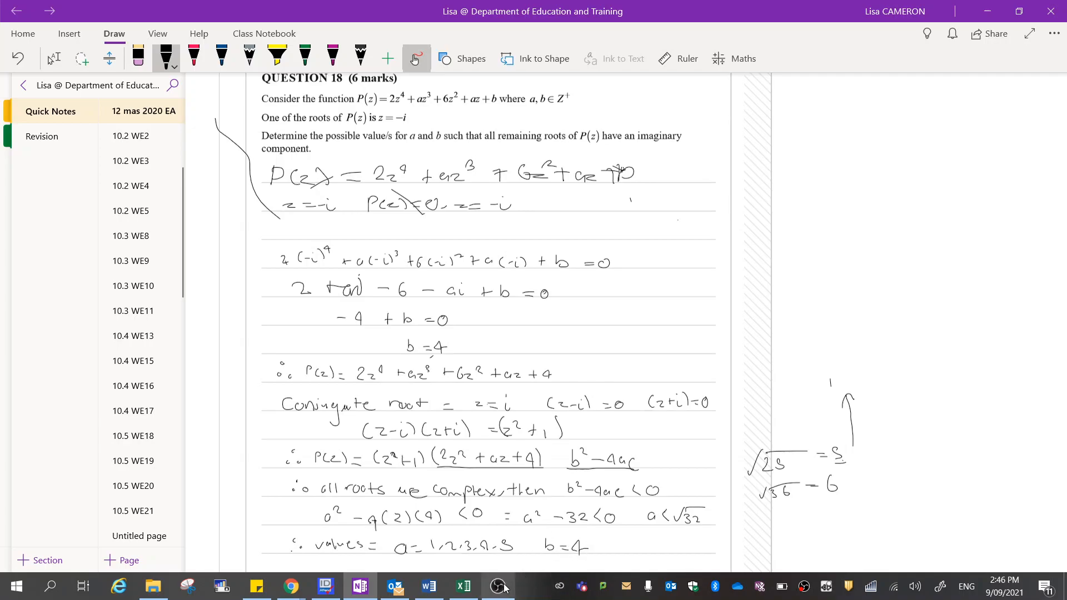
{"action": "left_click", "coordinate": [498, 586]}
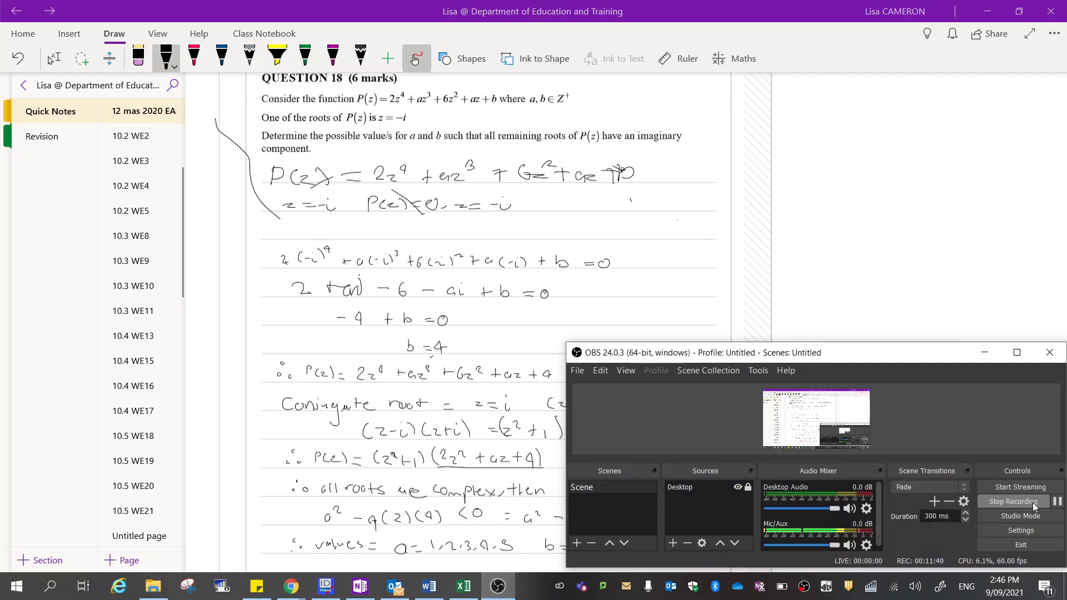